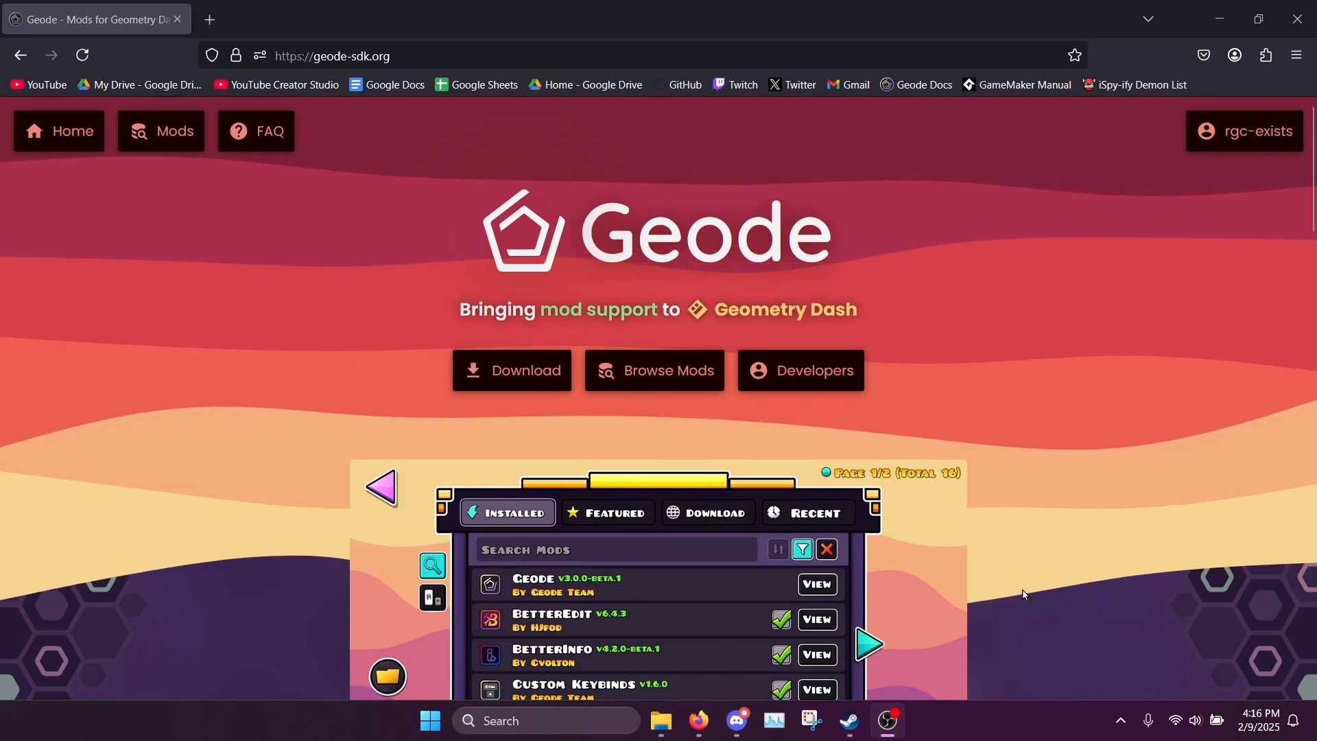
mouse_move(976, 589)
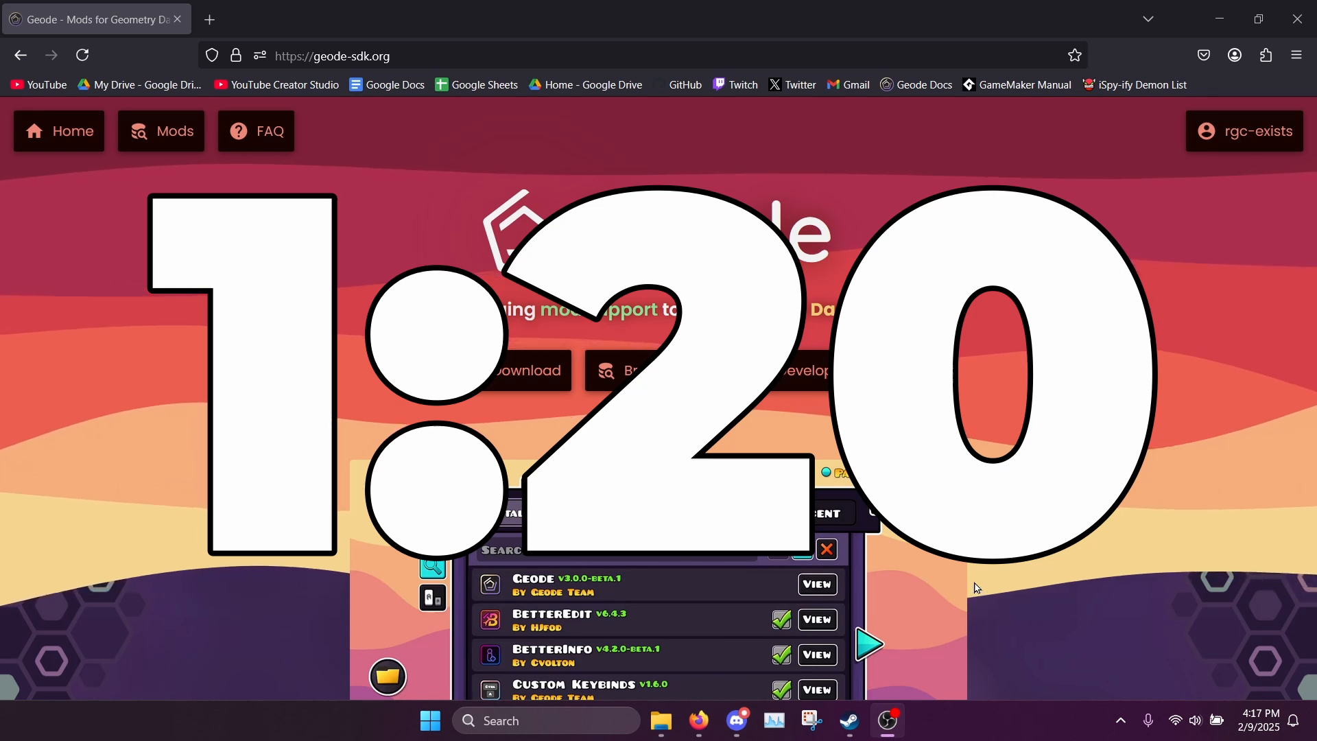
Download the Geode v4.2.0 Windows installer from geode-sdk.org into Downloads.
click(333, 55)
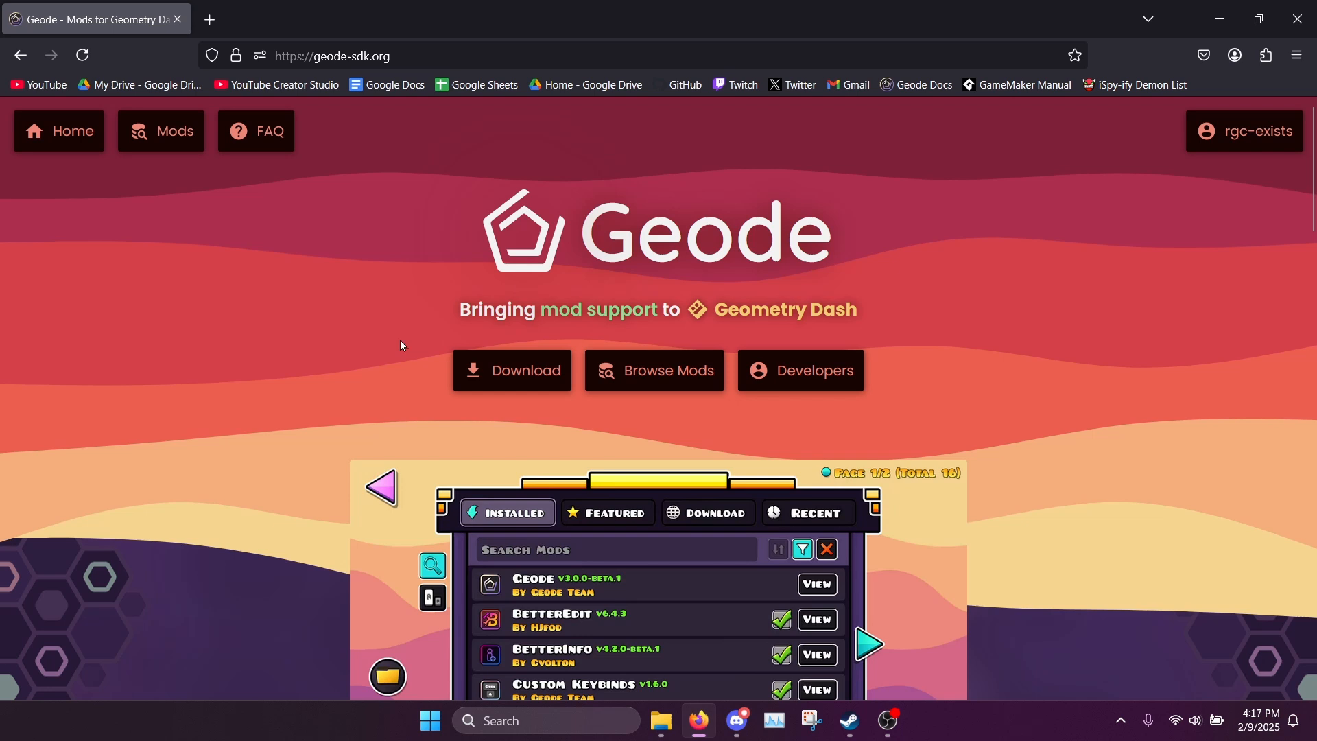
click(511, 370)
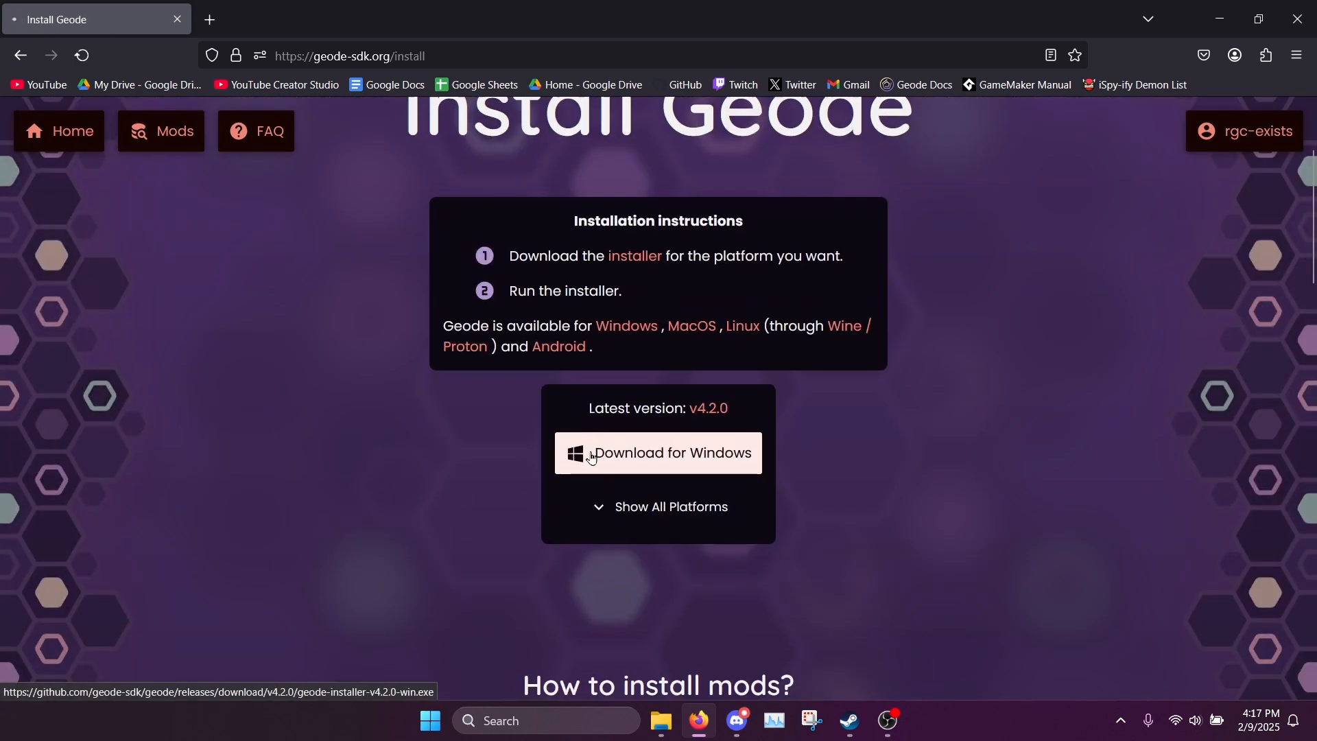
click(657, 451)
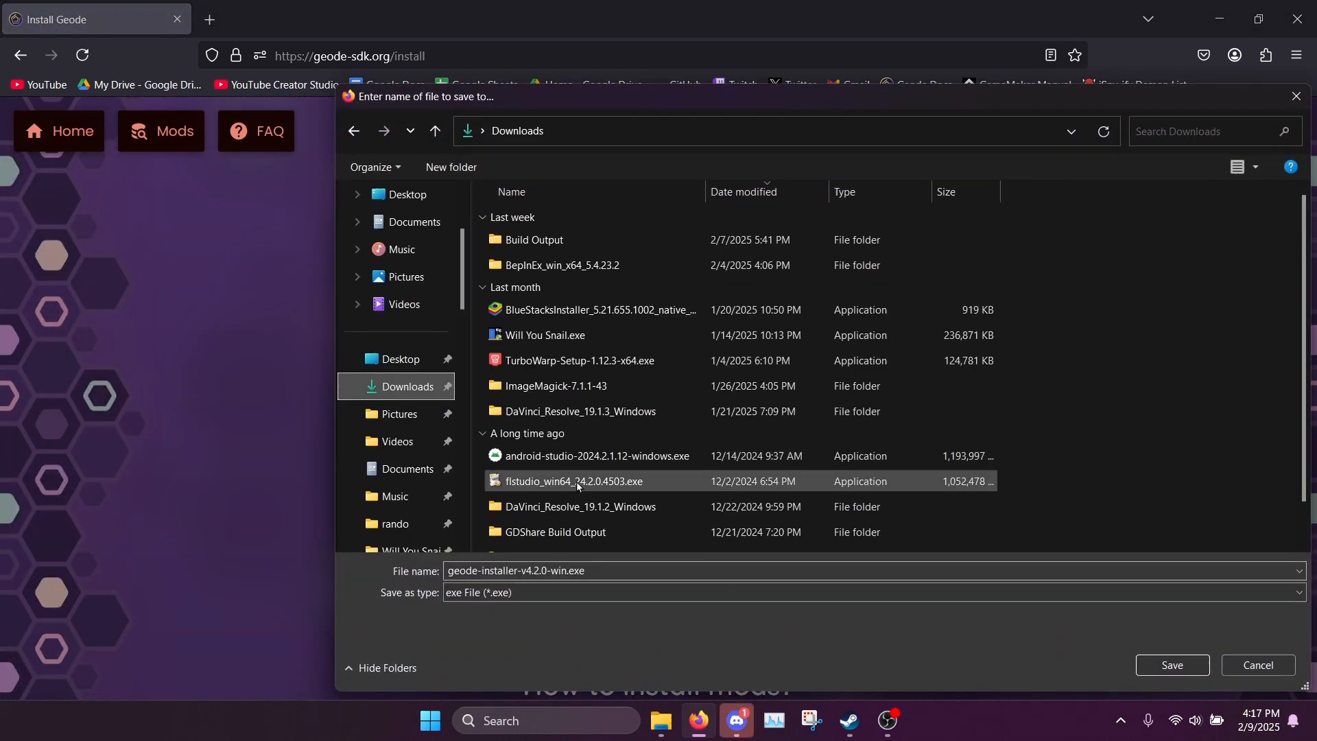
click(1170, 664)
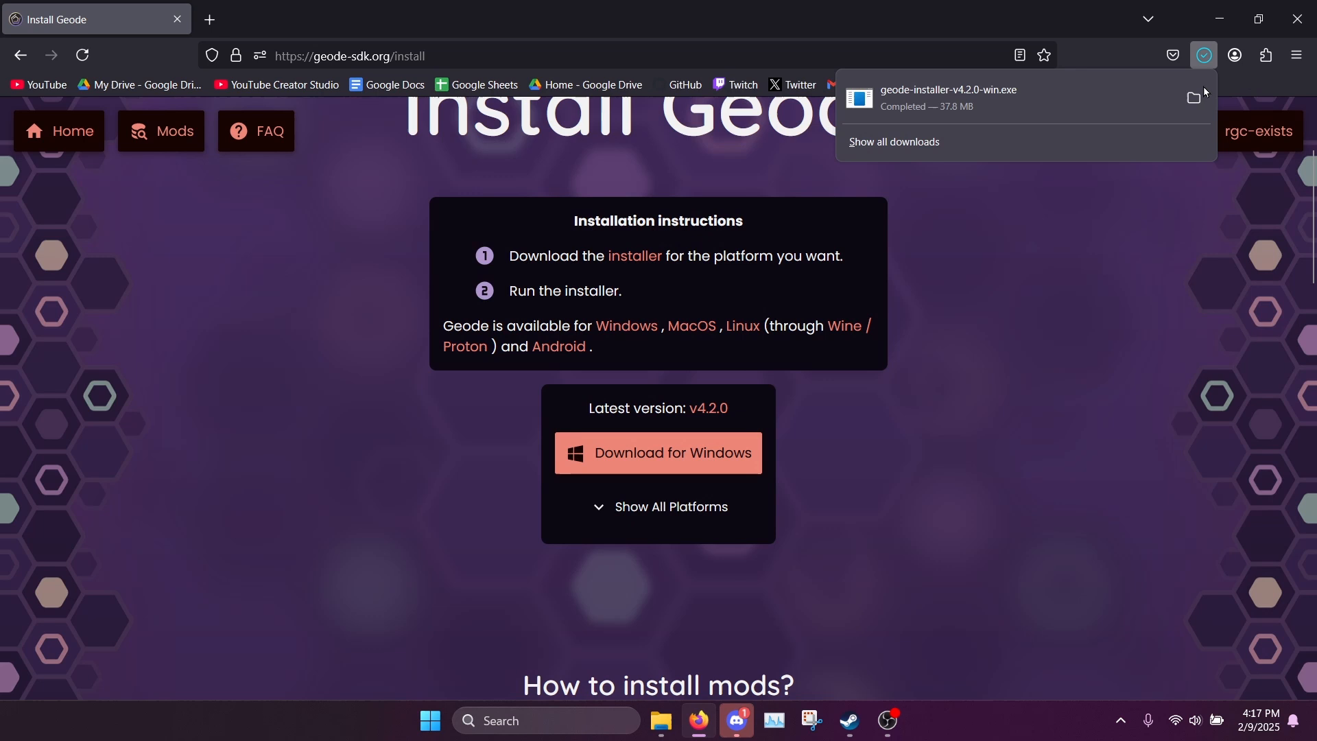
Run the Geode installer in English, accept the license and install into the Geometry Dash folder.
click(1194, 98)
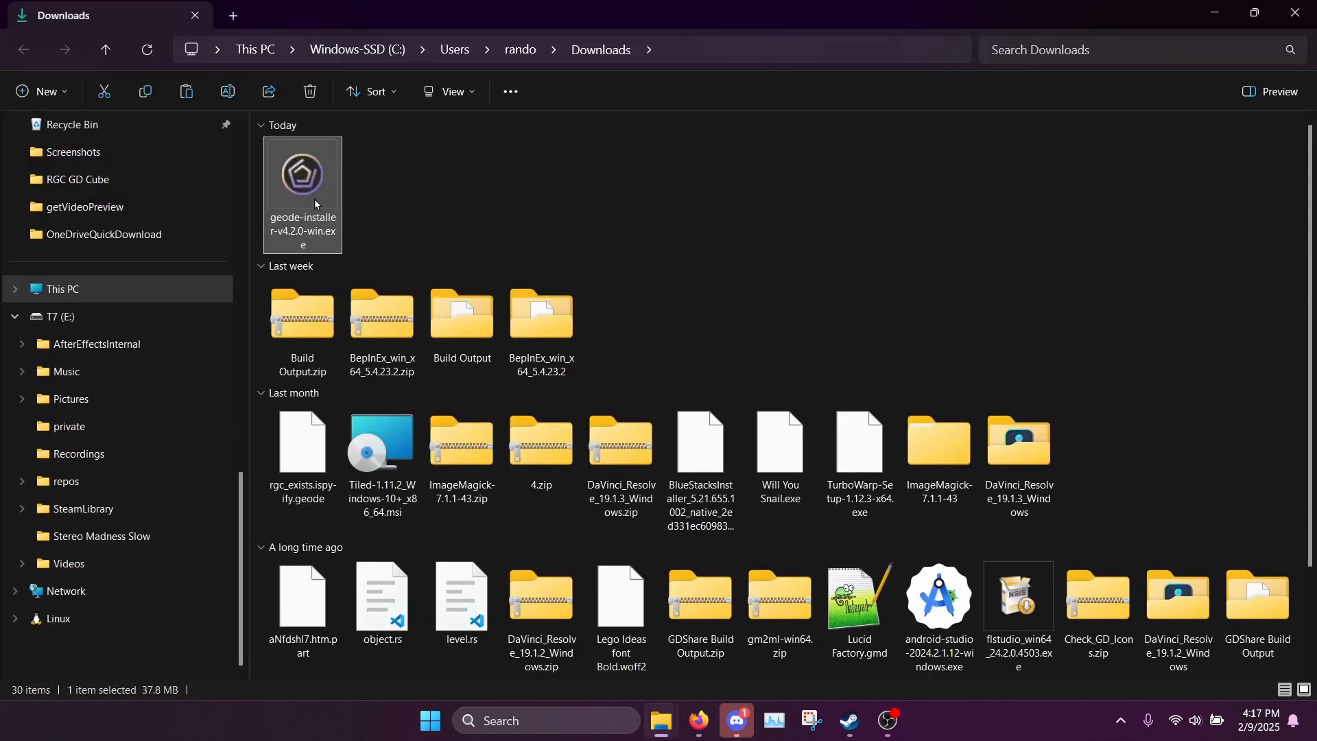
double_click(302, 174)
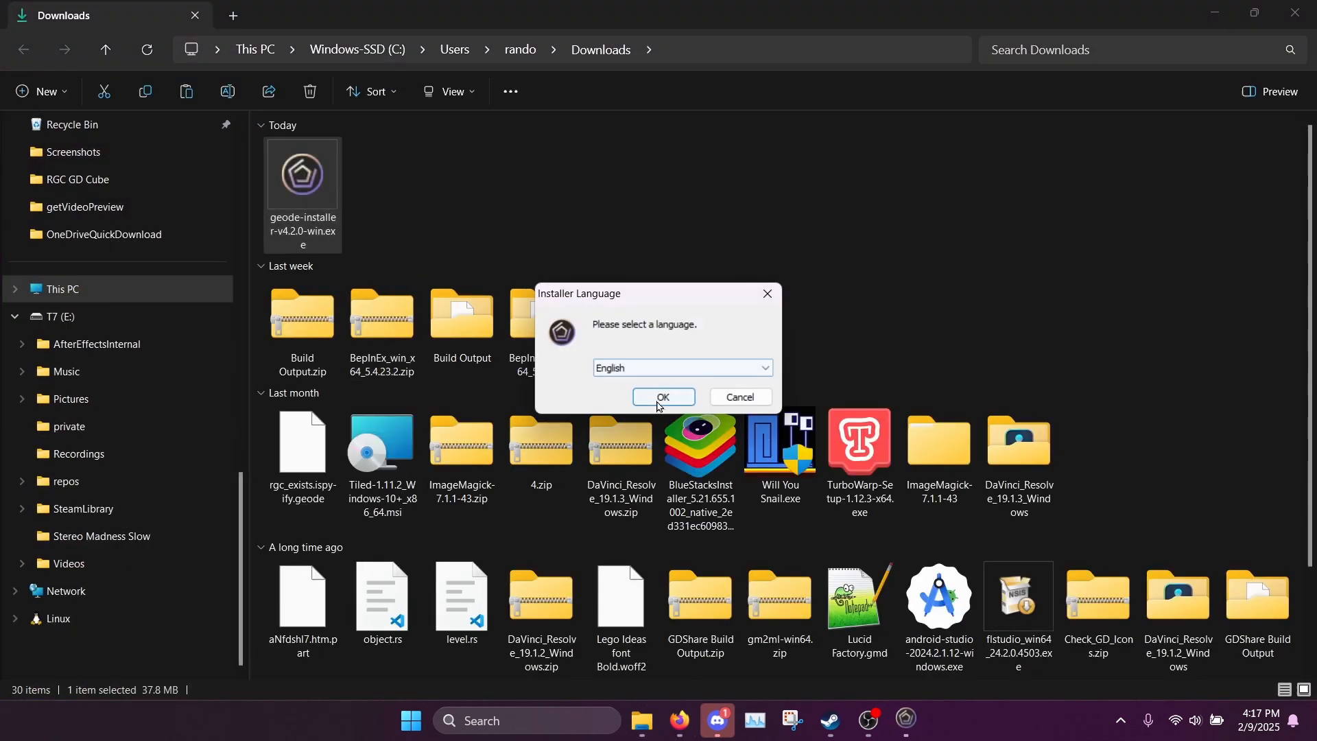
click(664, 397)
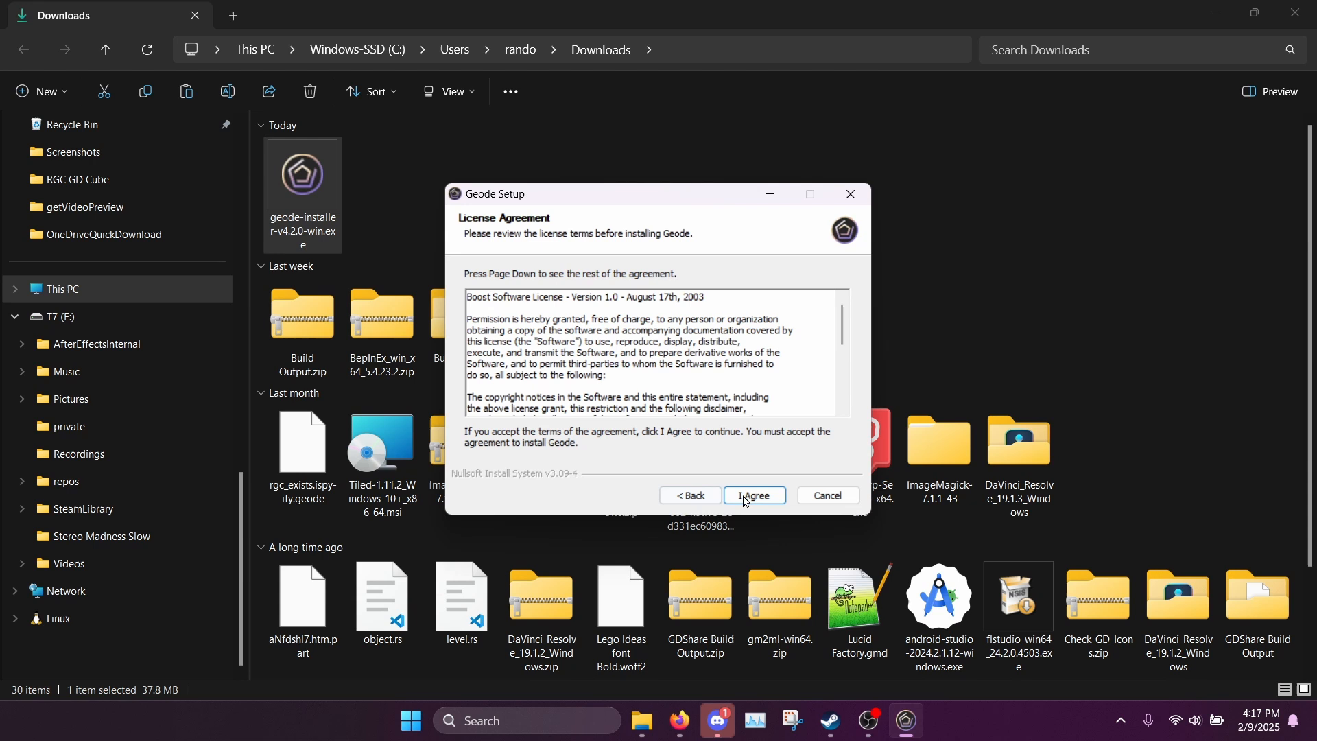
click(754, 495)
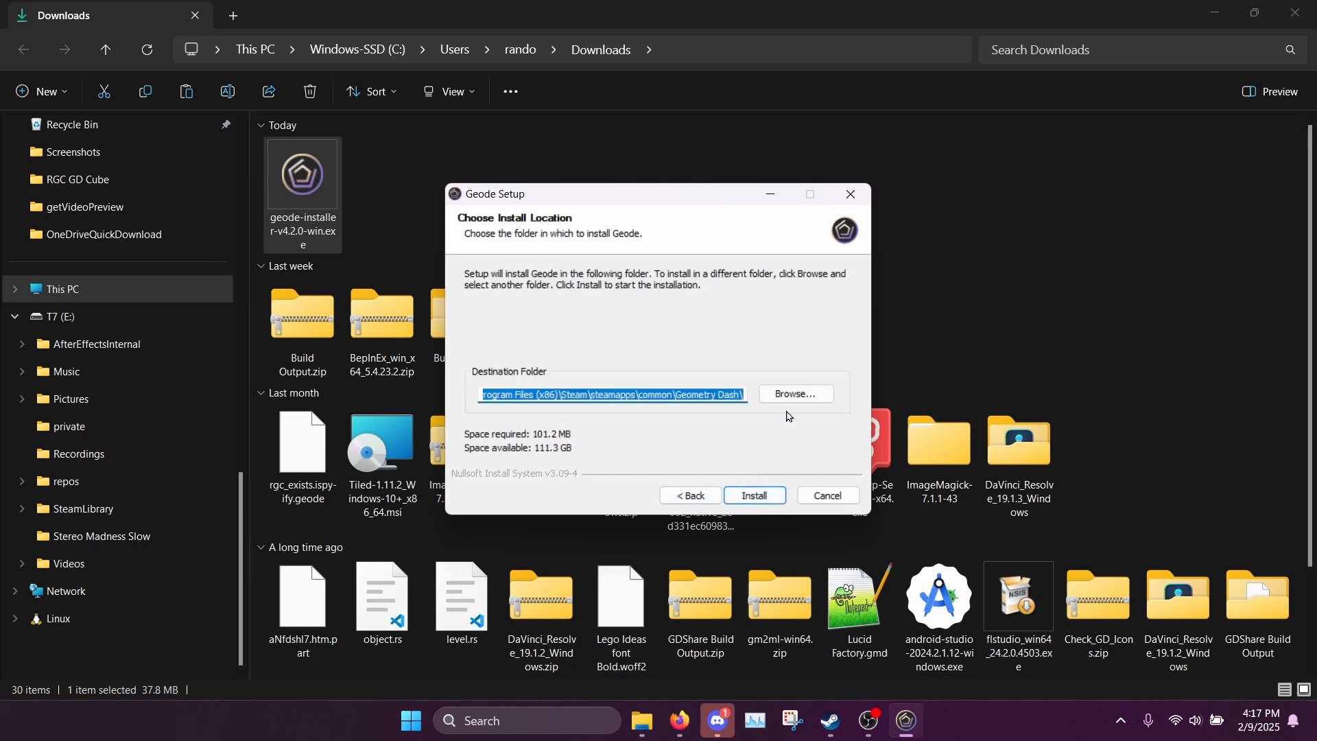
click(739, 398)
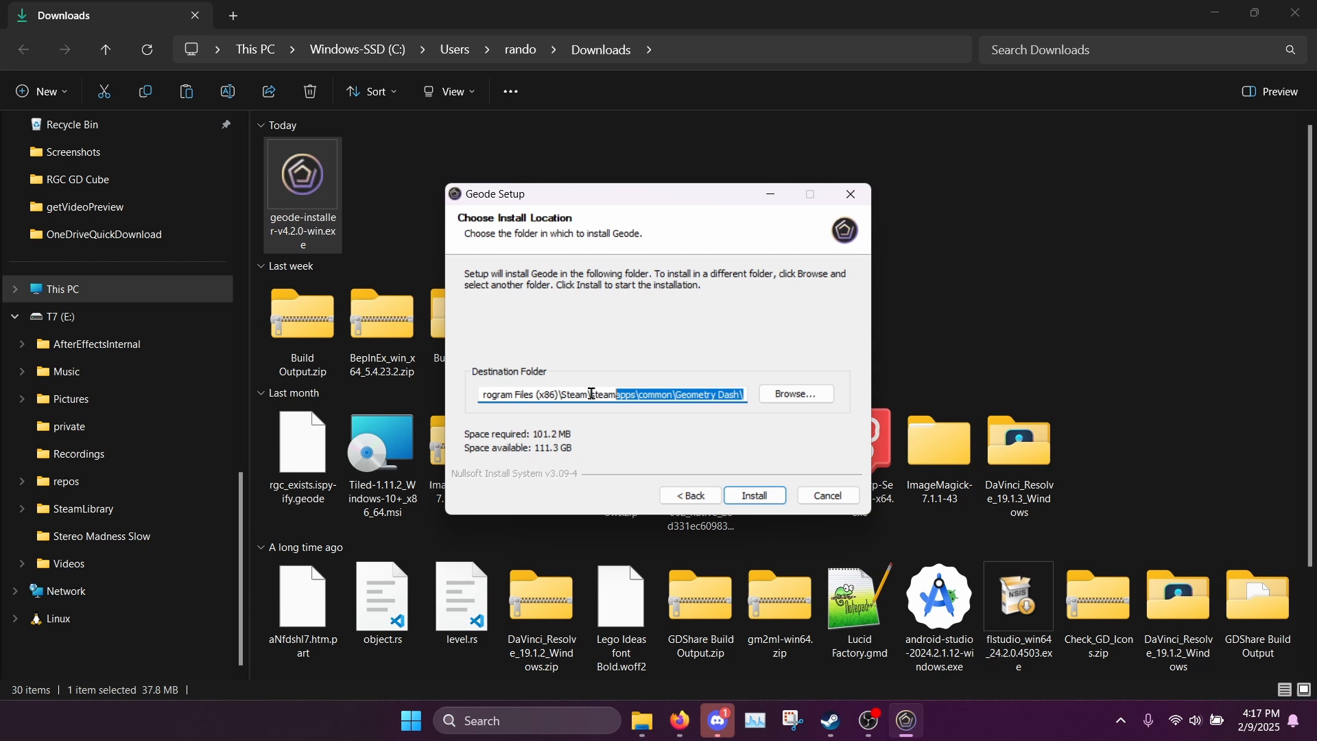
click(691, 396)
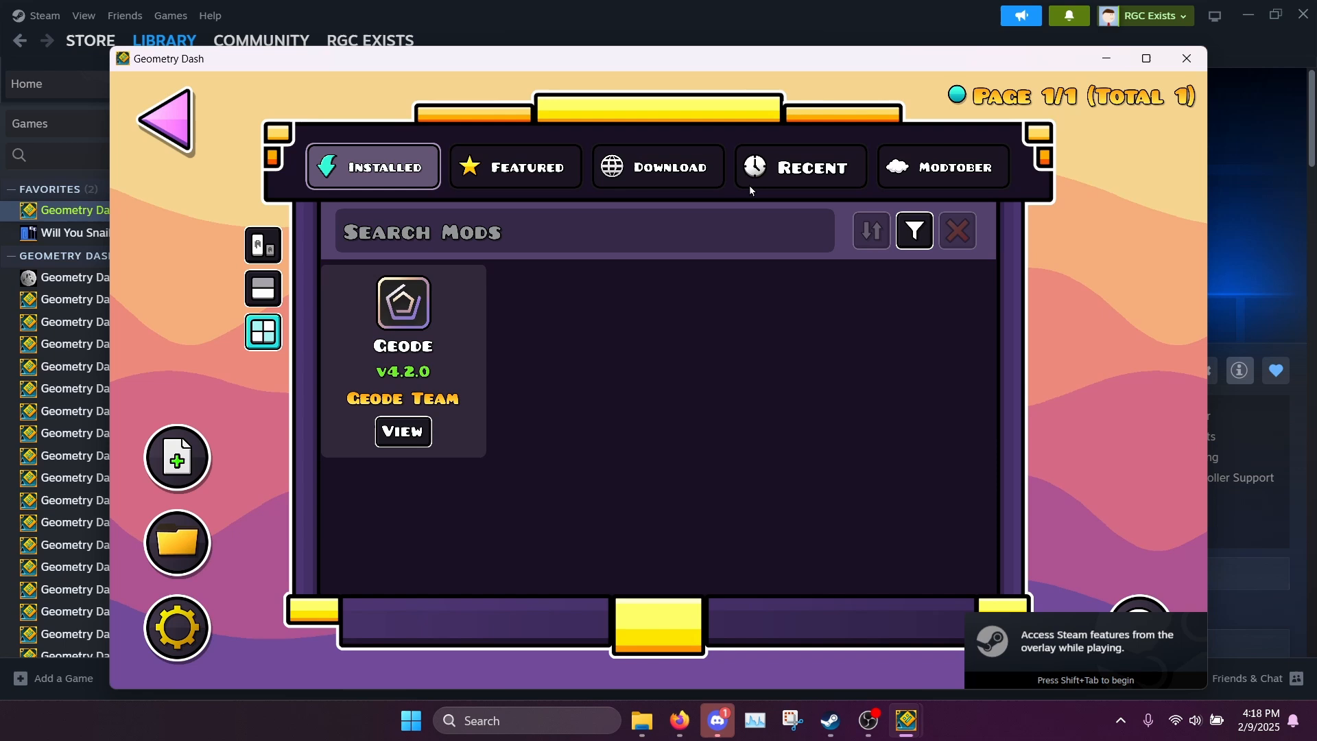
Page through the 337 downloadable Geode mods, then return to the main menu.
click(657, 166)
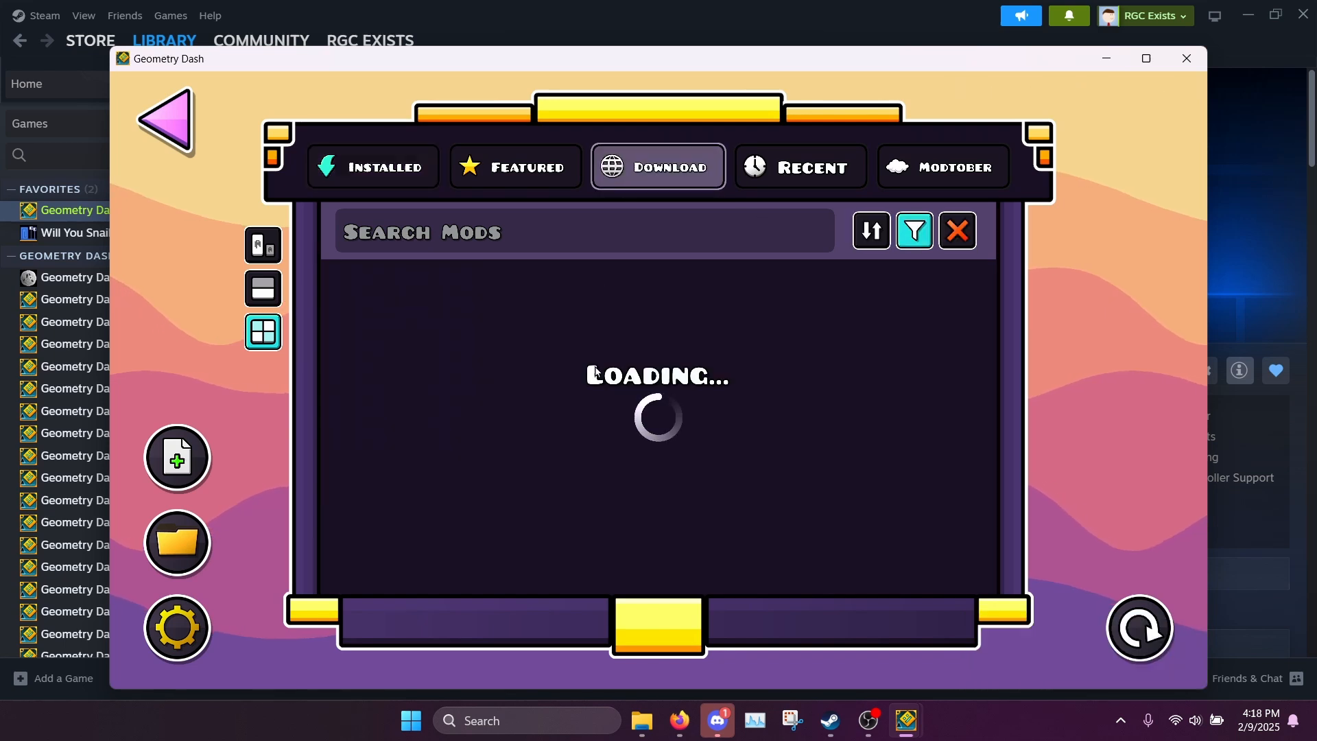
click(1064, 399)
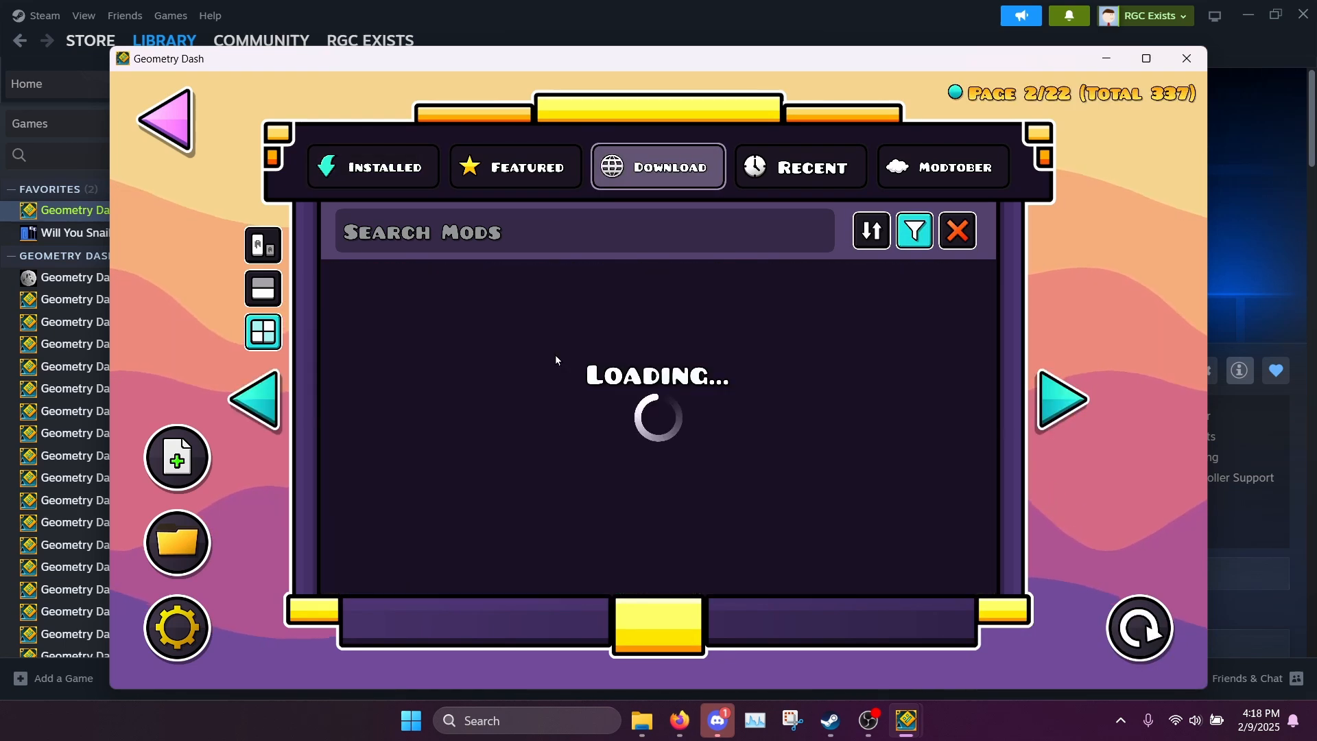
click(1064, 399)
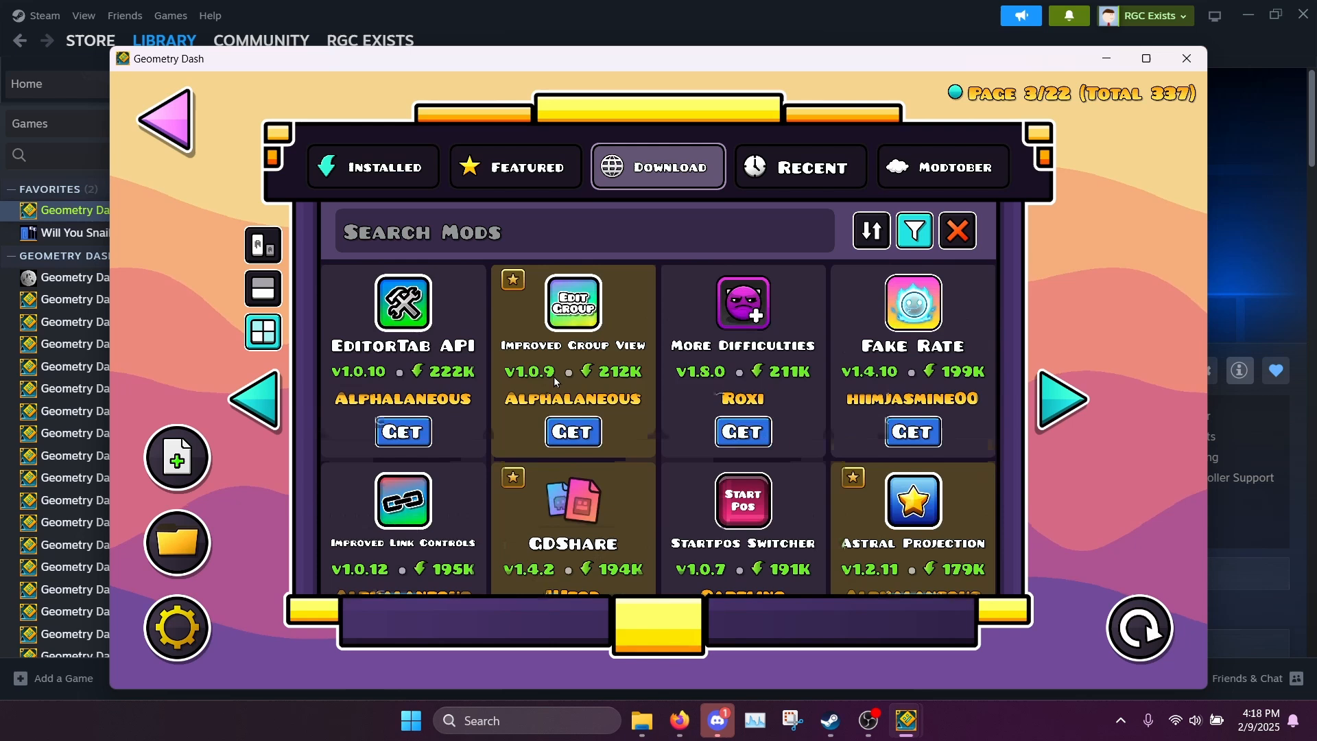
click(374, 166)
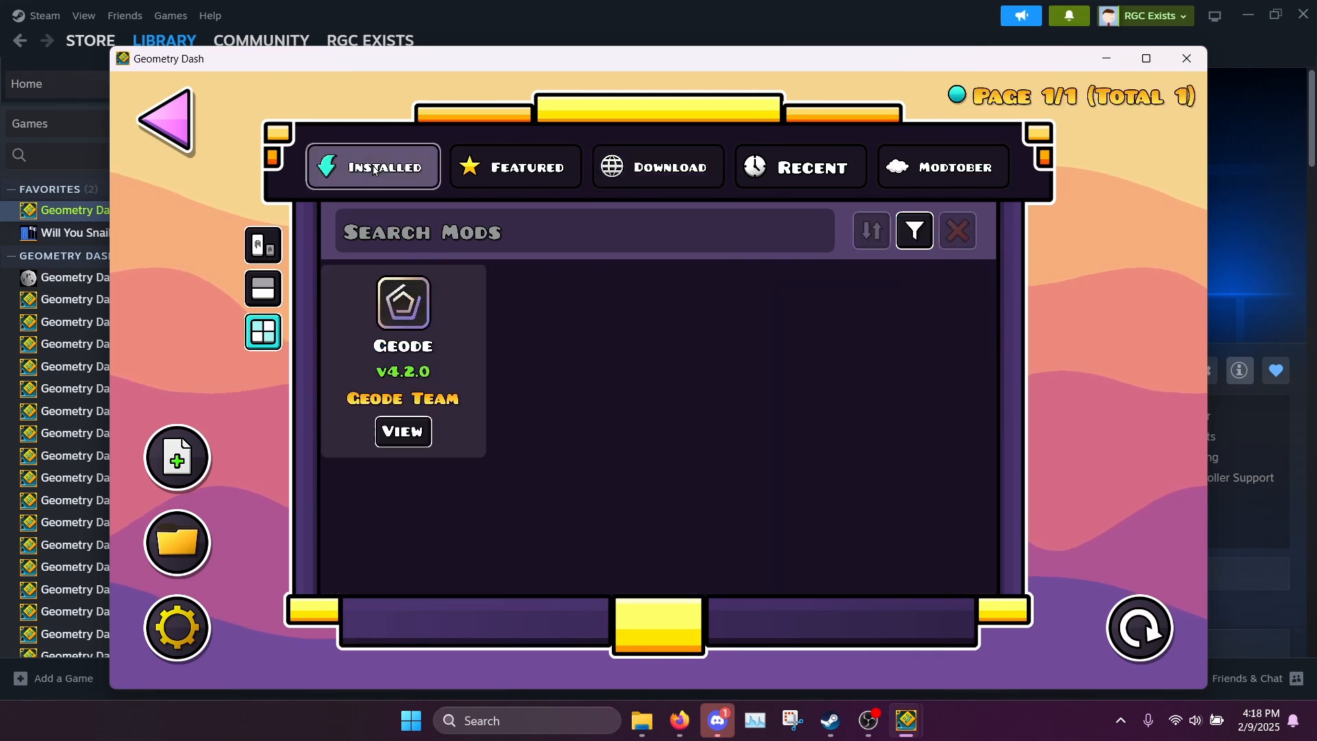
click(166, 122)
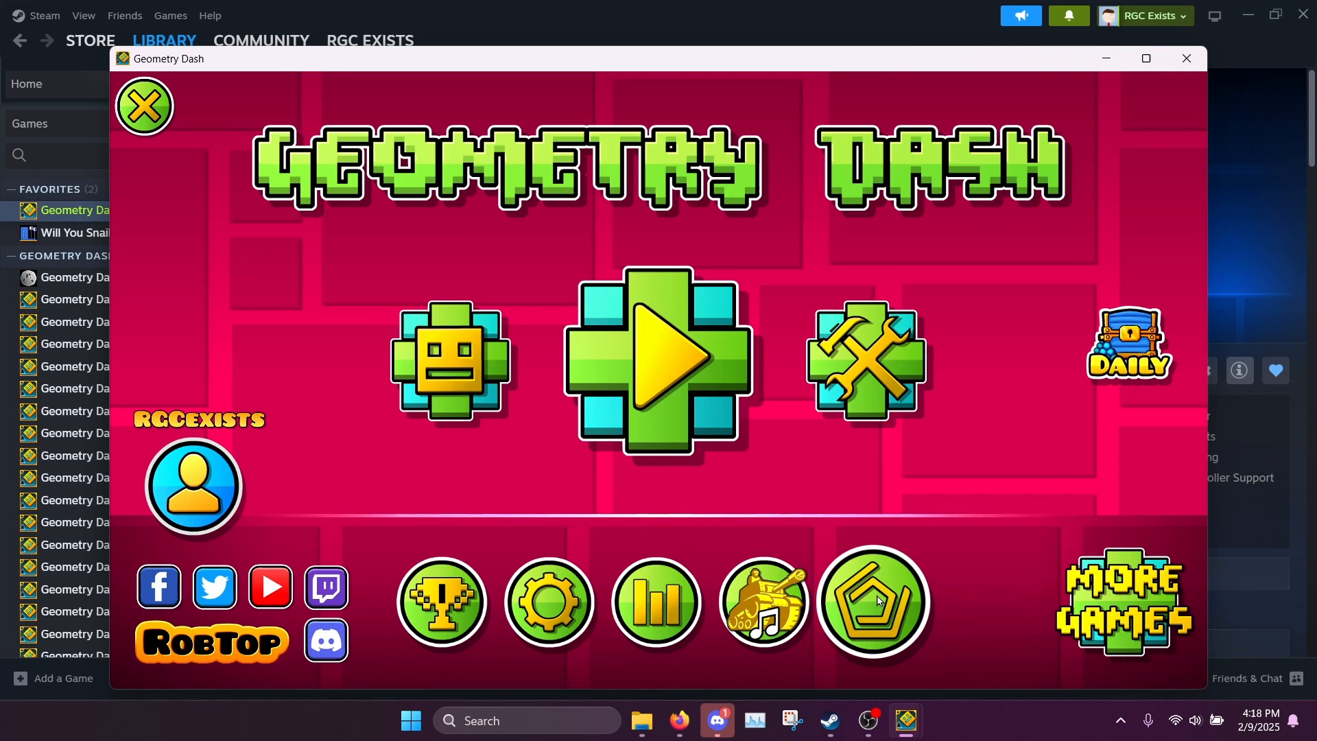
Search the mod browser for 'custom death' and install the Custom Death Sound mod.
click(874, 602)
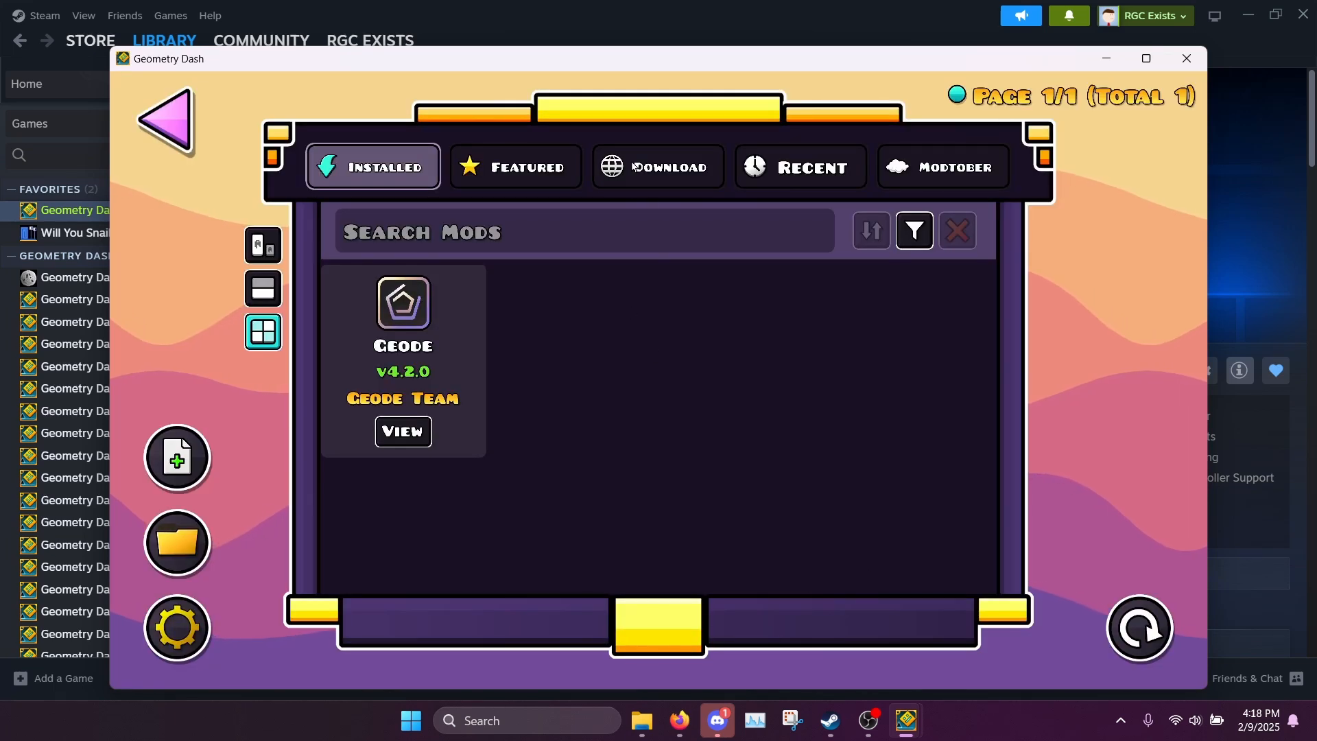
click(657, 166)
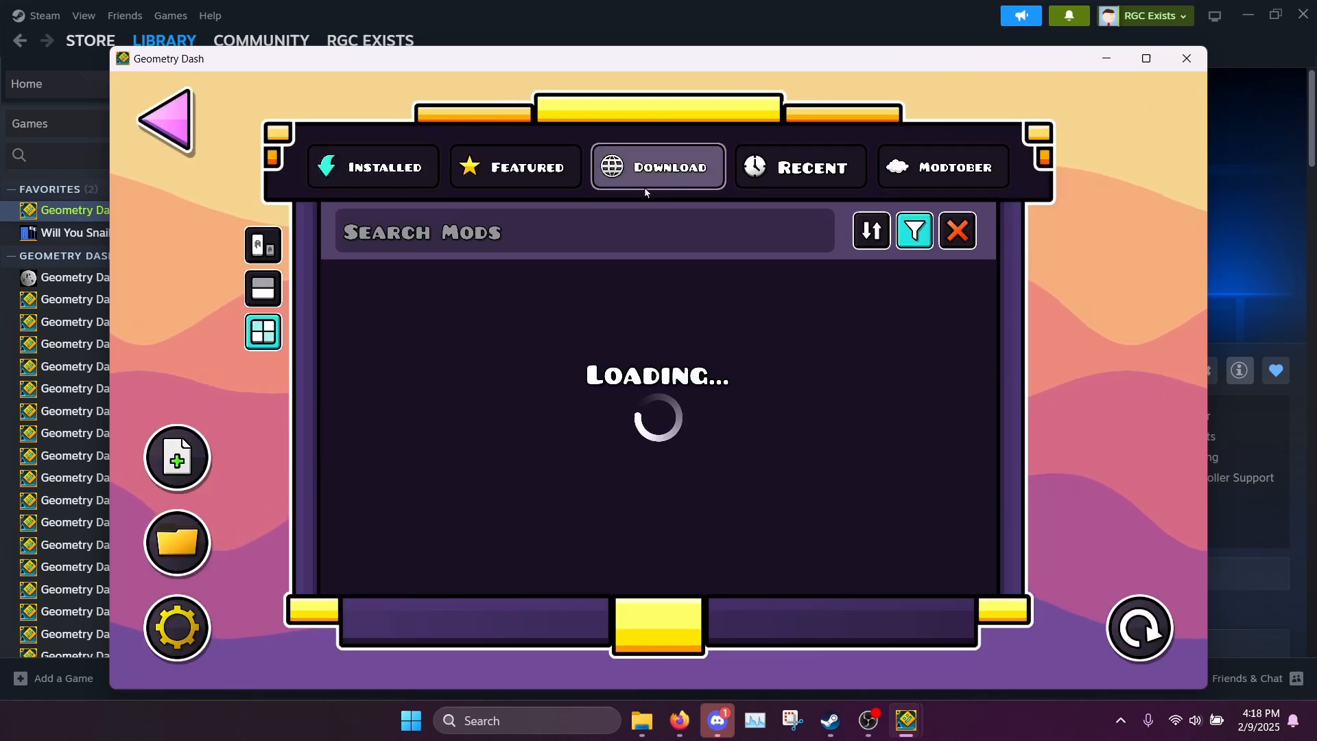
text(c)
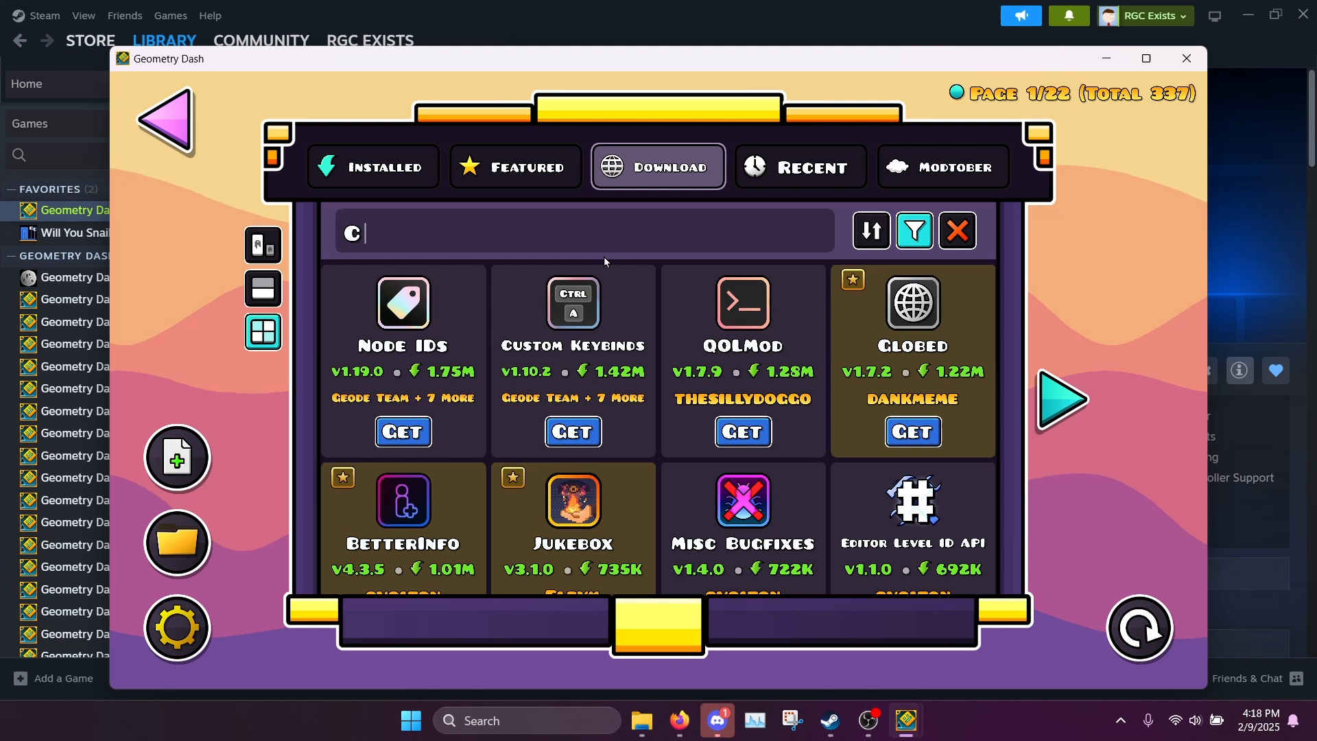
text(USTOM DEATH)
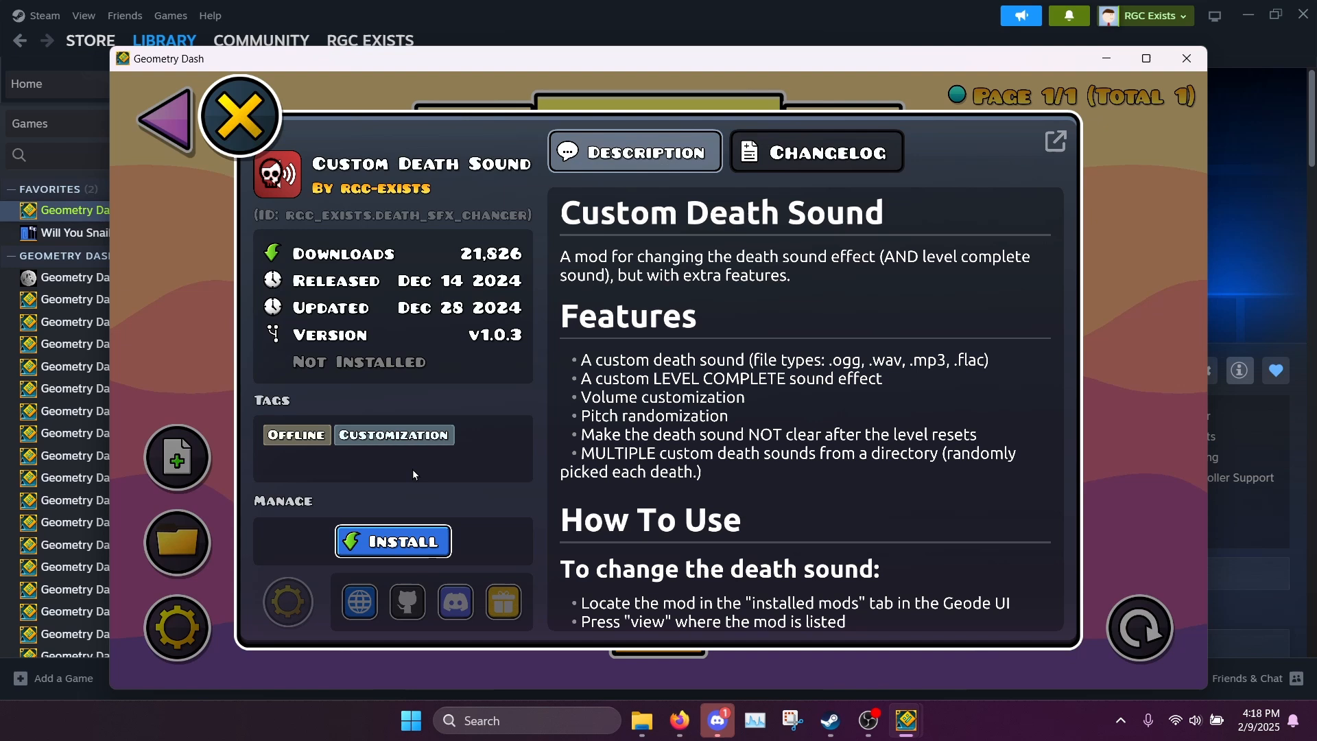
mouse_move(684, 428)
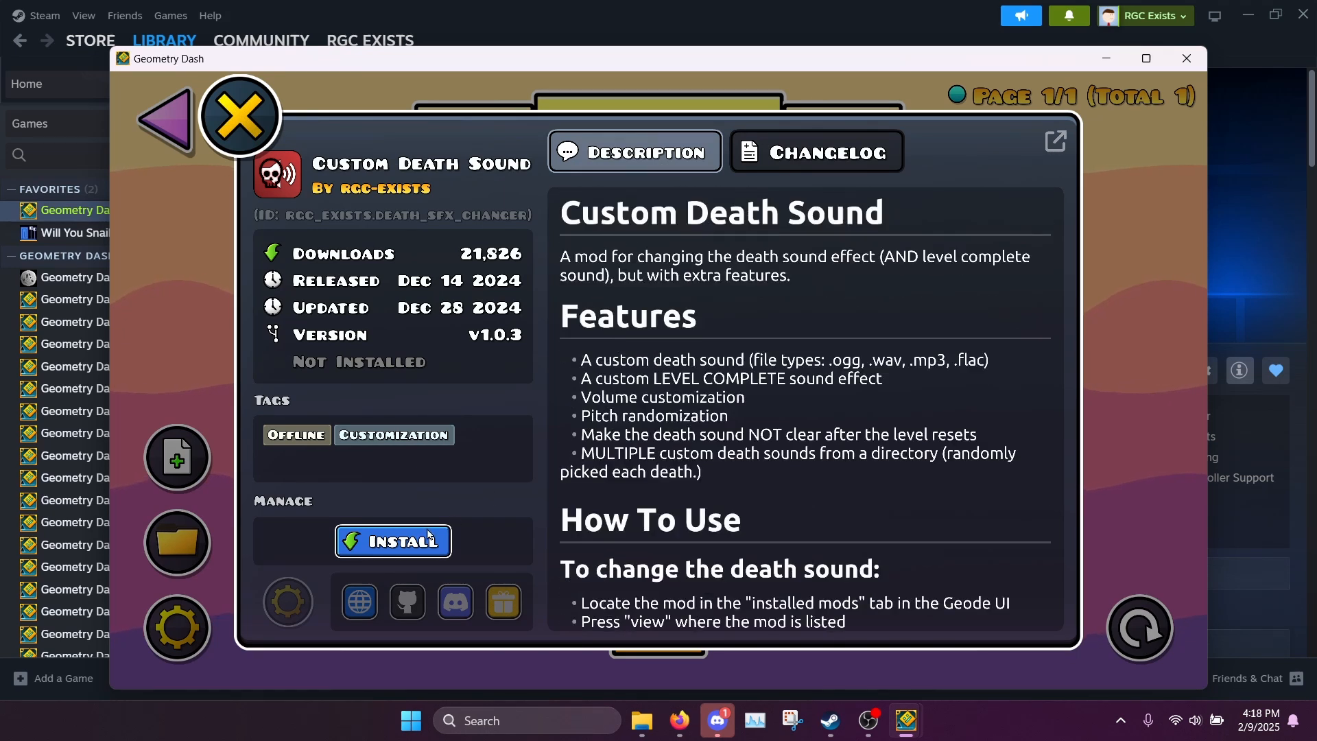
click(239, 115)
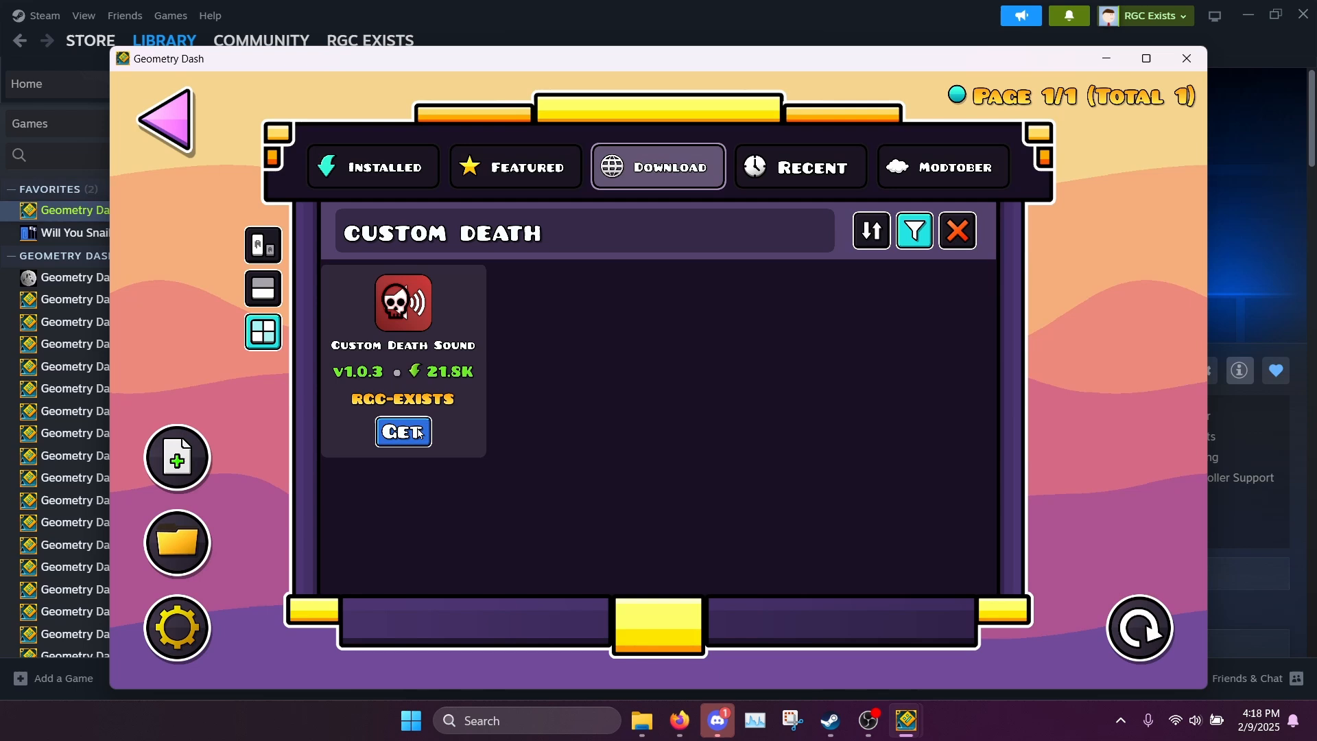
click(403, 431)
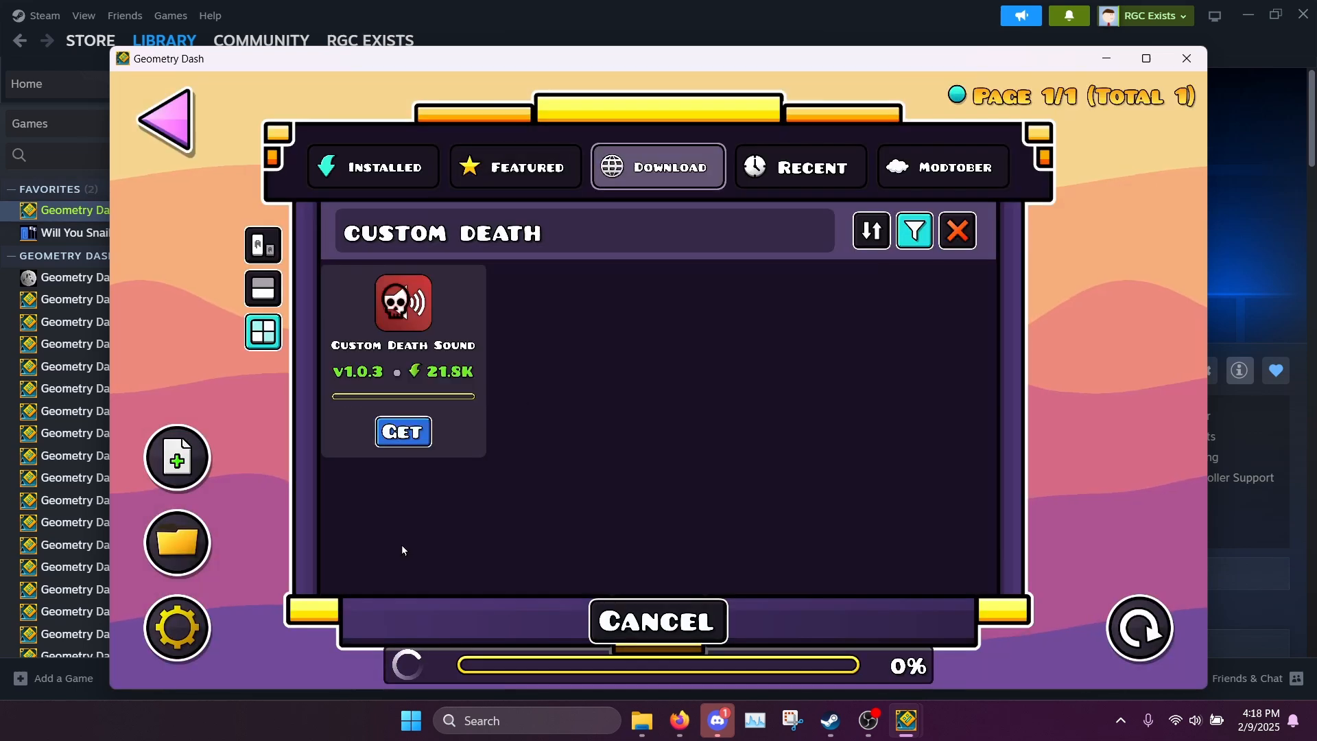
click(403, 433)
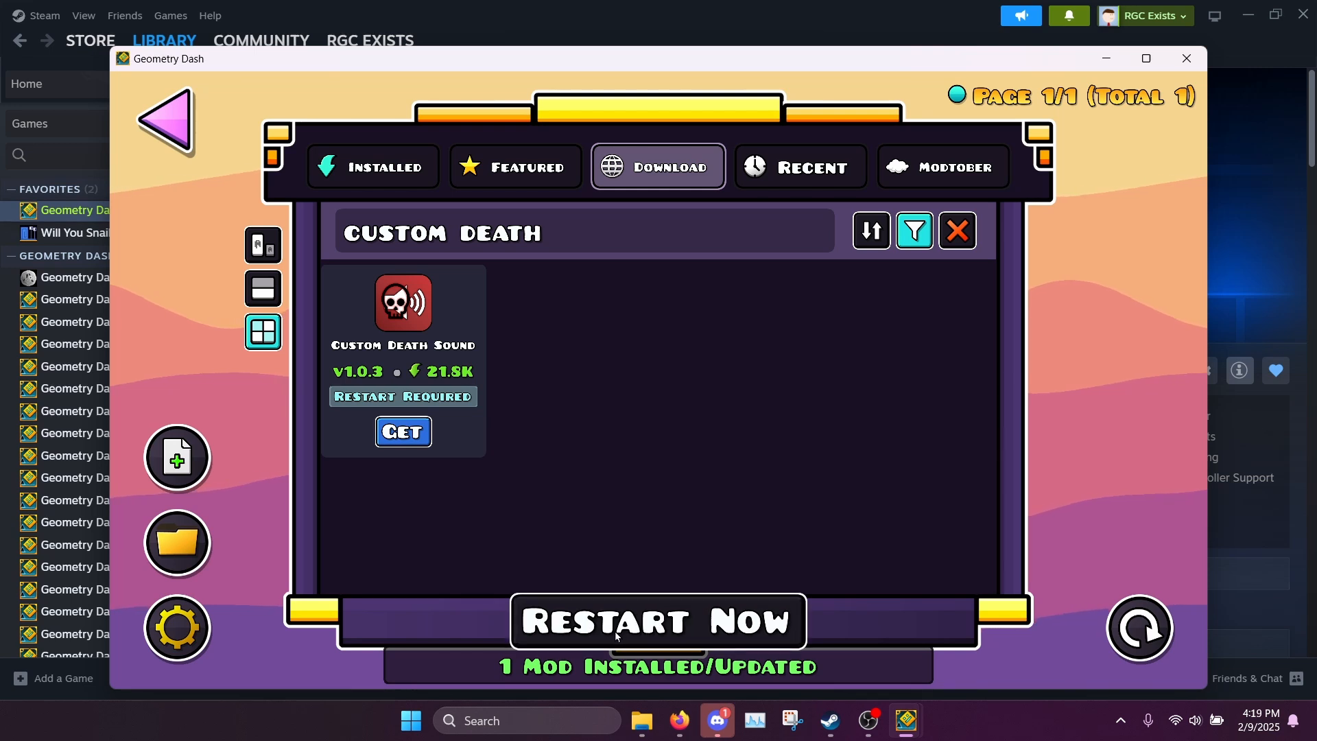
Restart the game and open the Custom Death Sound mod's settings page.
click(657, 621)
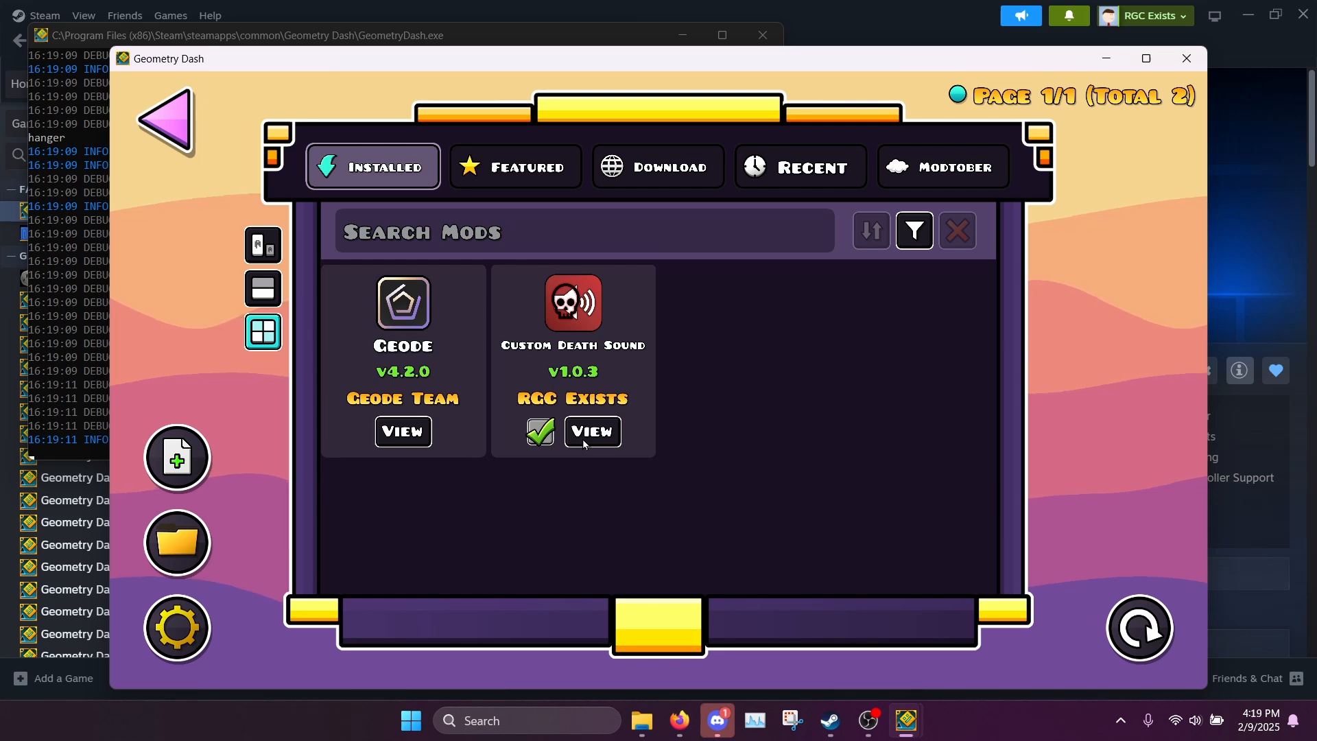
click(593, 431)
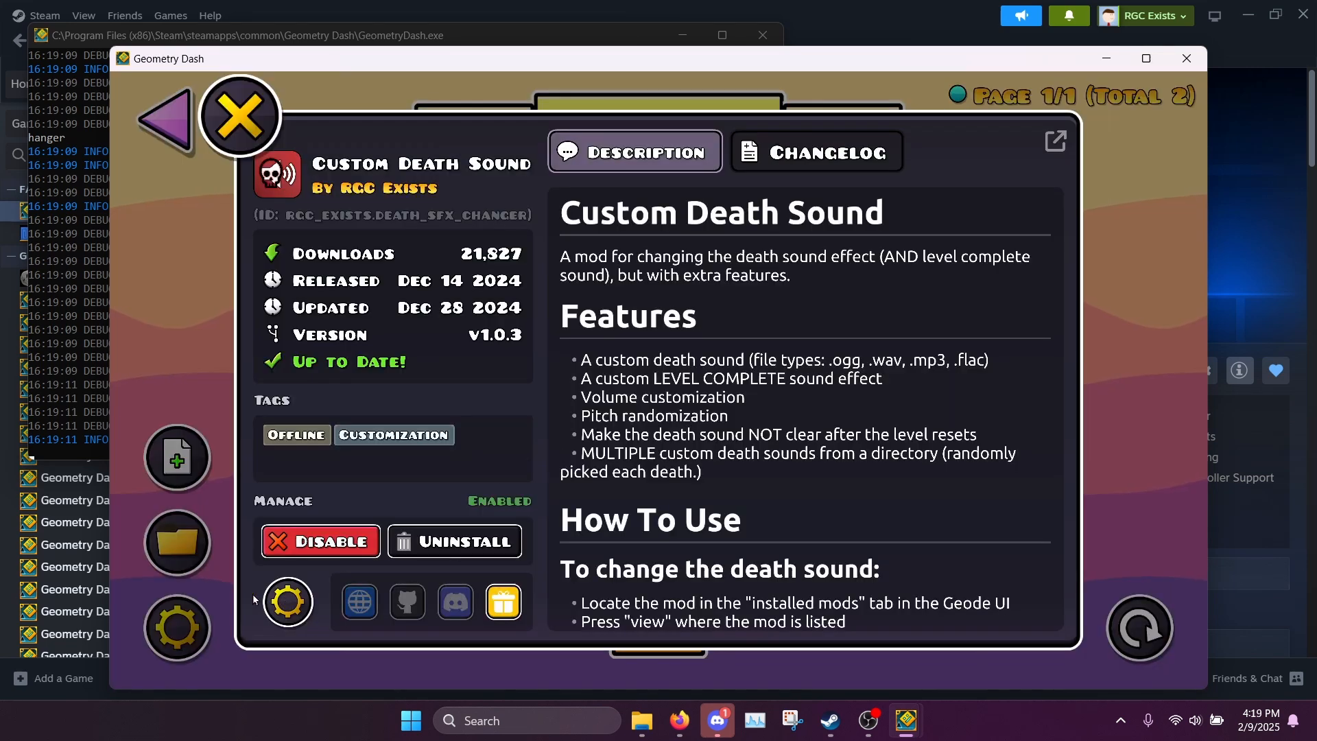
click(287, 601)
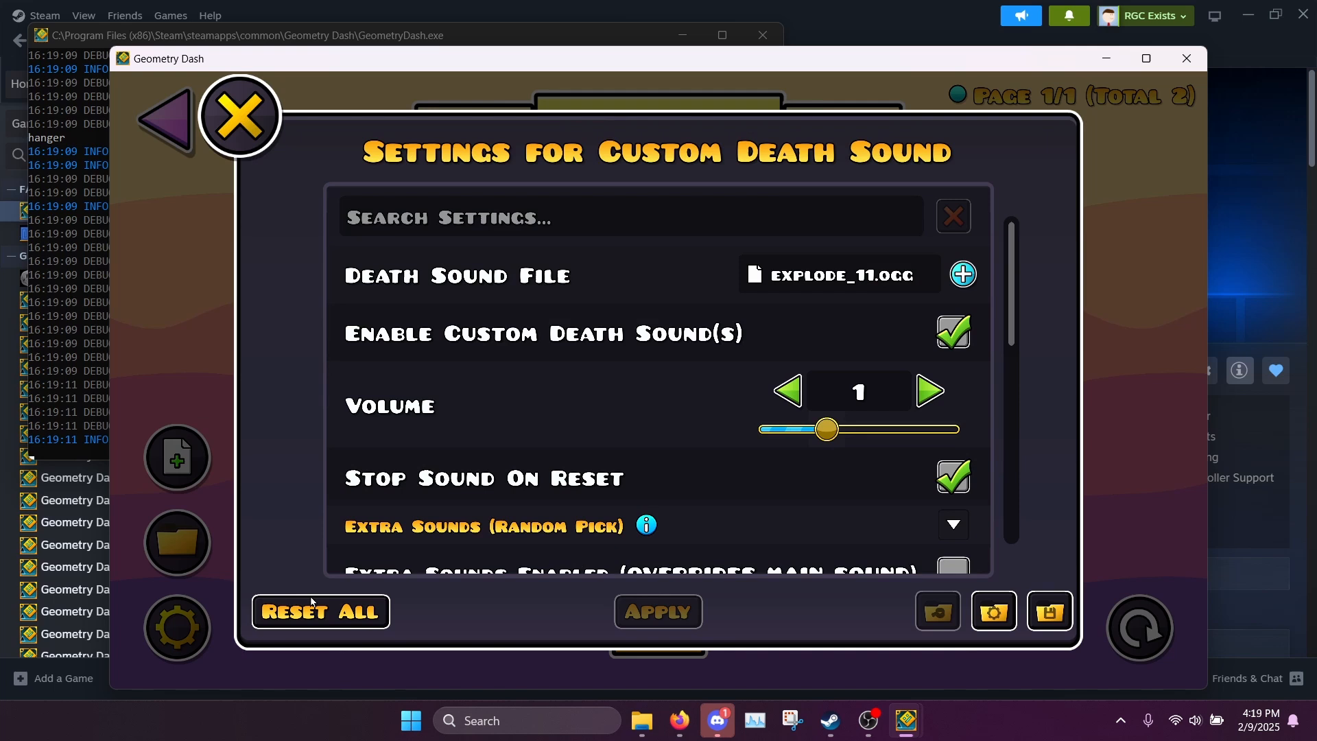
mouse_move(531, 452)
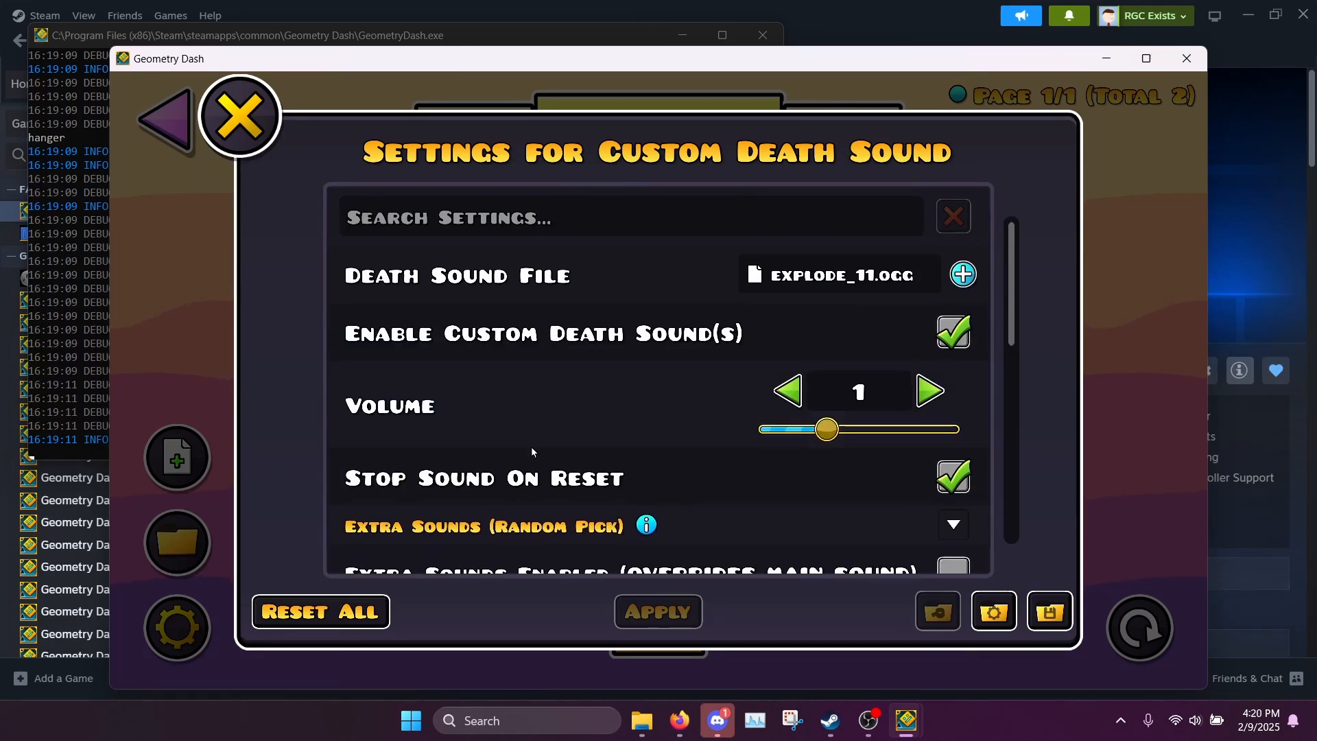
mouse_move(952, 291)
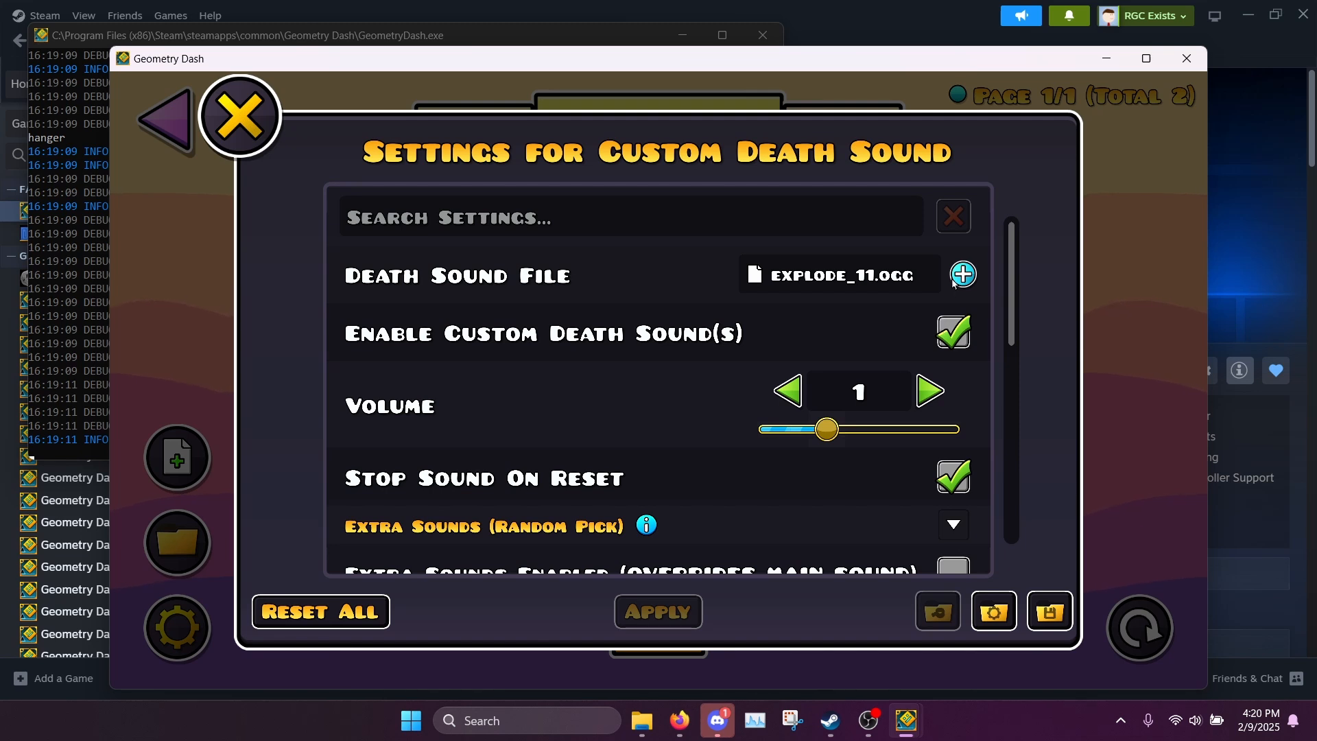
mouse_move(785, 311)
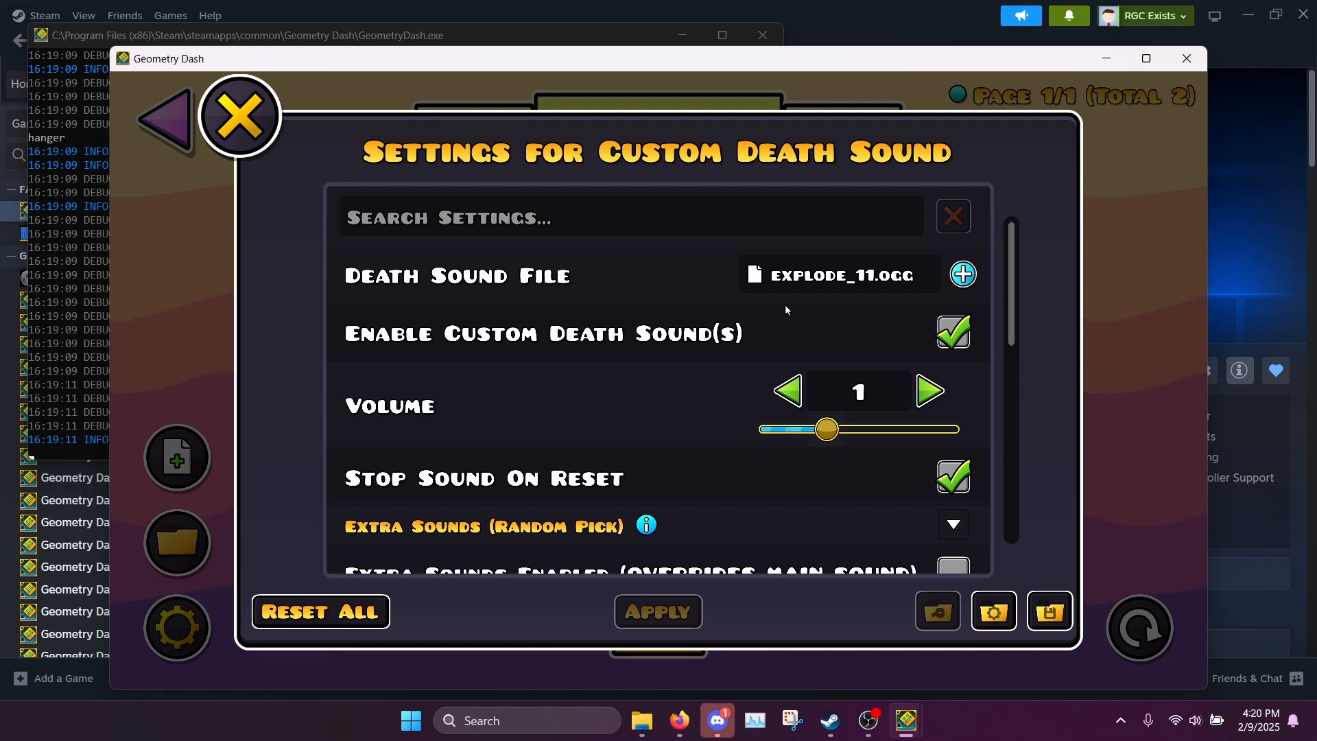
mouse_move(542, 337)
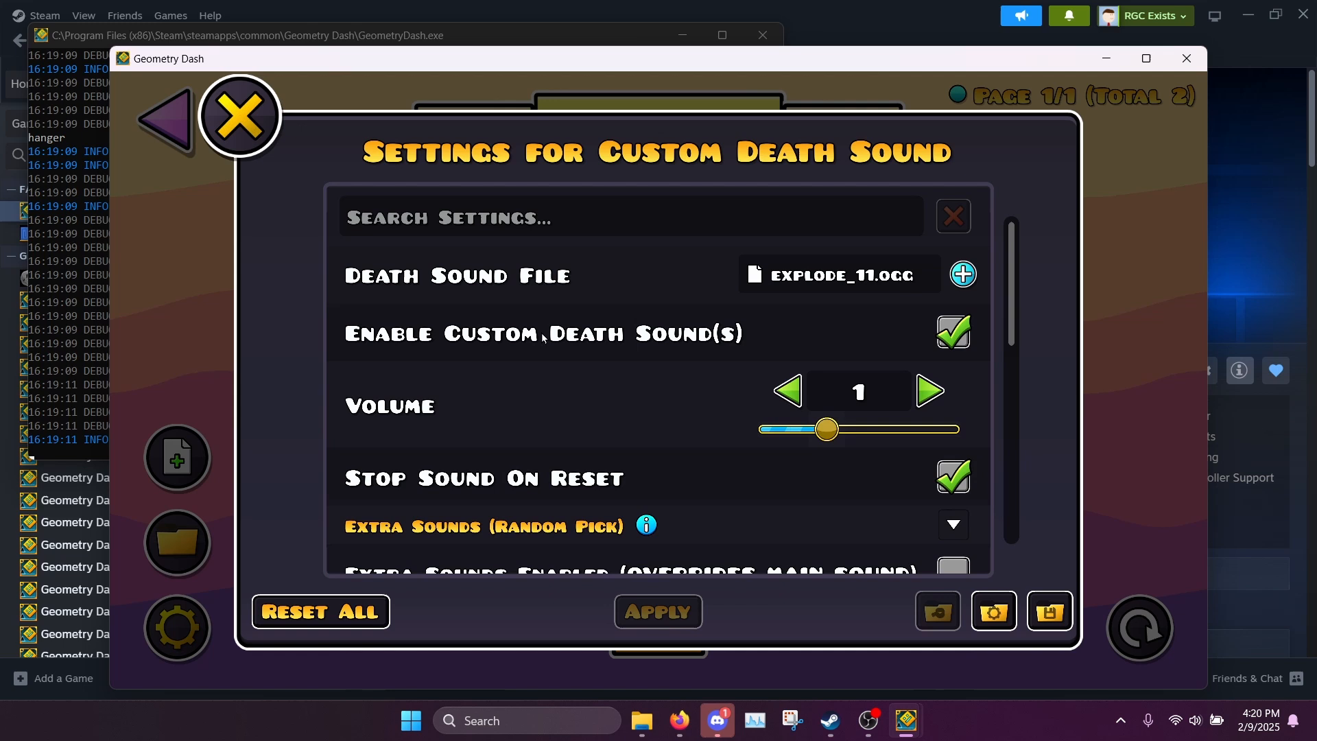
mouse_move(964, 275)
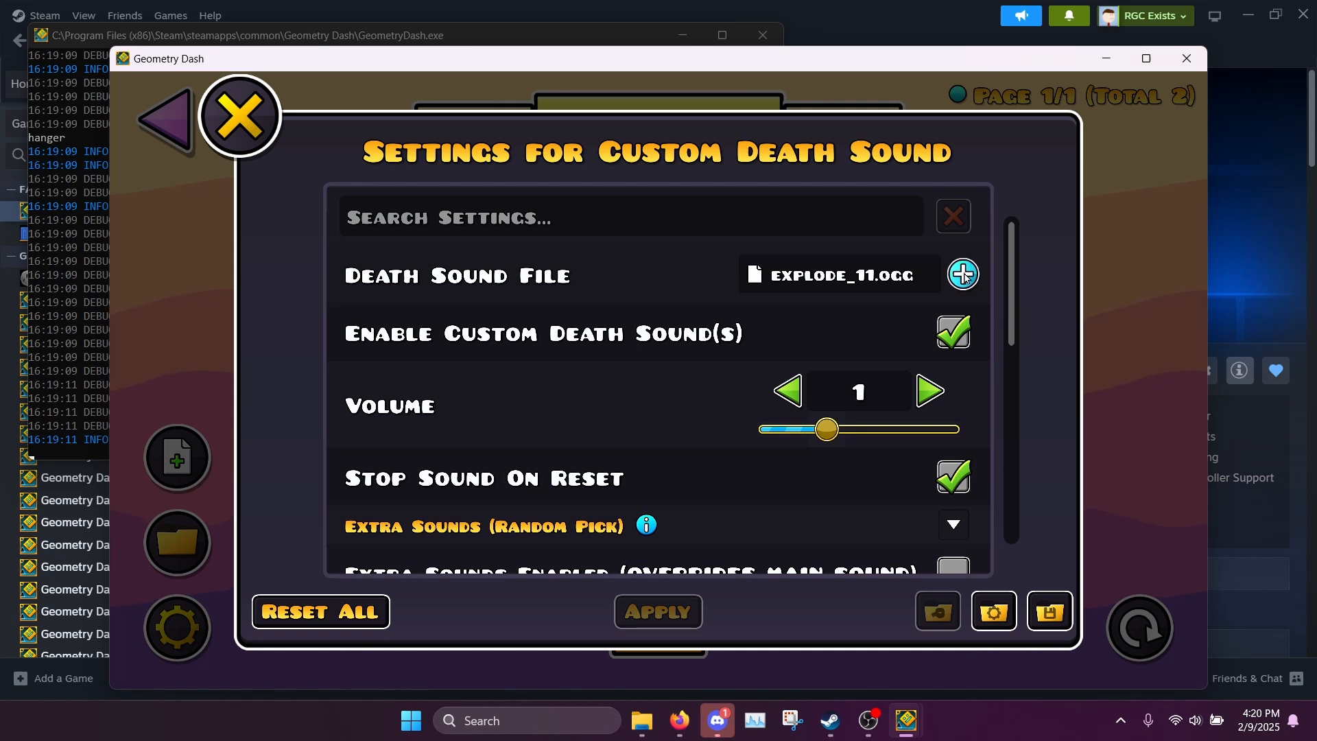
Set the Death Sound File to the metal pipe sound from the Music folder and apply it.
click(964, 274)
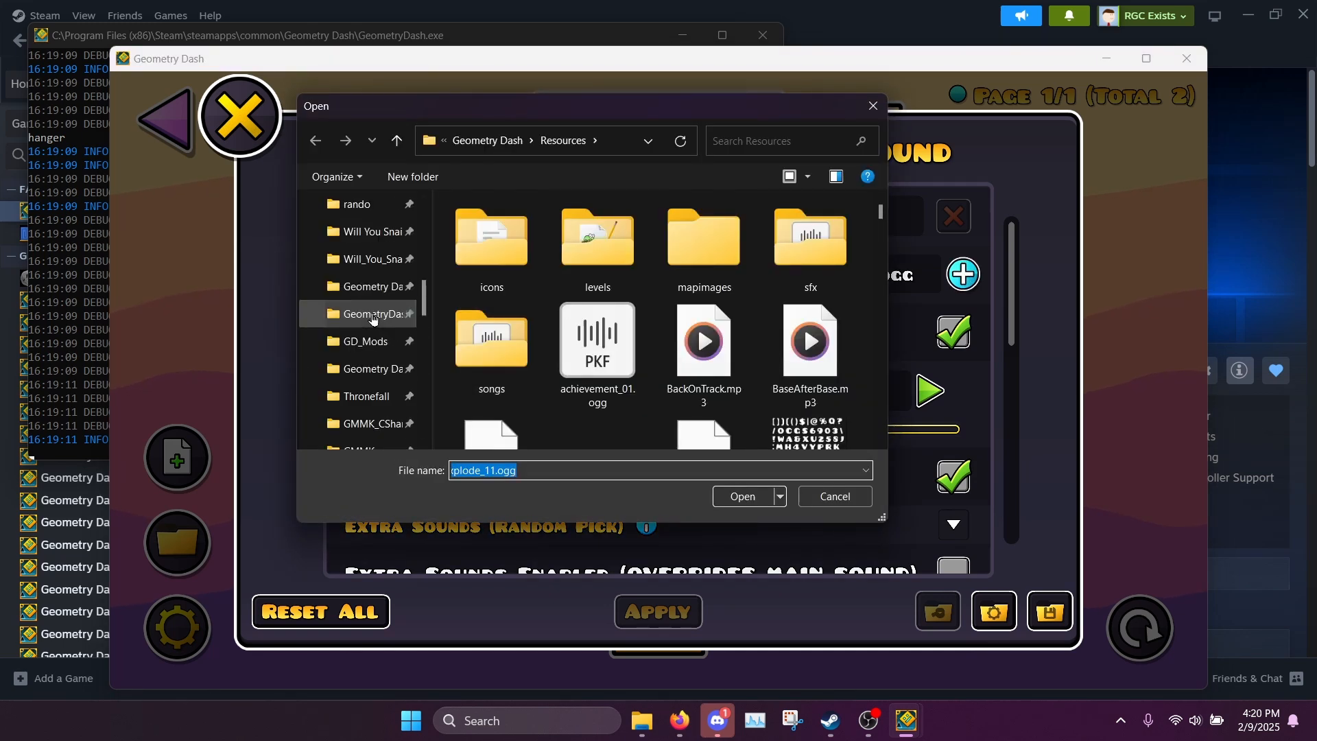
scroll(down, 3)
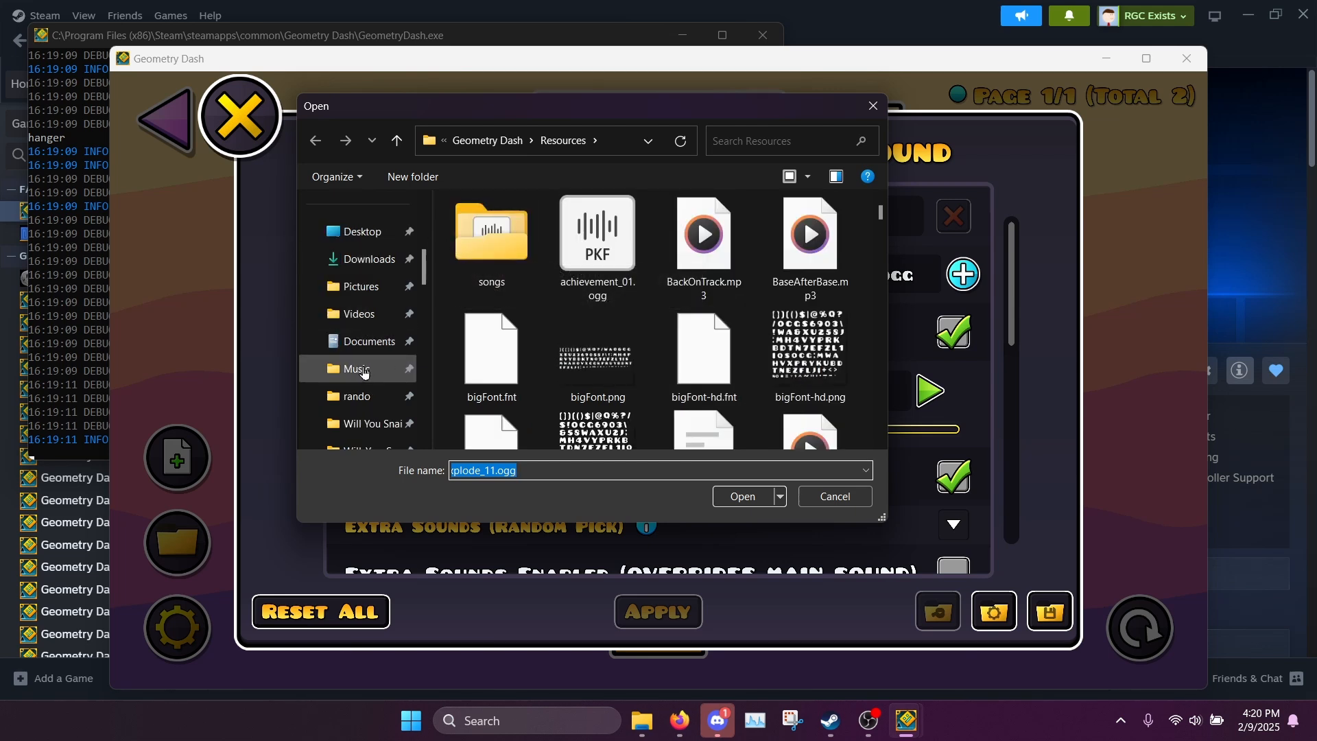
click(355, 369)
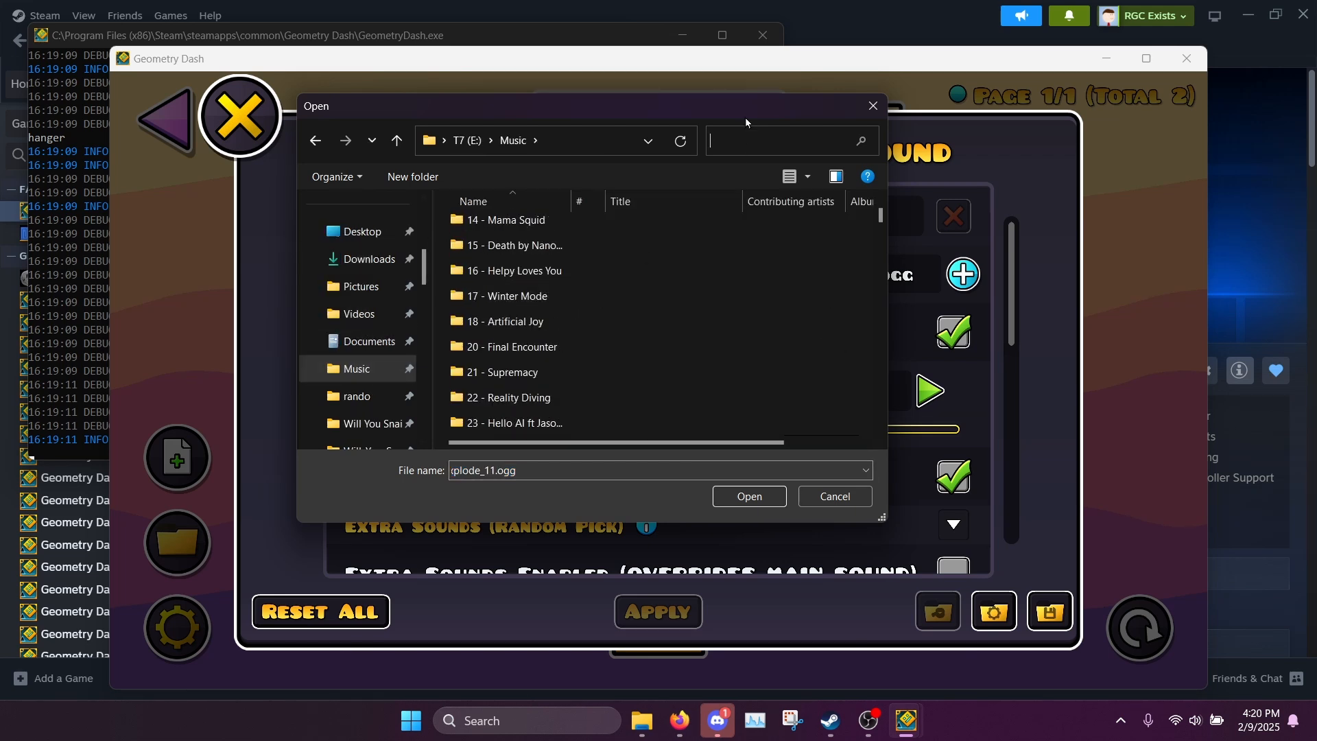
text(metal)
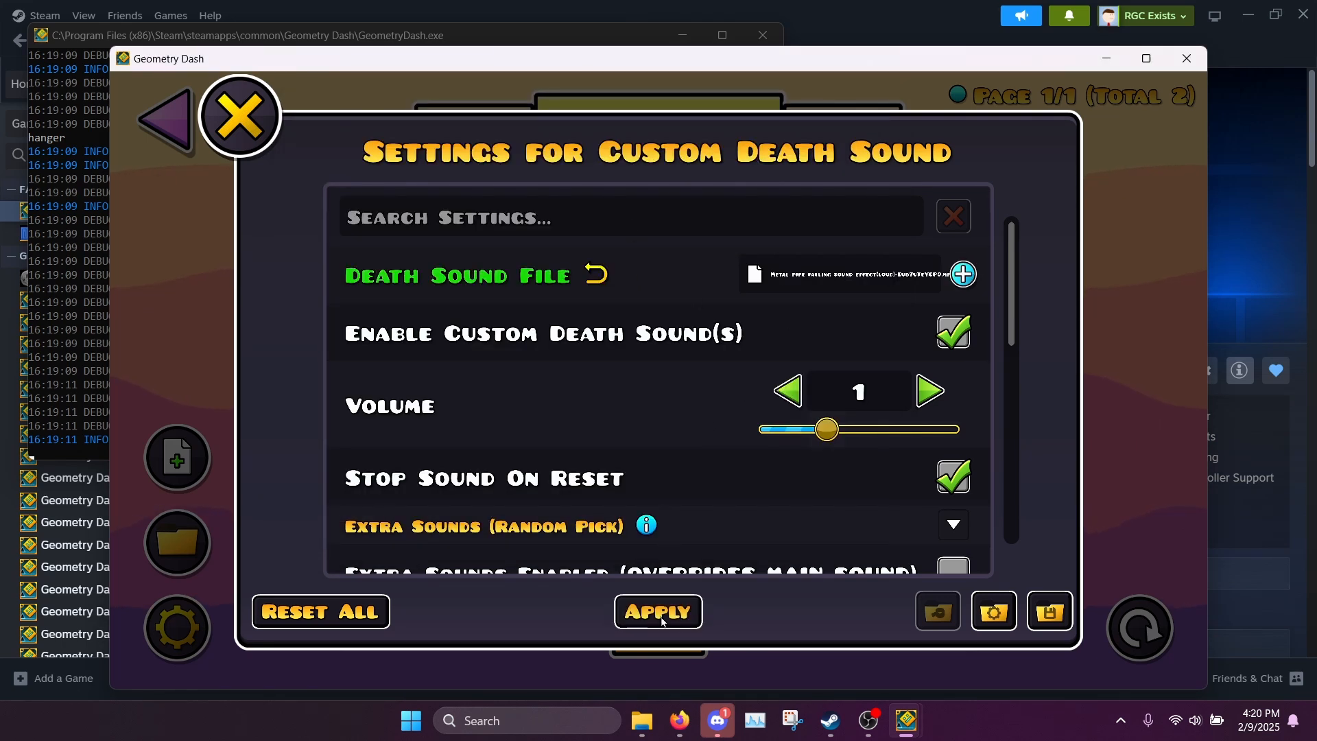
click(657, 611)
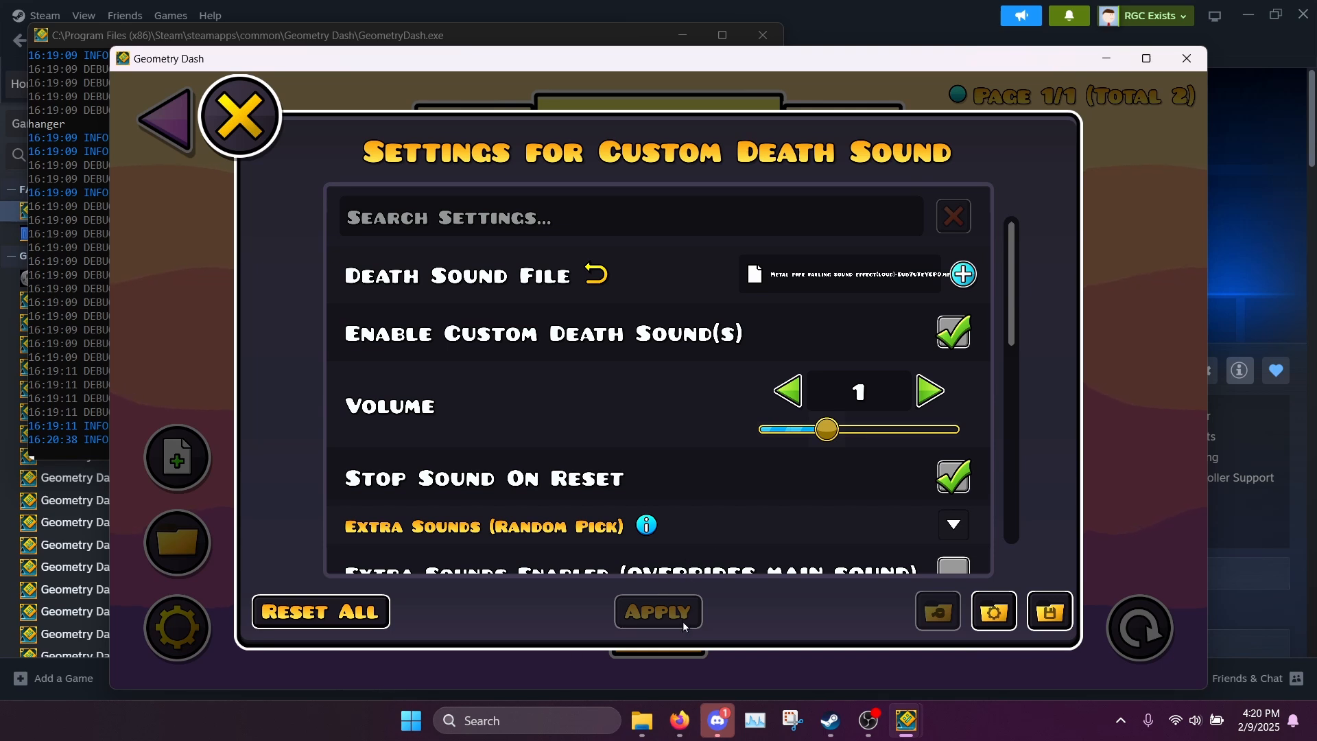
mouse_move(746, 511)
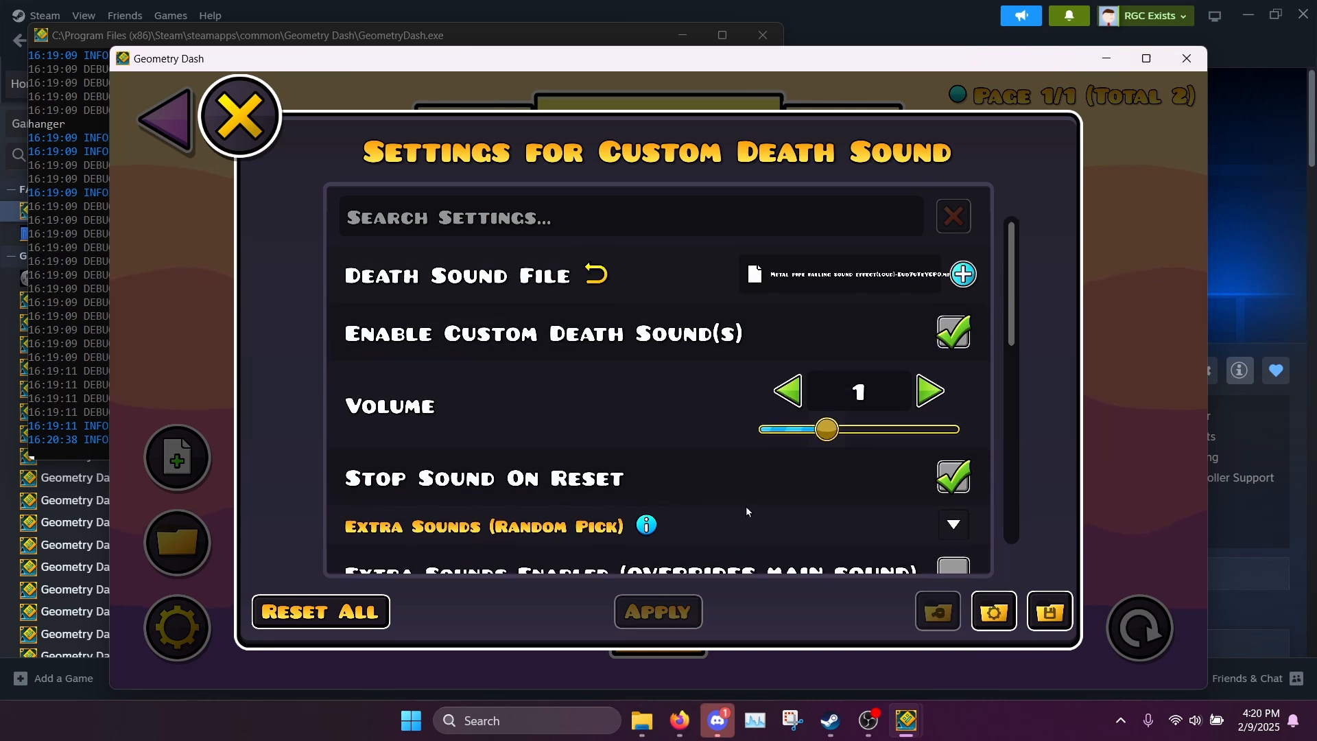
click(237, 115)
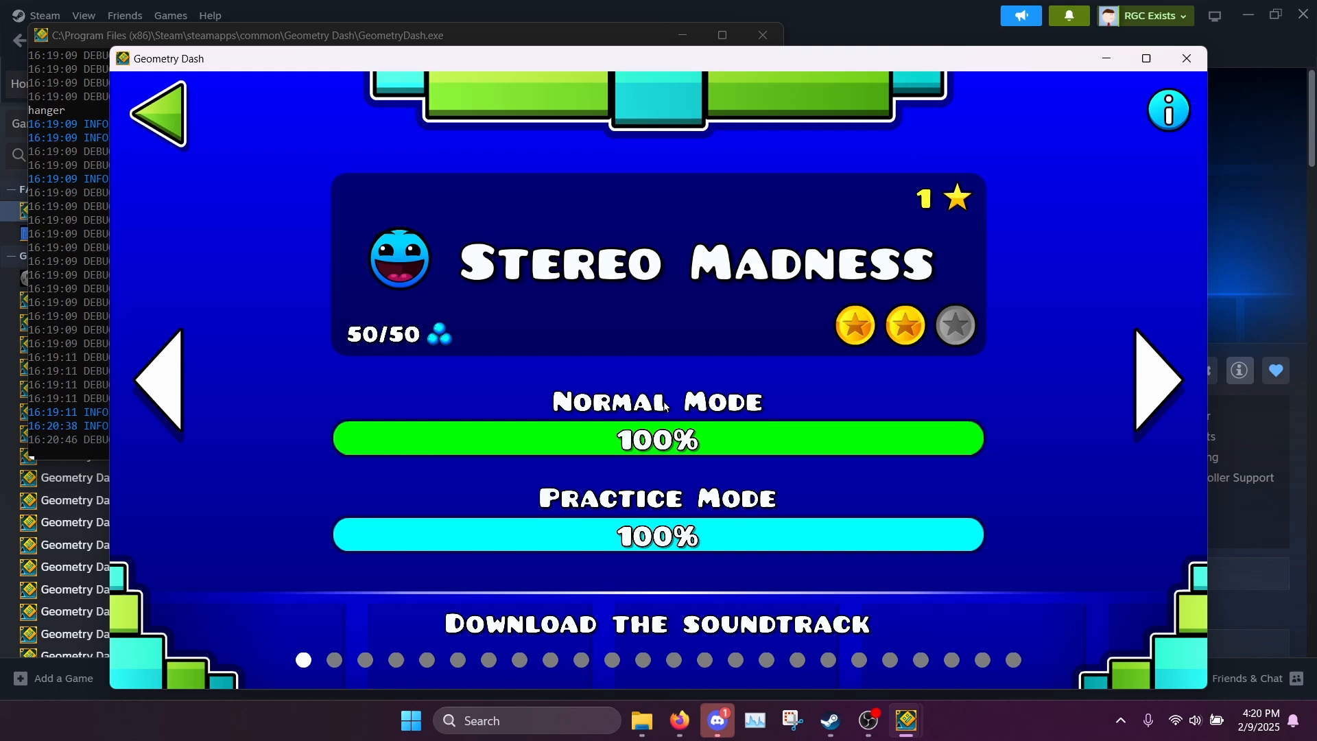
click(658, 436)
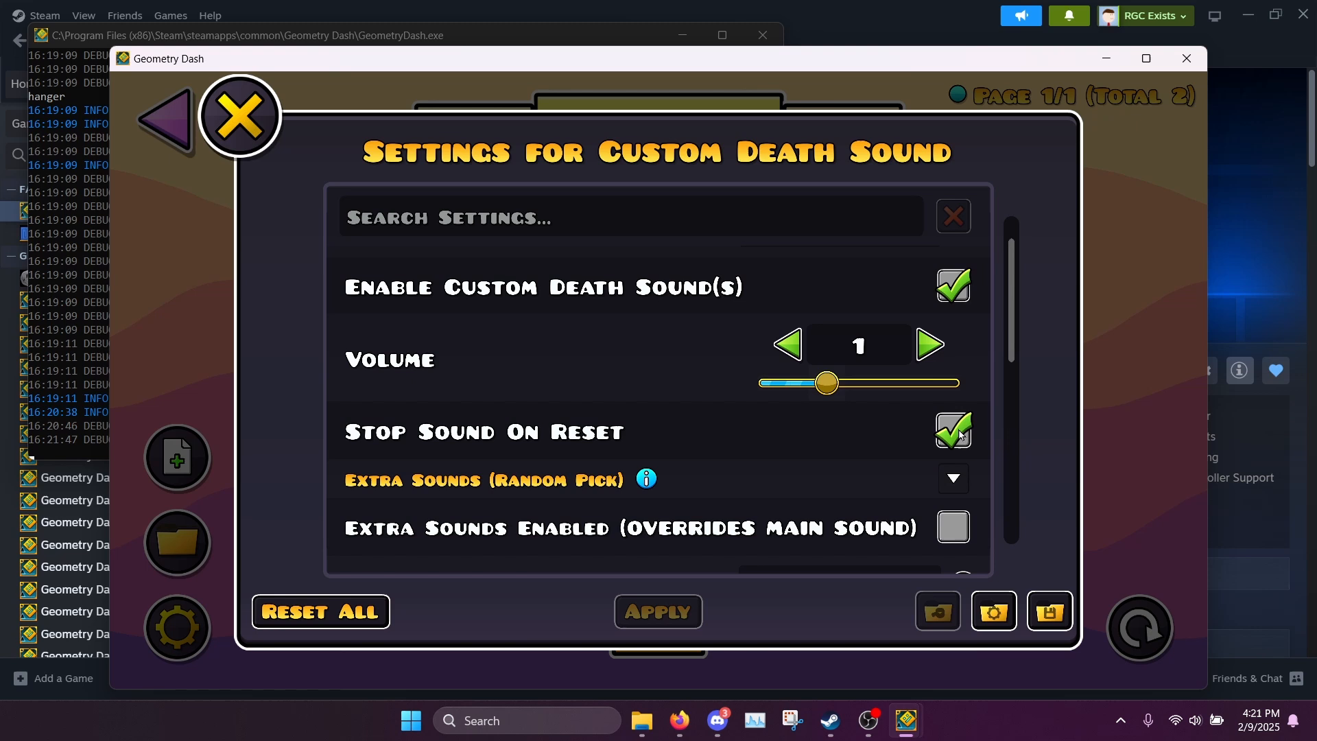
Leave the level and reopen the Custom Death Sound settings from the installed mods list.
click(238, 115)
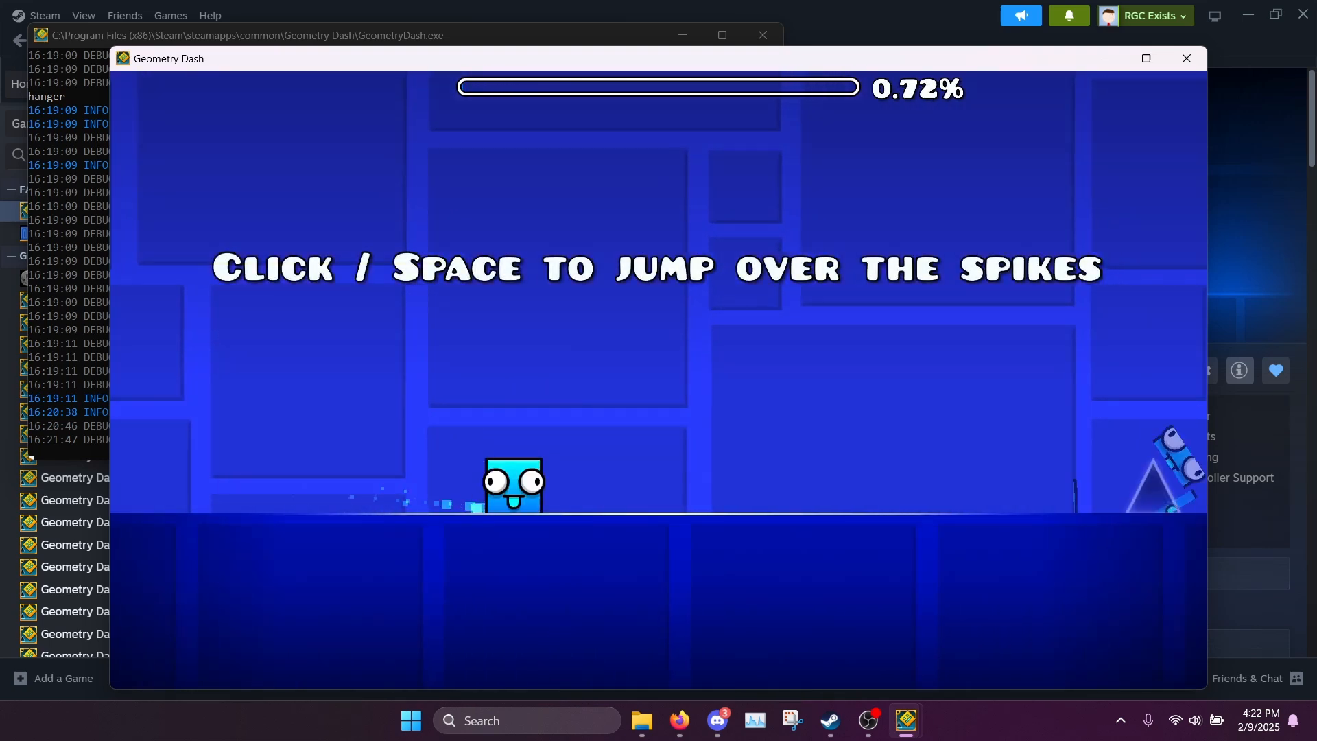
key(space)
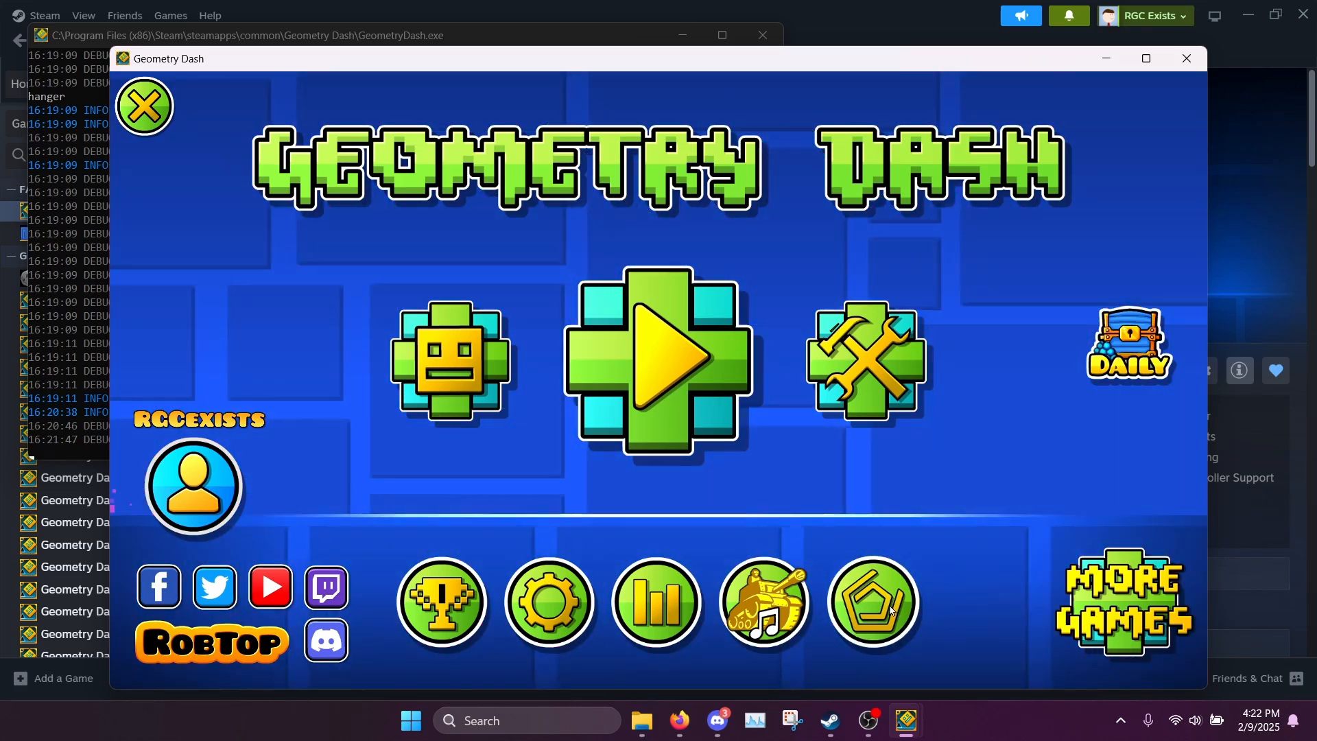
click(873, 602)
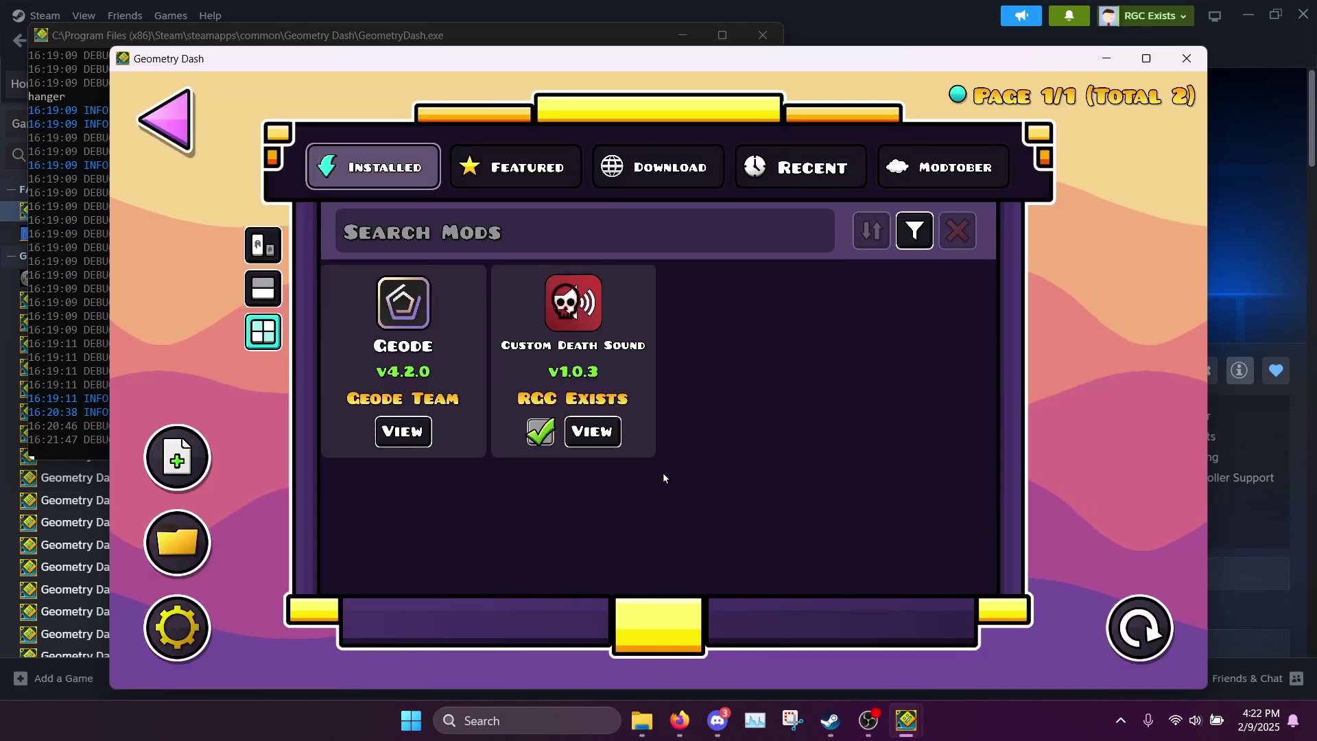
click(591, 431)
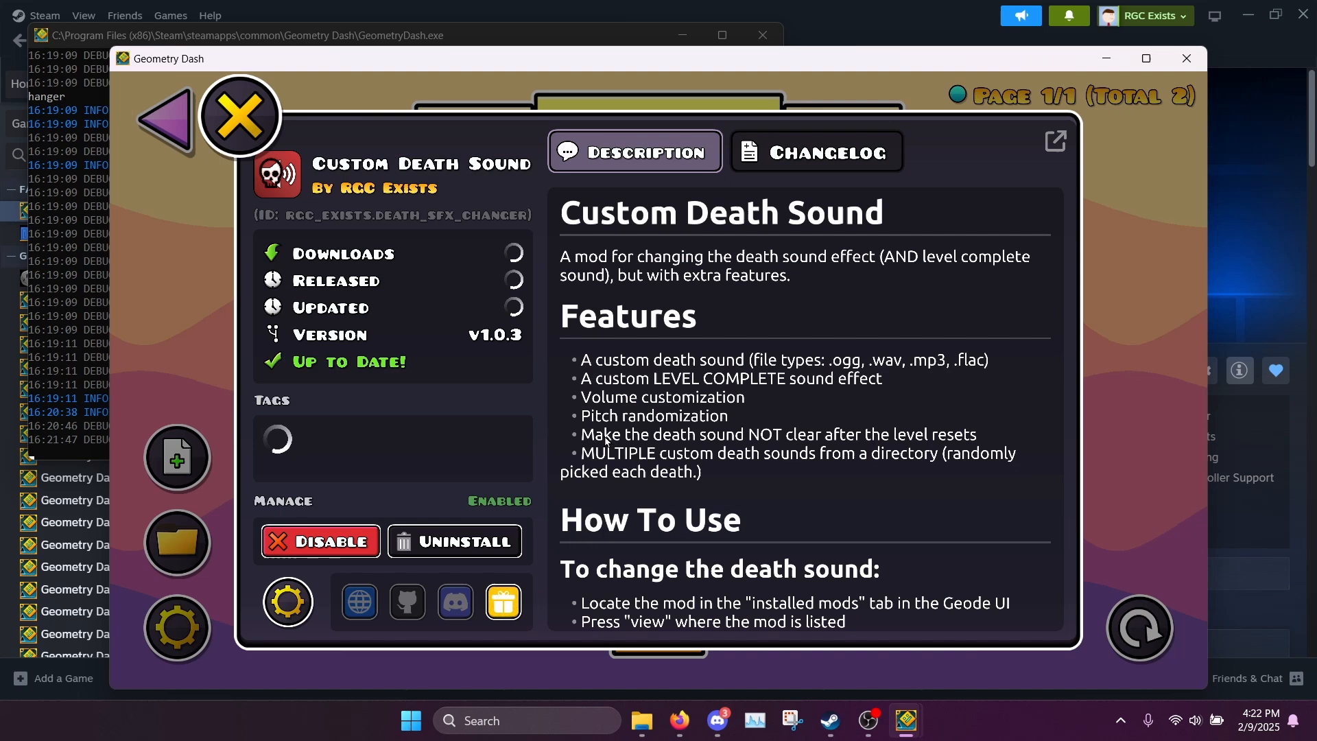
click(286, 601)
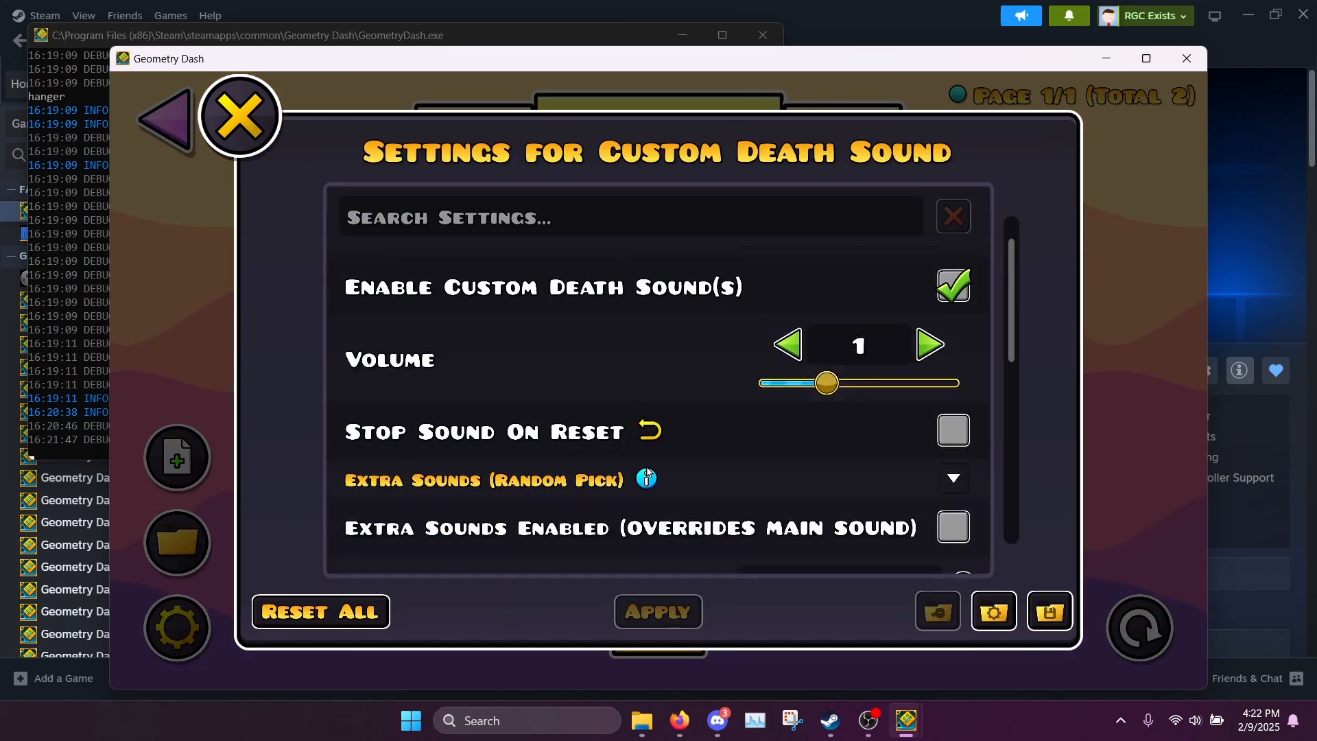
Disable Stop Sound On Reset and enable Extra Sounds for random death sounds.
scroll(down, 3)
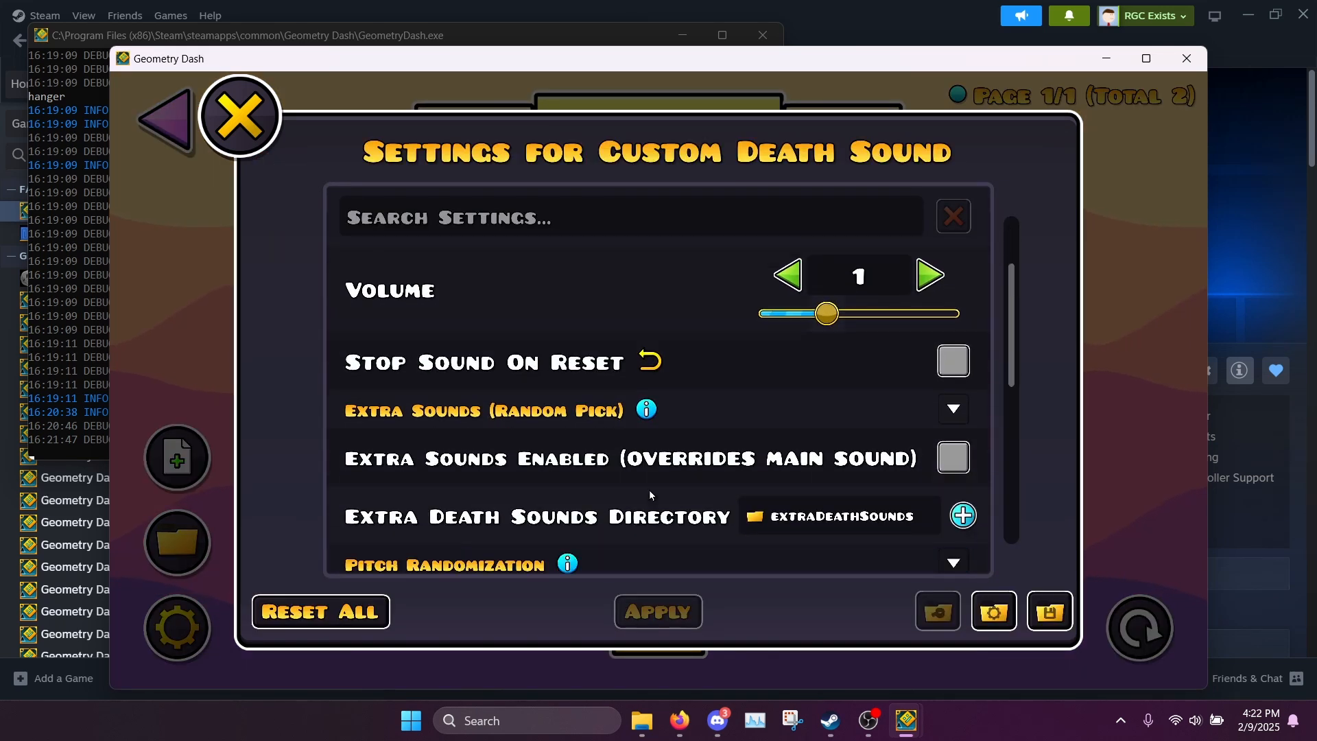
mouse_move(672, 493)
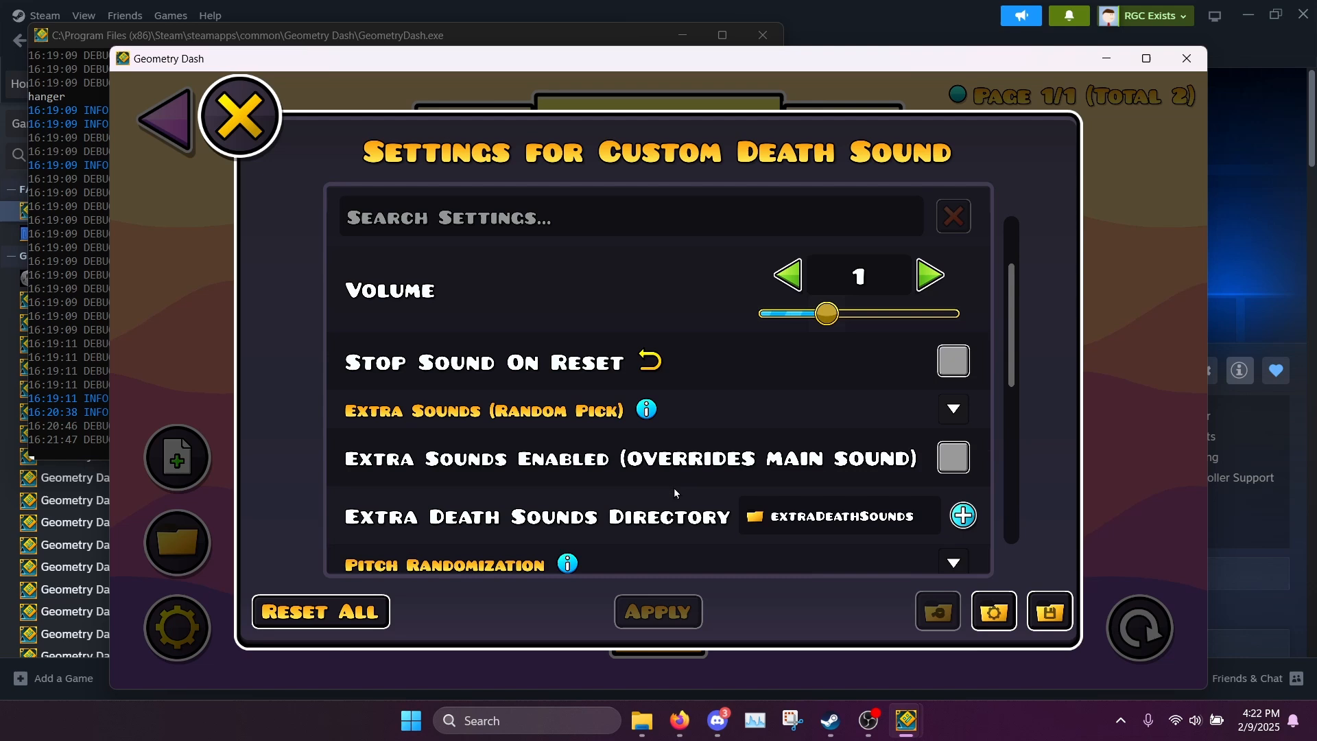
scroll(down, 3)
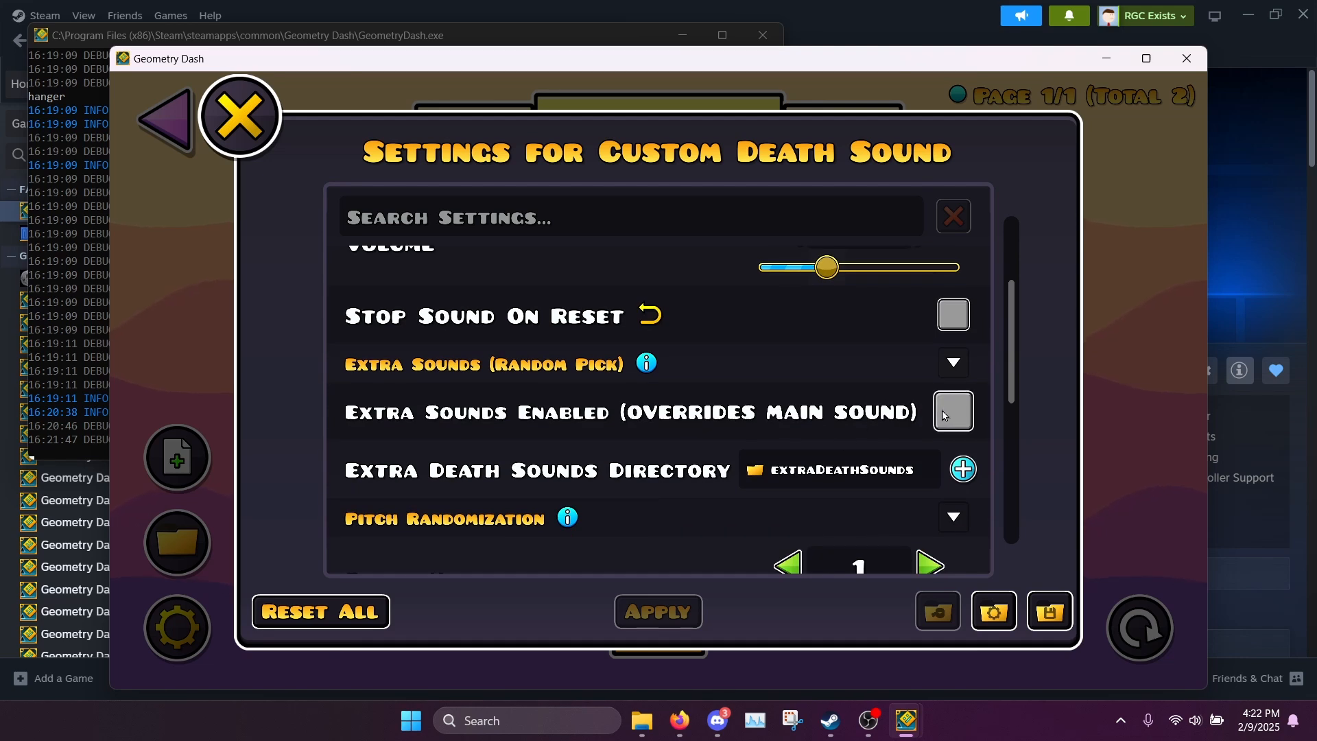
click(952, 413)
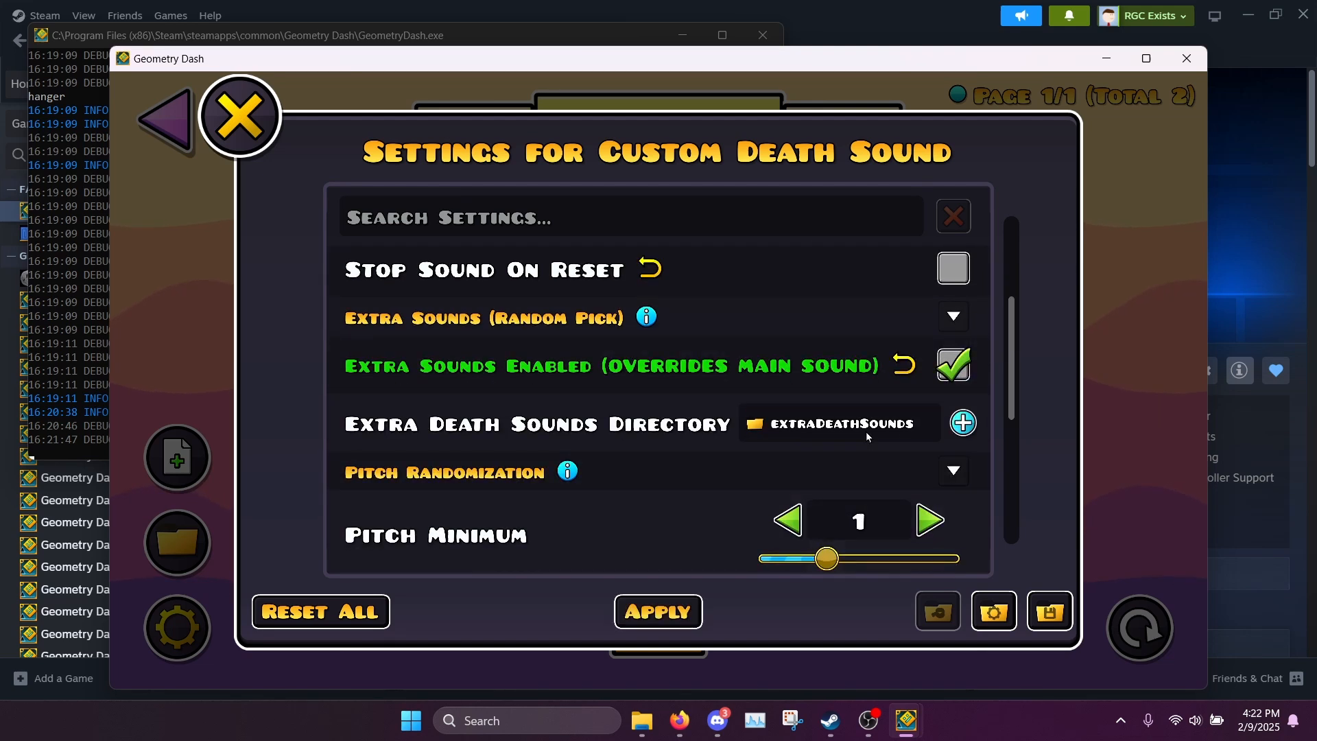
mouse_move(548, 508)
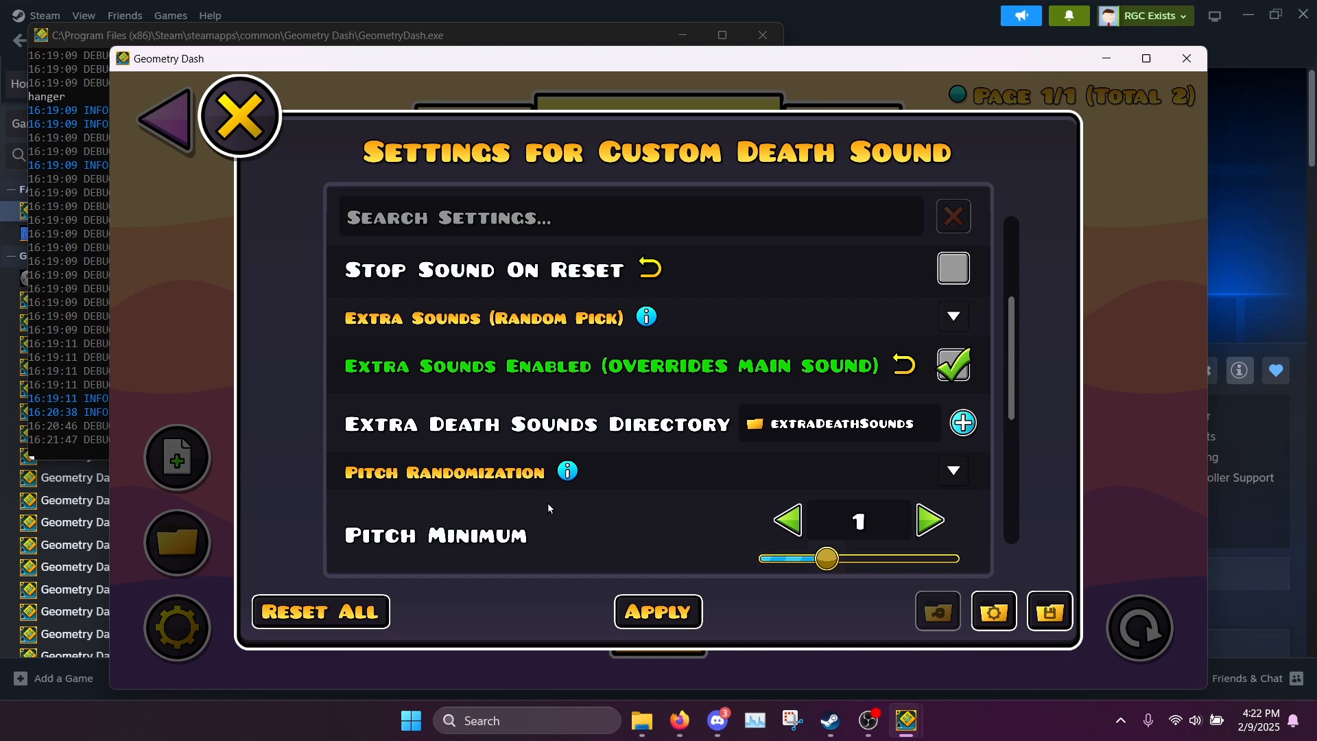
scroll(up, 3)
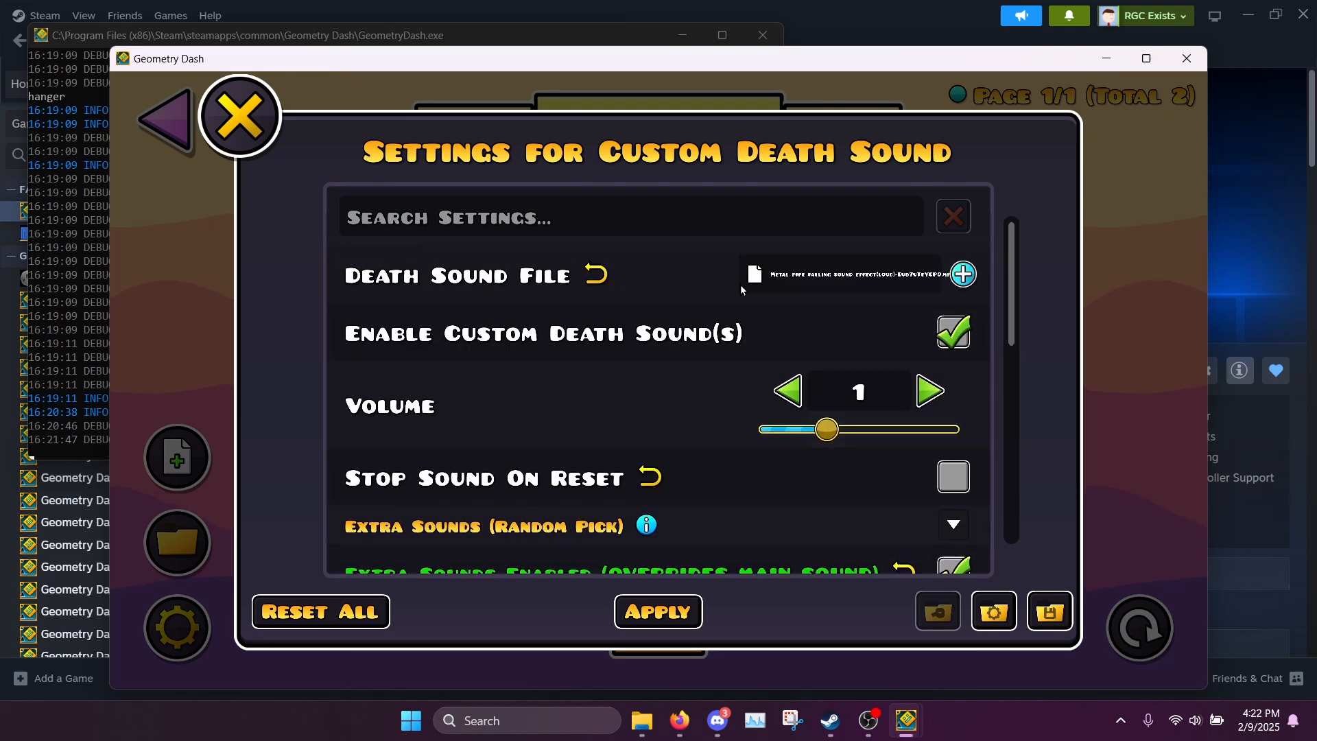
scroll(down, 3)
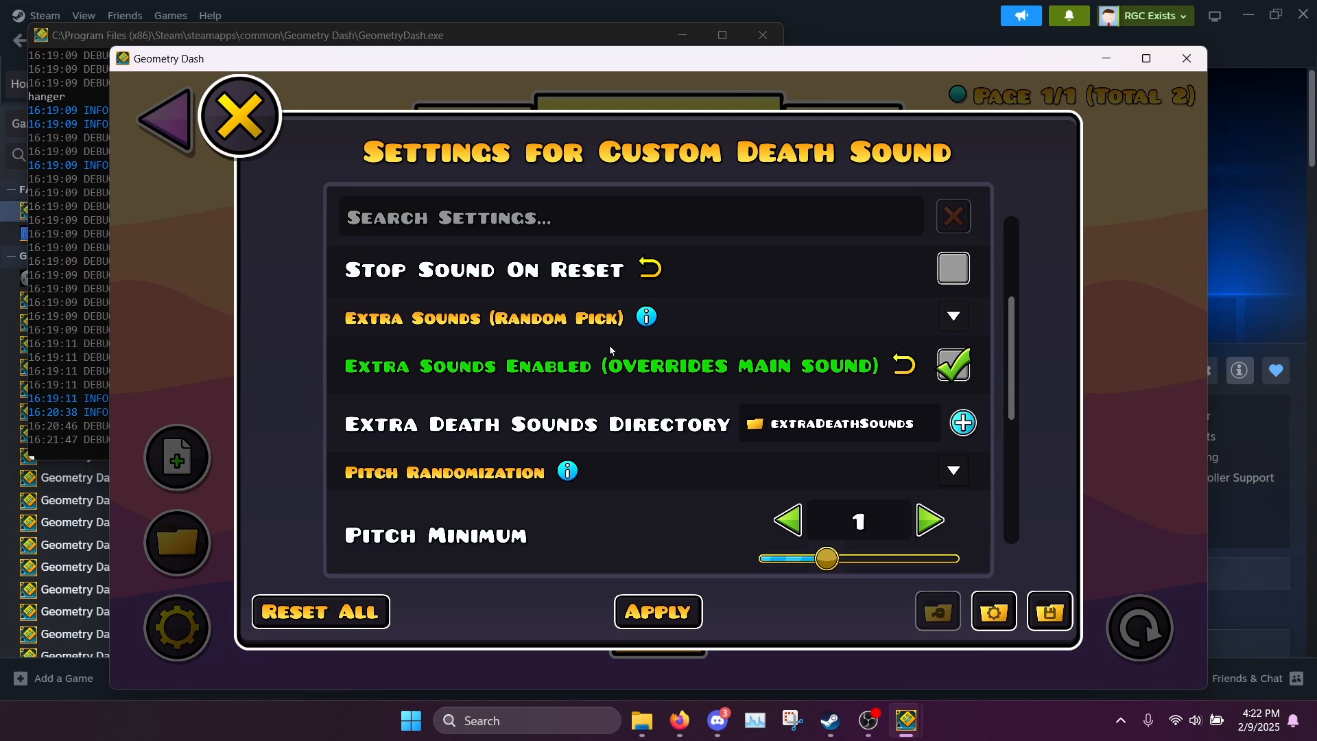
mouse_move(832, 369)
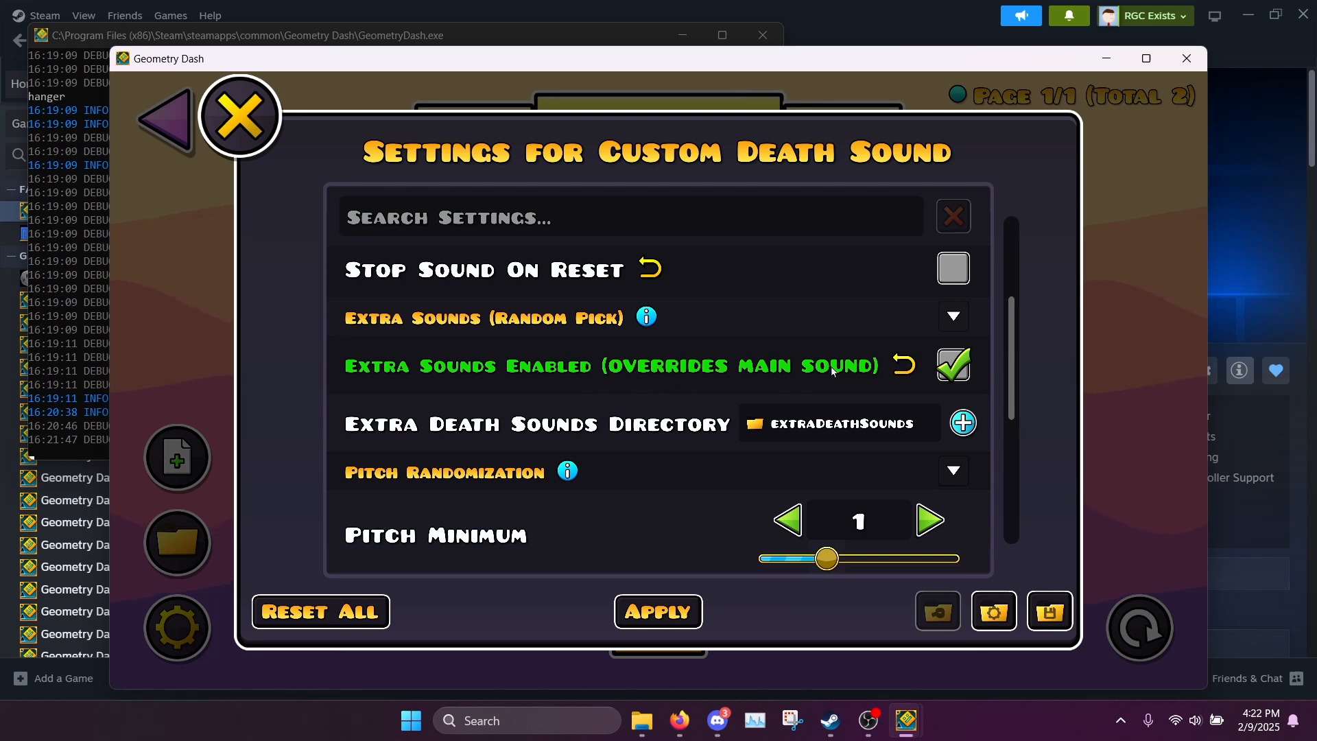
scroll(down, 3)
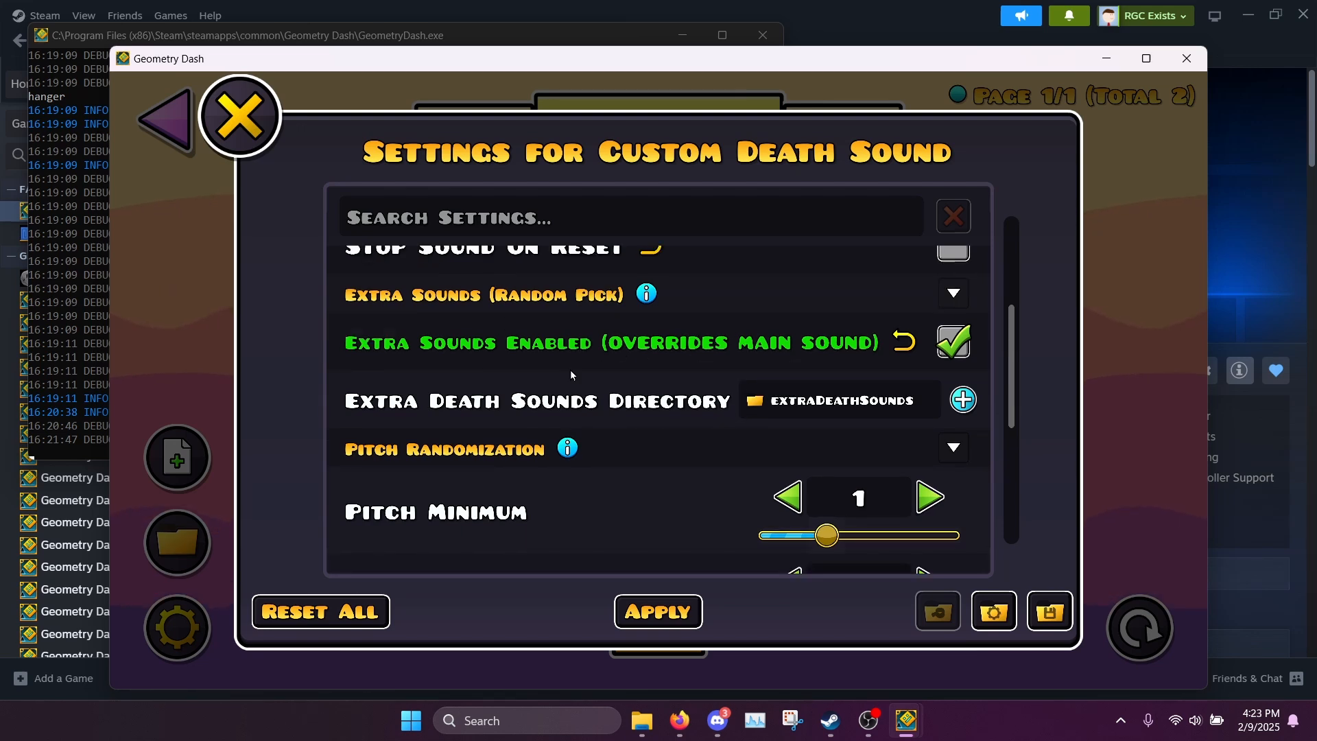
mouse_move(444, 389)
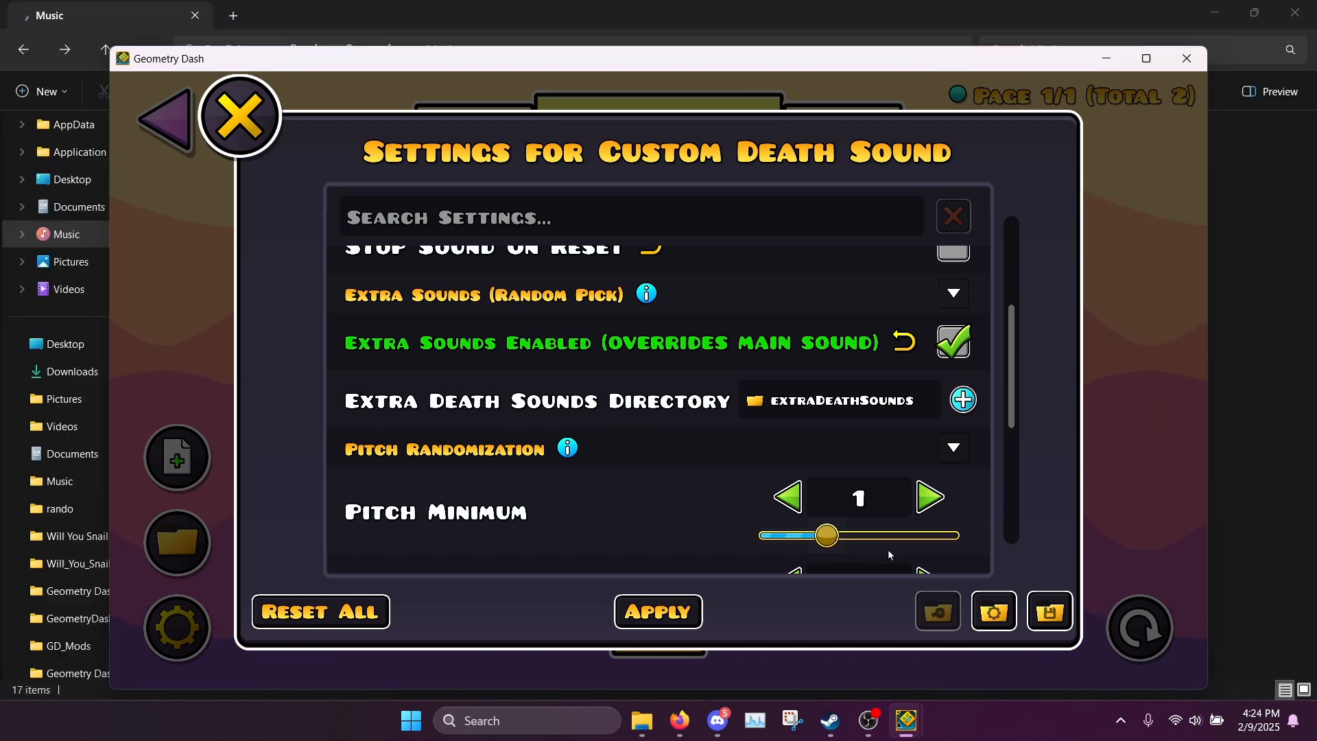
mouse_move(790, 439)
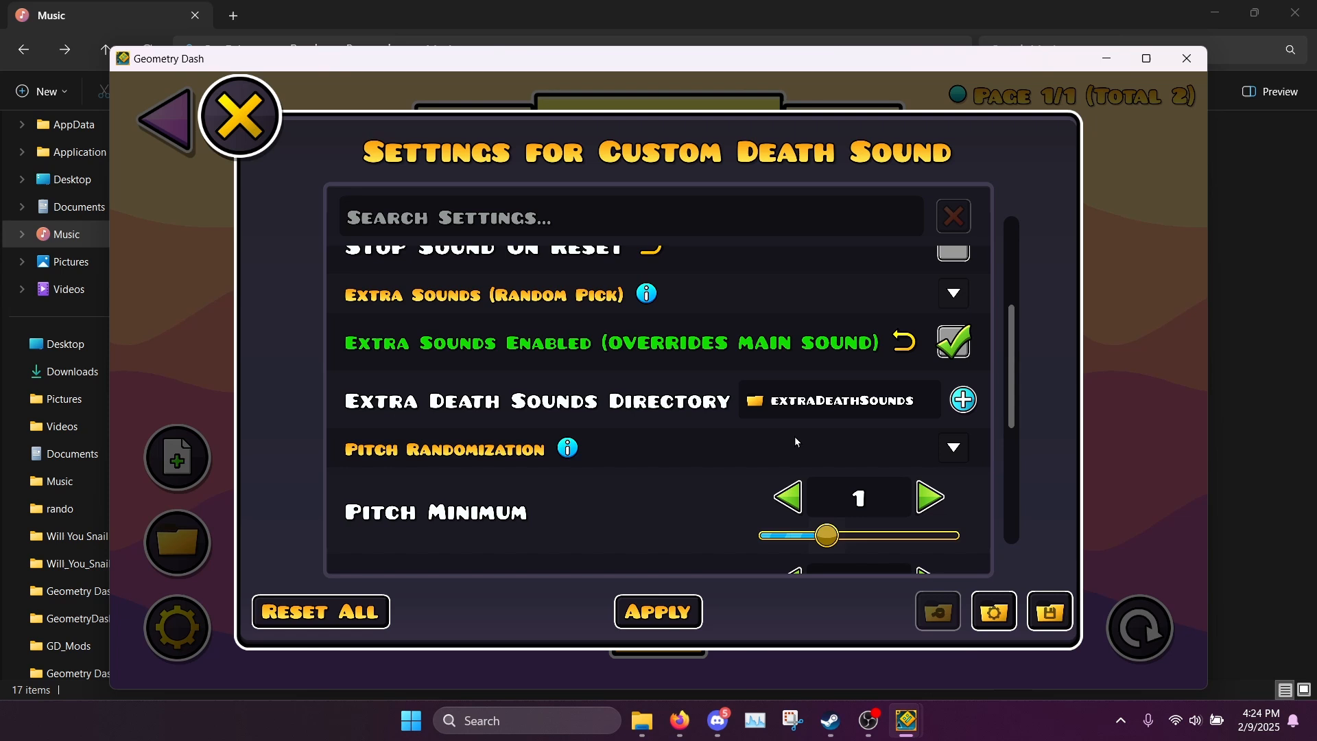
mouse_move(976, 404)
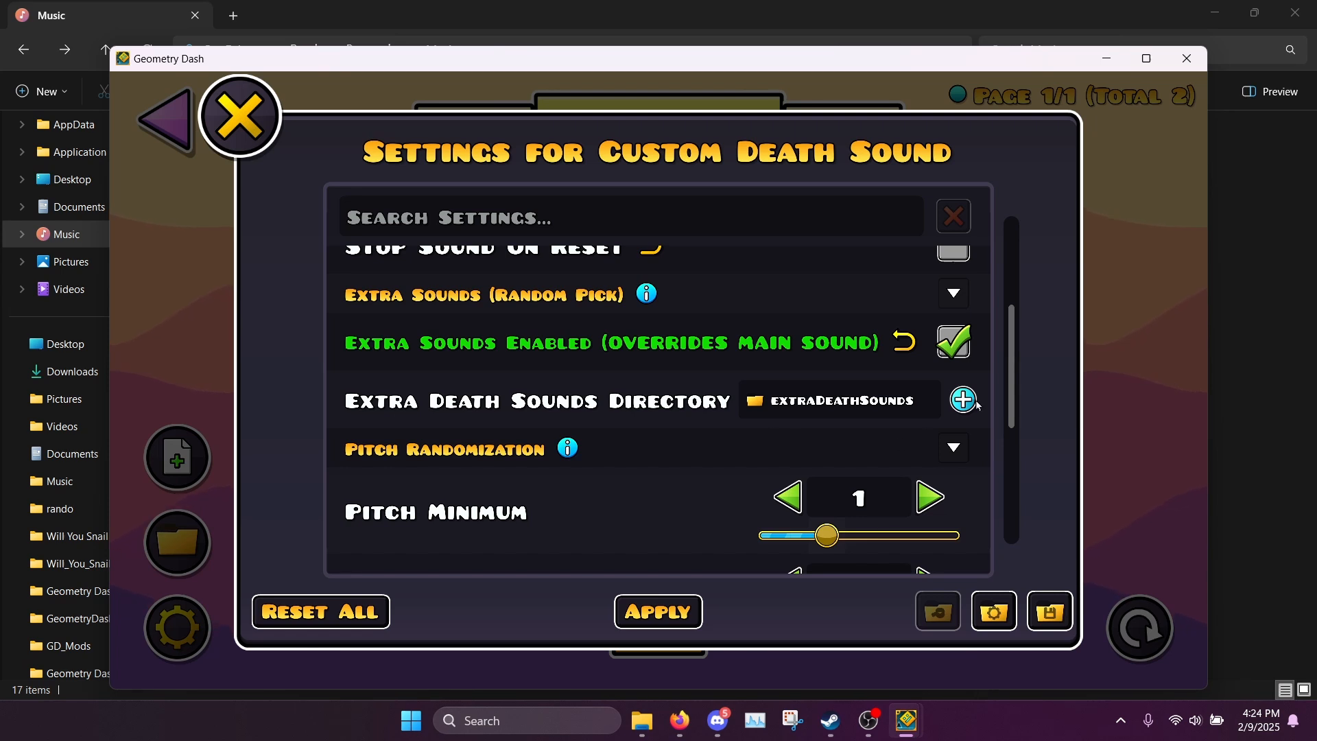
mouse_move(974, 403)
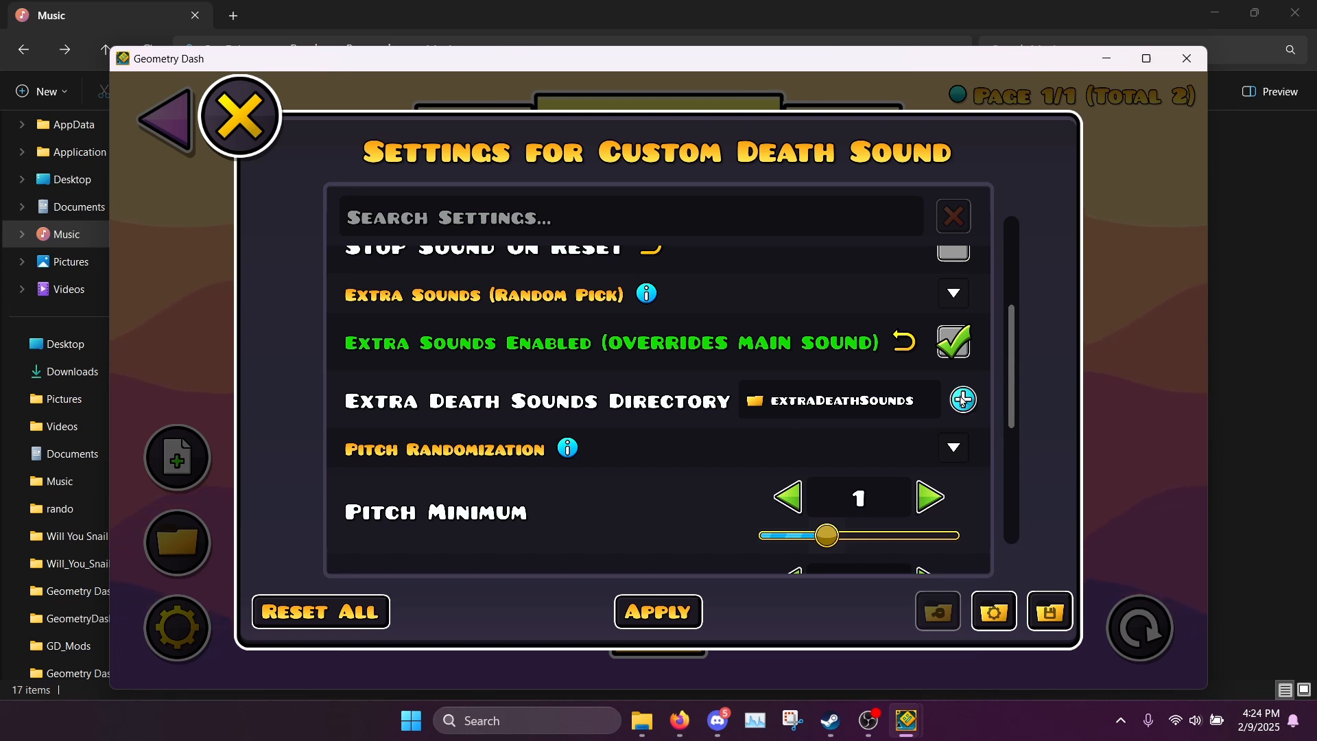
Choose Music's GD Custom Death Sounds folder as the extra death sounds directory.
click(963, 400)
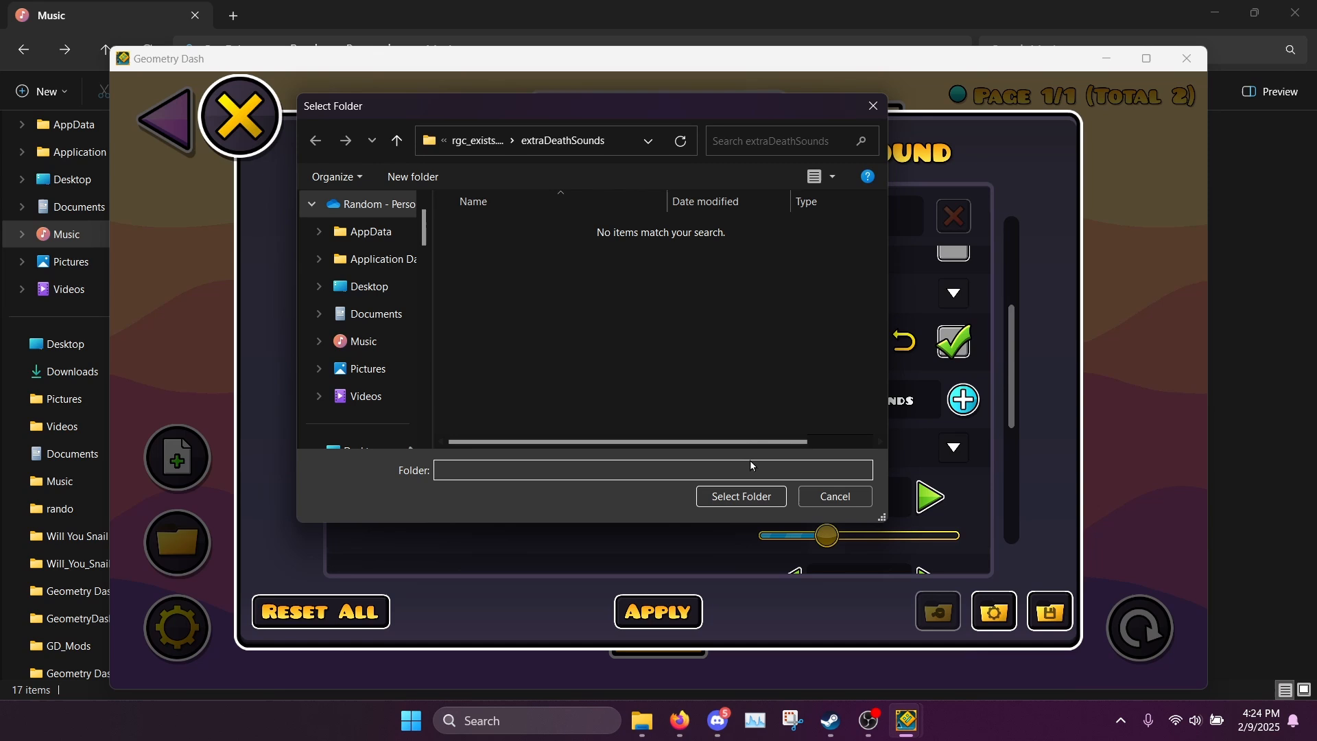
scroll(down, 3)
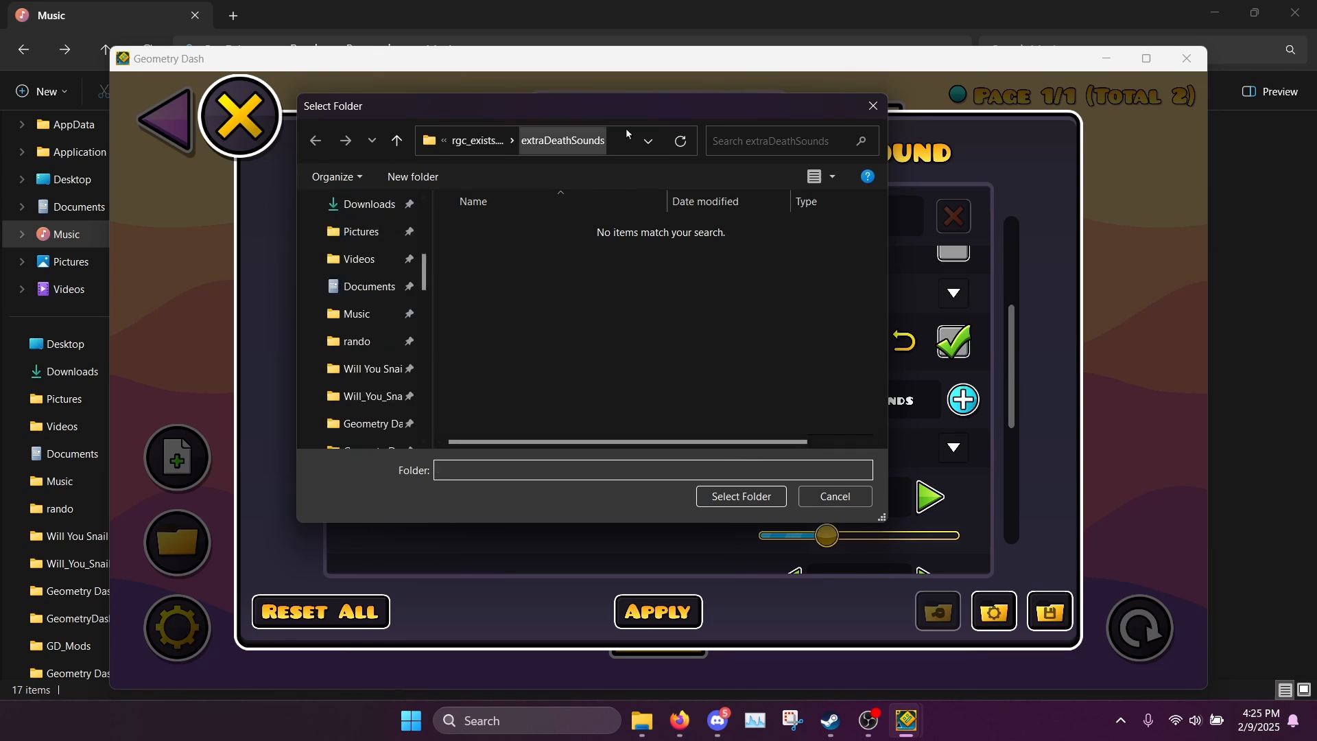
click(833, 495)
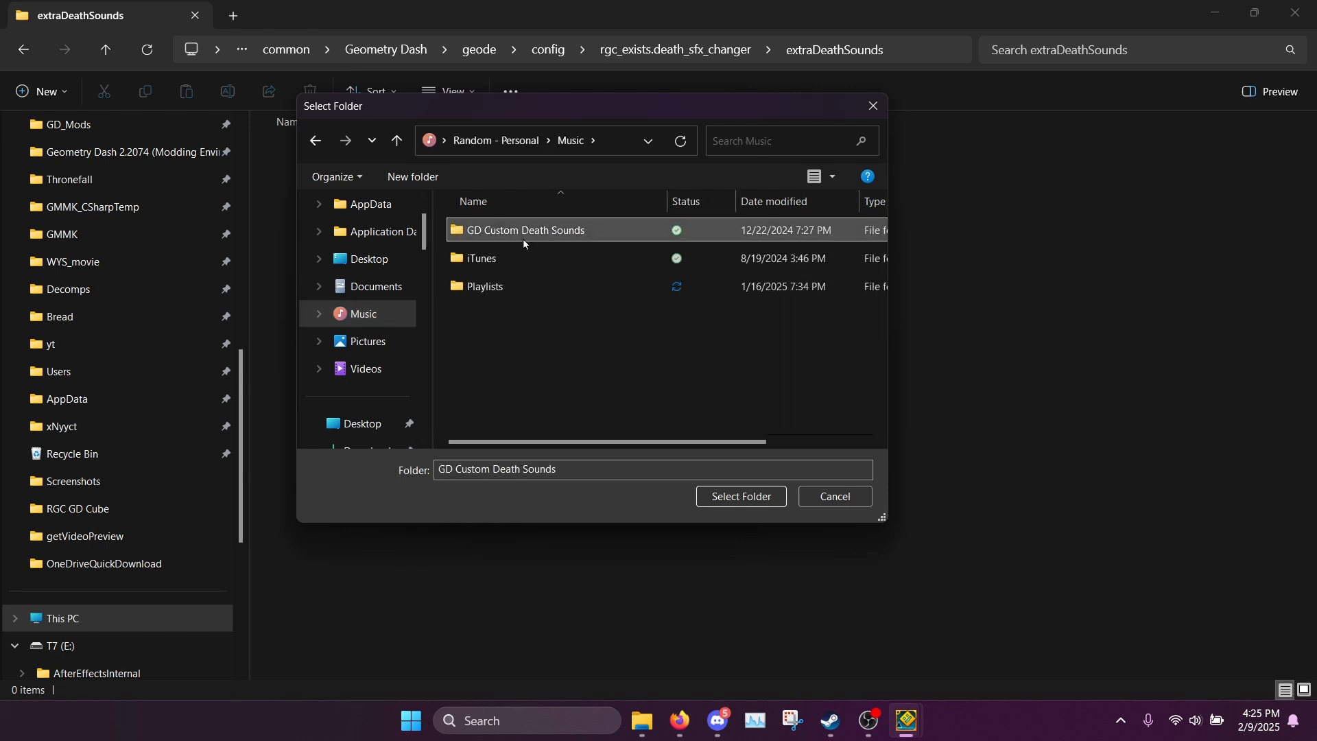
double_click(522, 229)
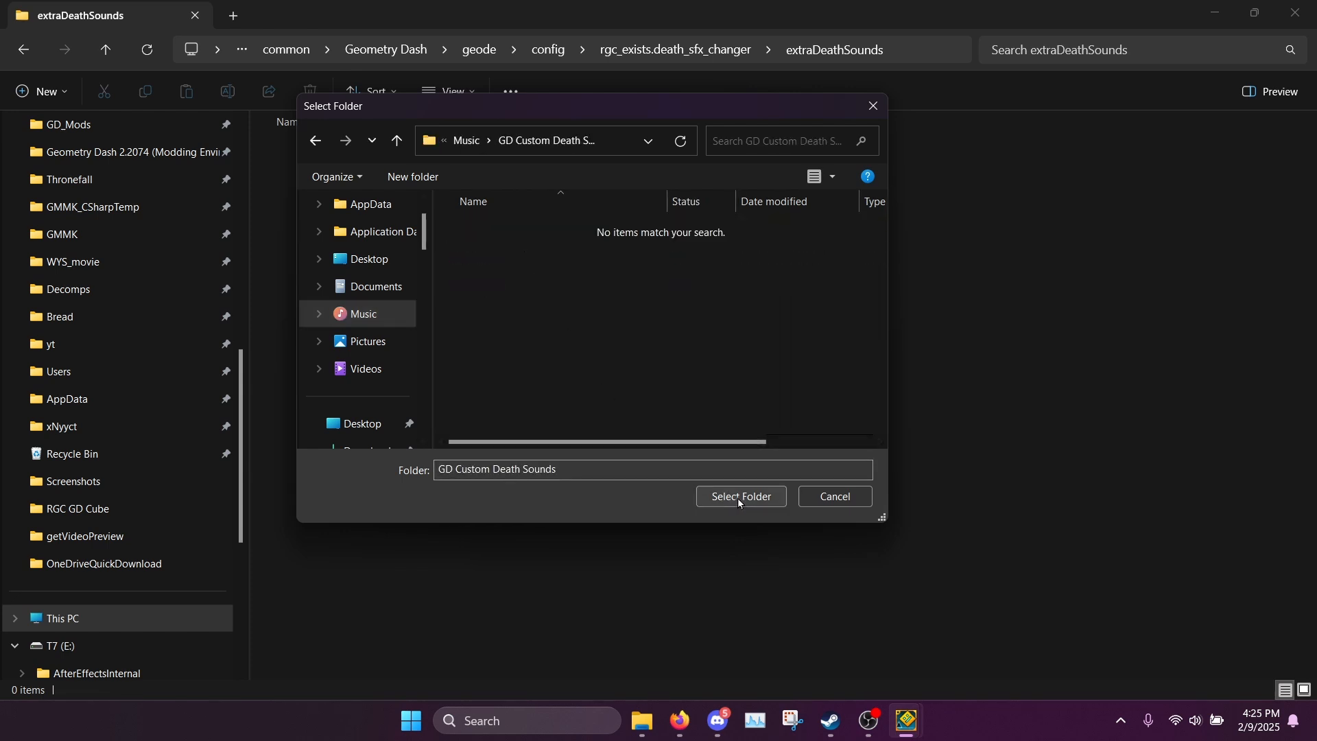
click(740, 495)
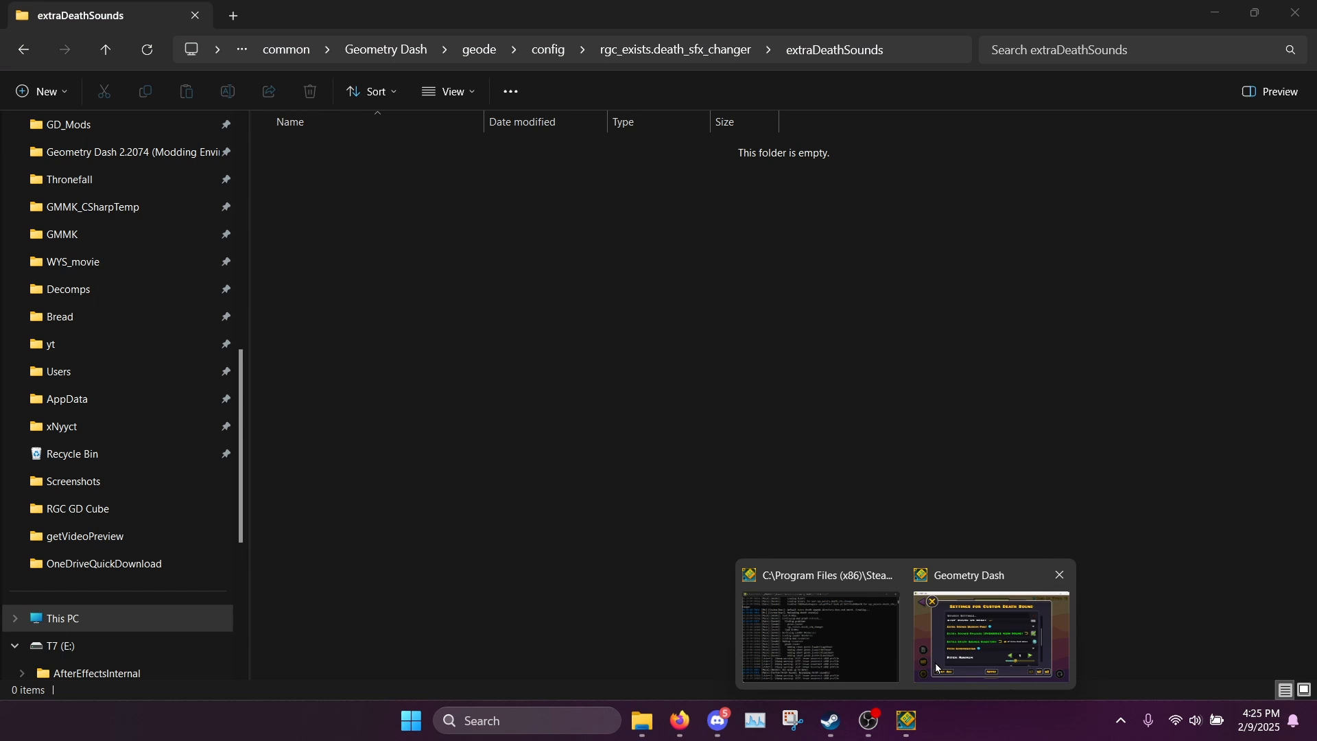
click(990, 635)
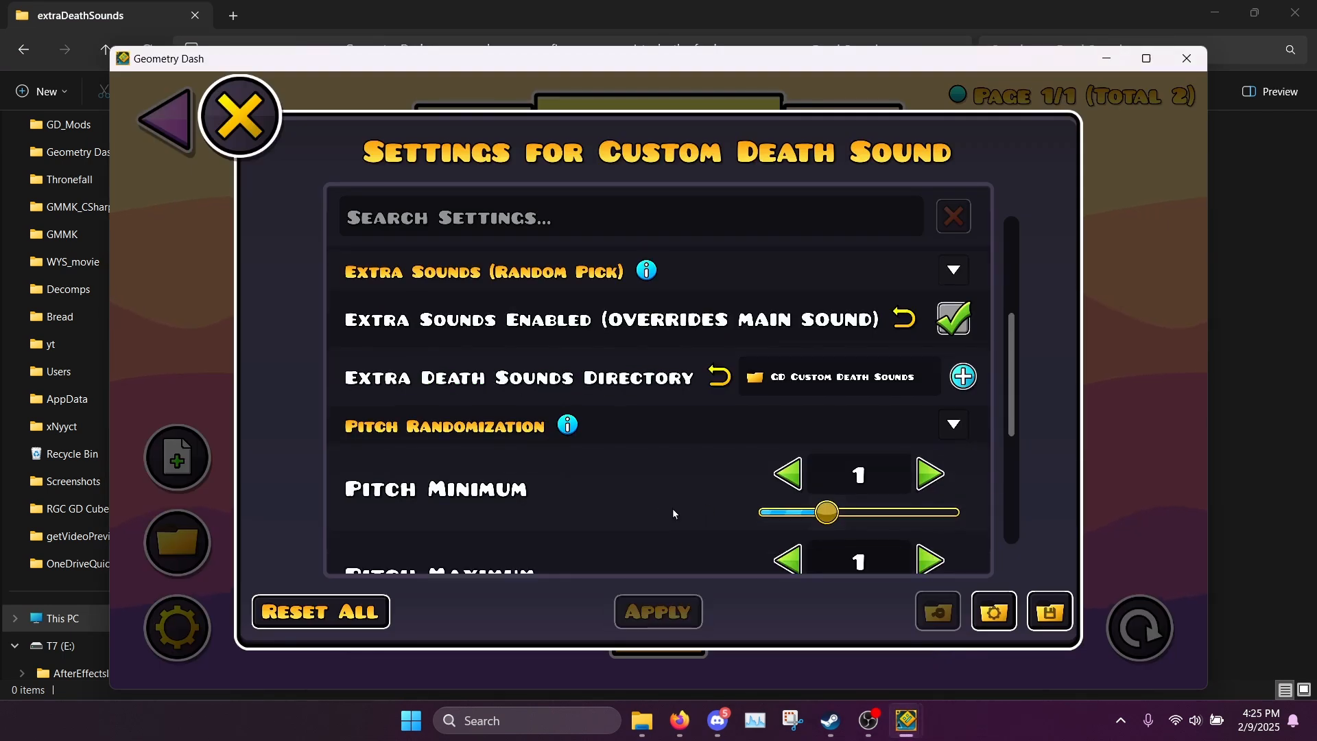
Set Pitch Minimum 0.5 and Pitch Maximum 2, apply, and play Stereo Madness to test it.
scroll(down, 3)
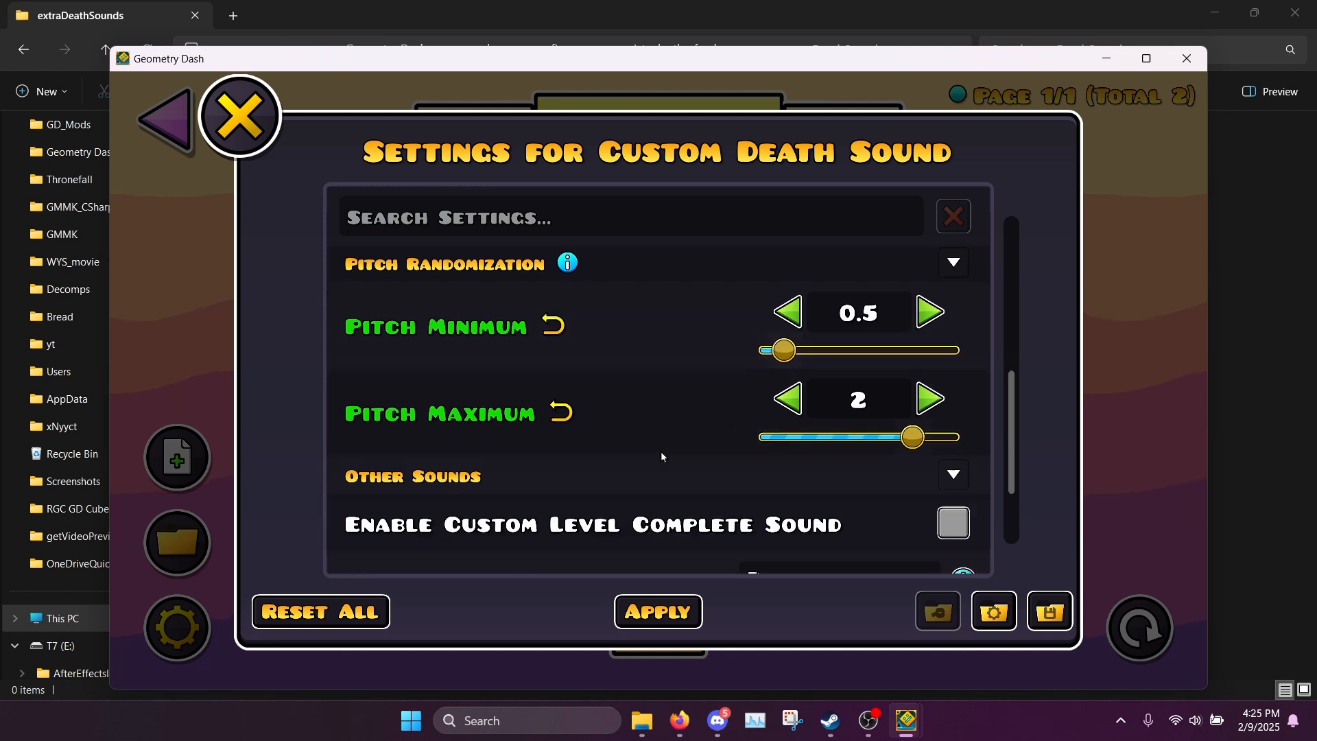
scroll(down, 3)
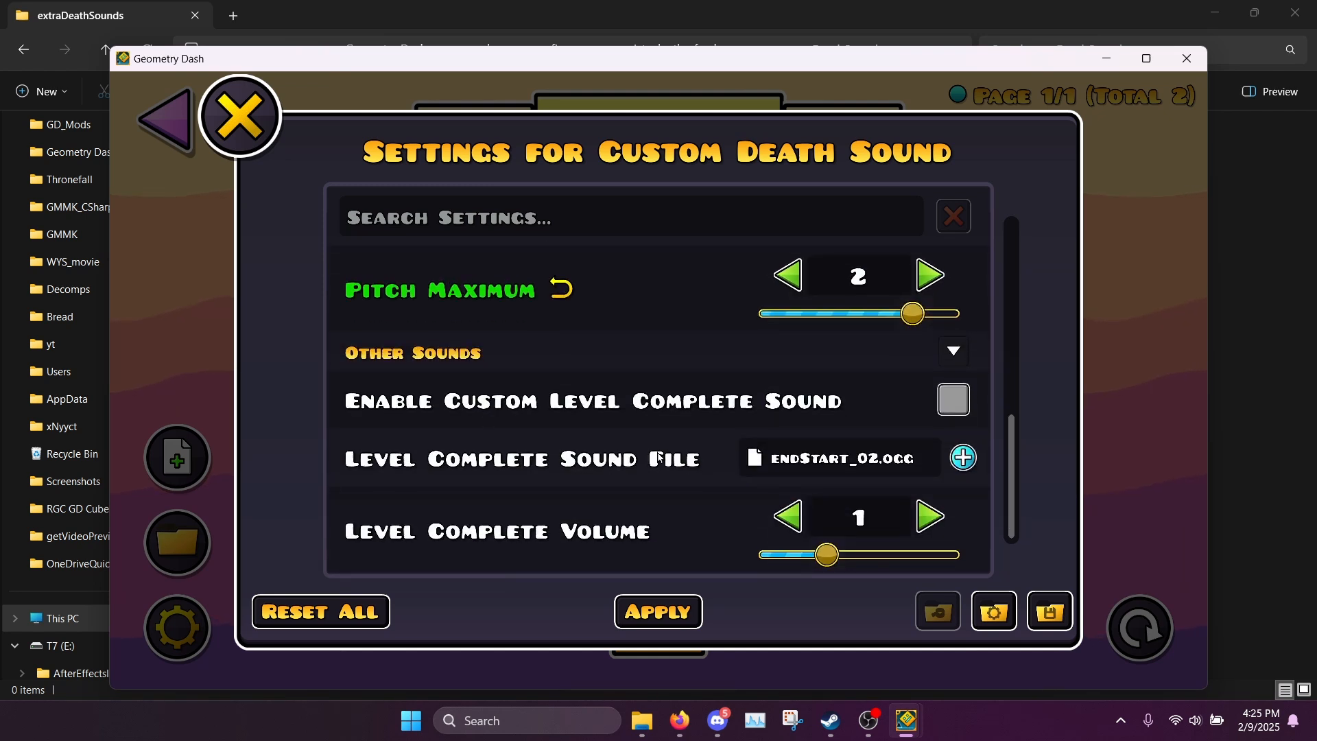
mouse_move(713, 468)
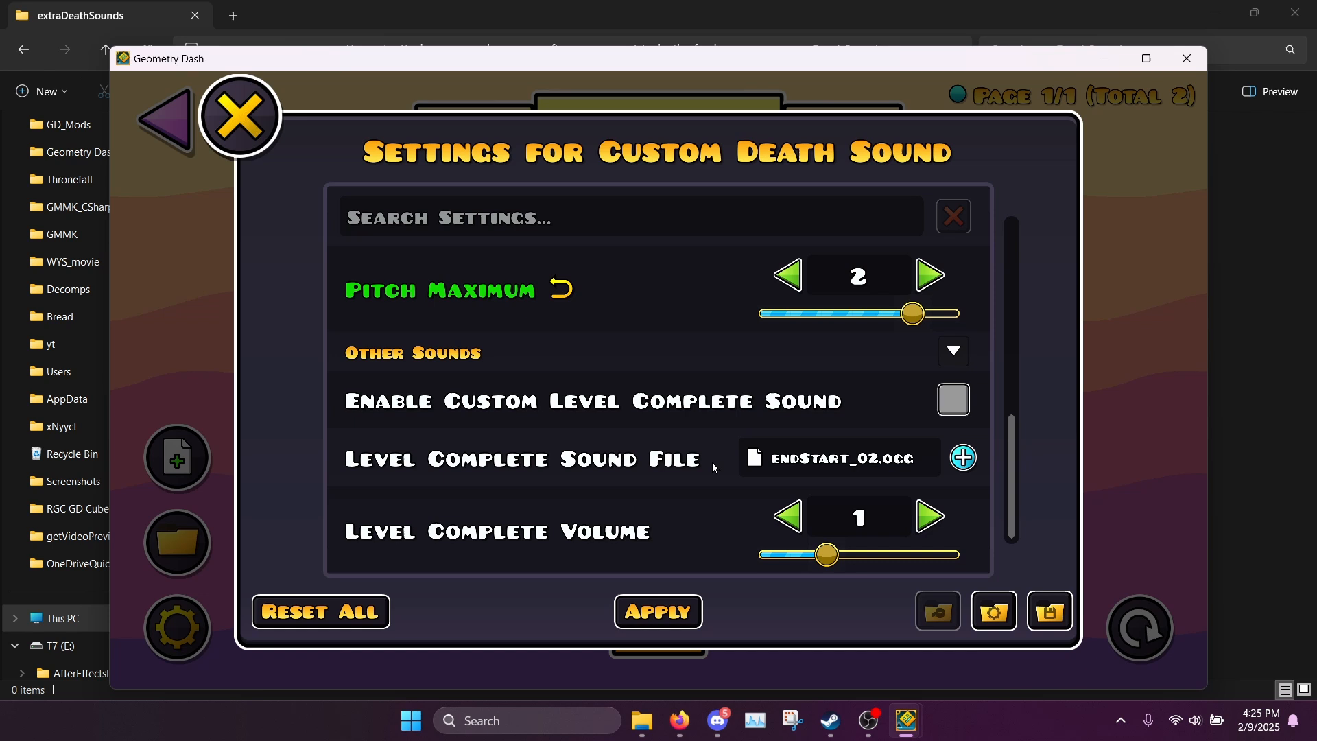
click(237, 115)
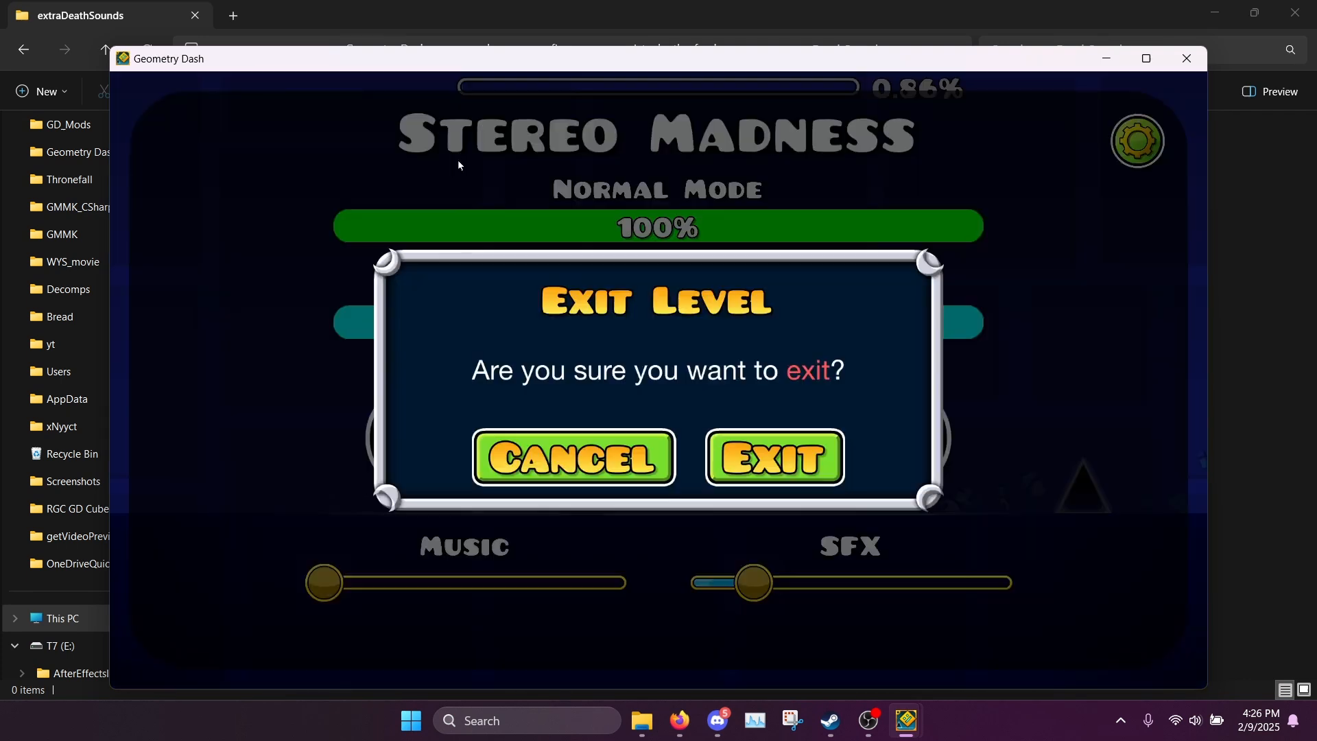
Exit the level and enable the custom level complete sound in the mod's settings.
click(772, 458)
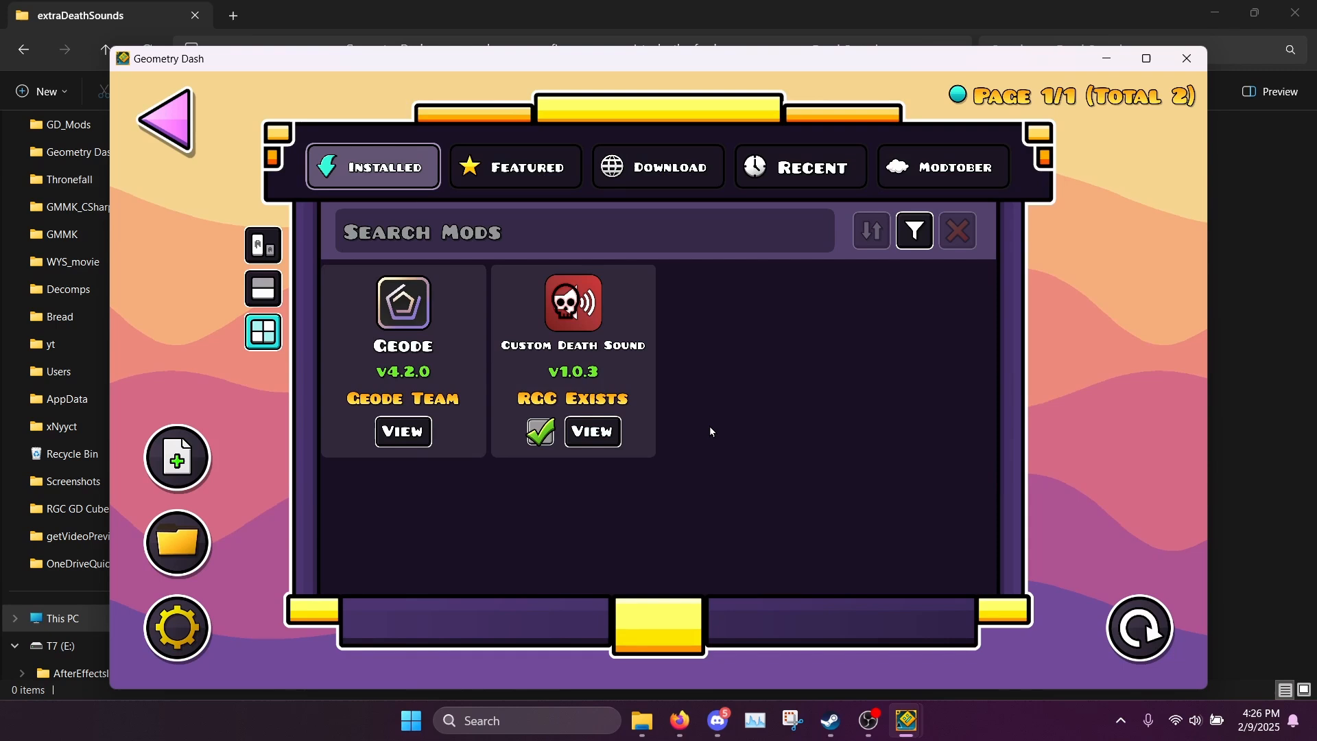
click(593, 431)
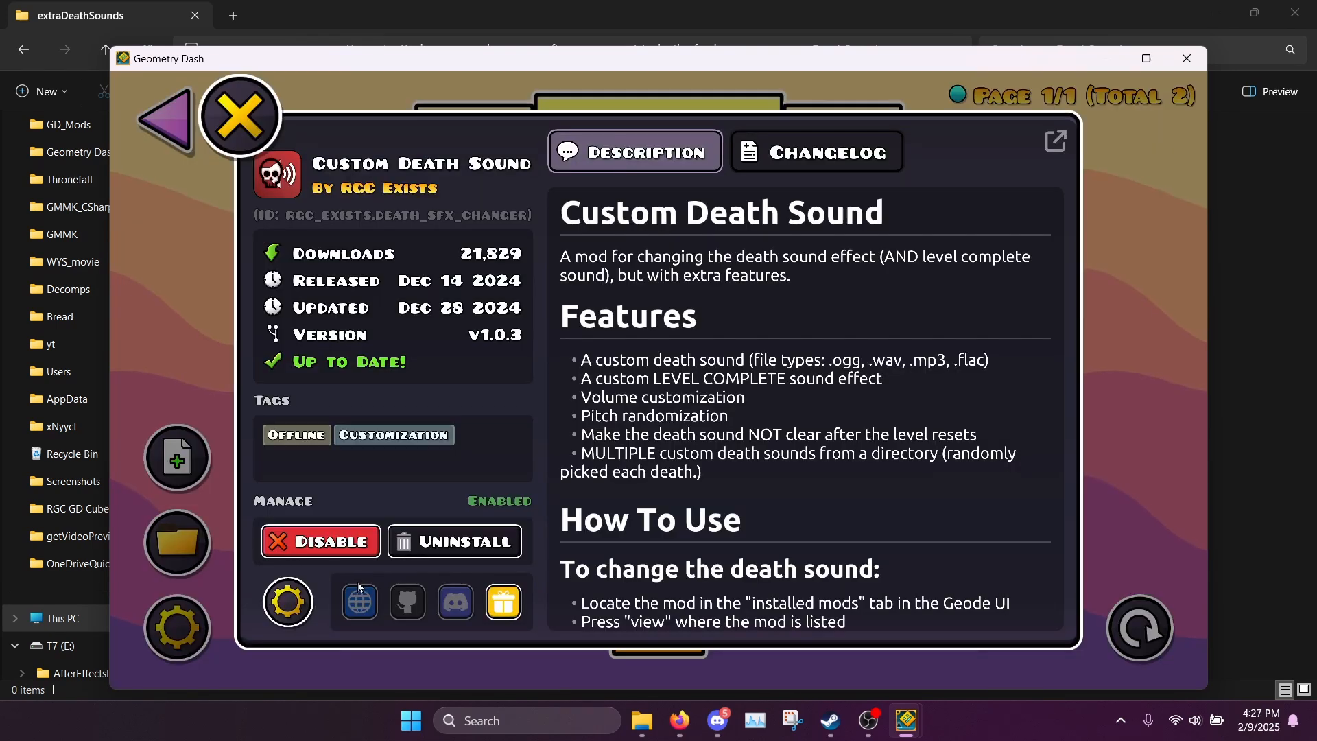
click(287, 601)
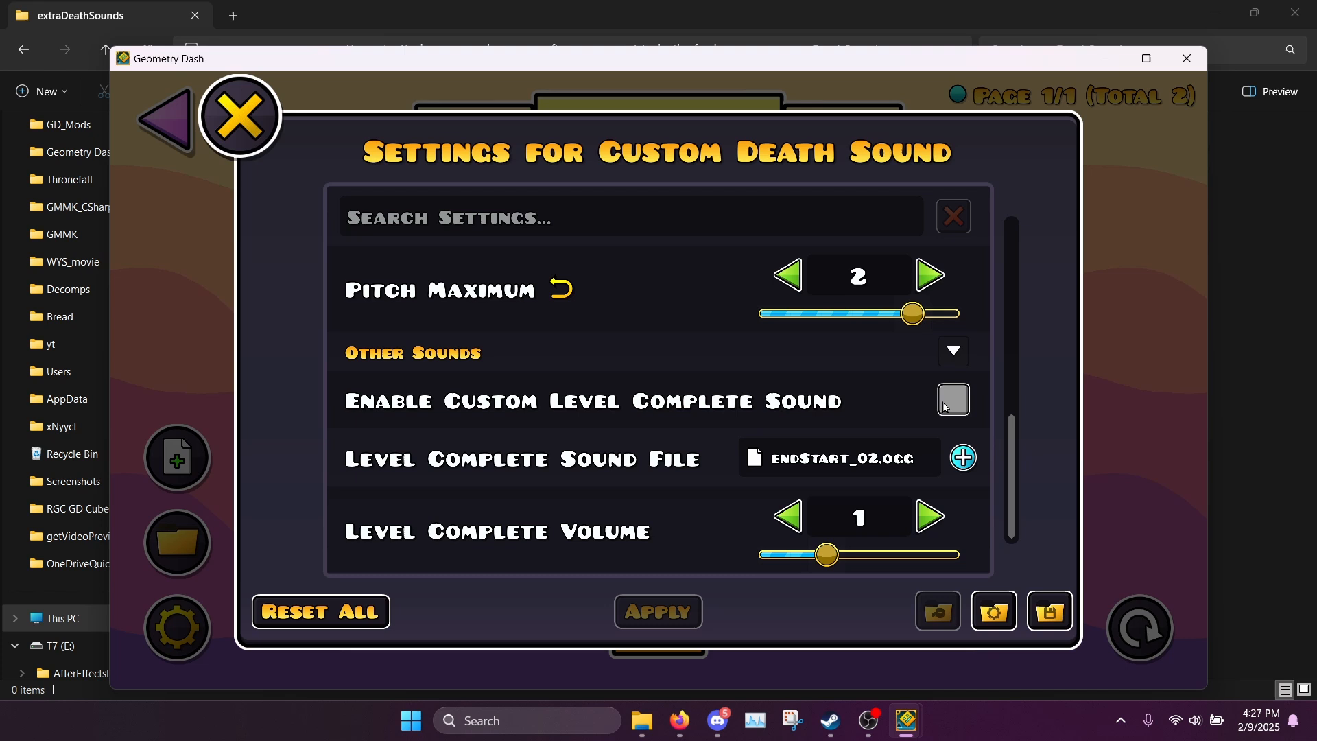
mouse_move(907, 409)
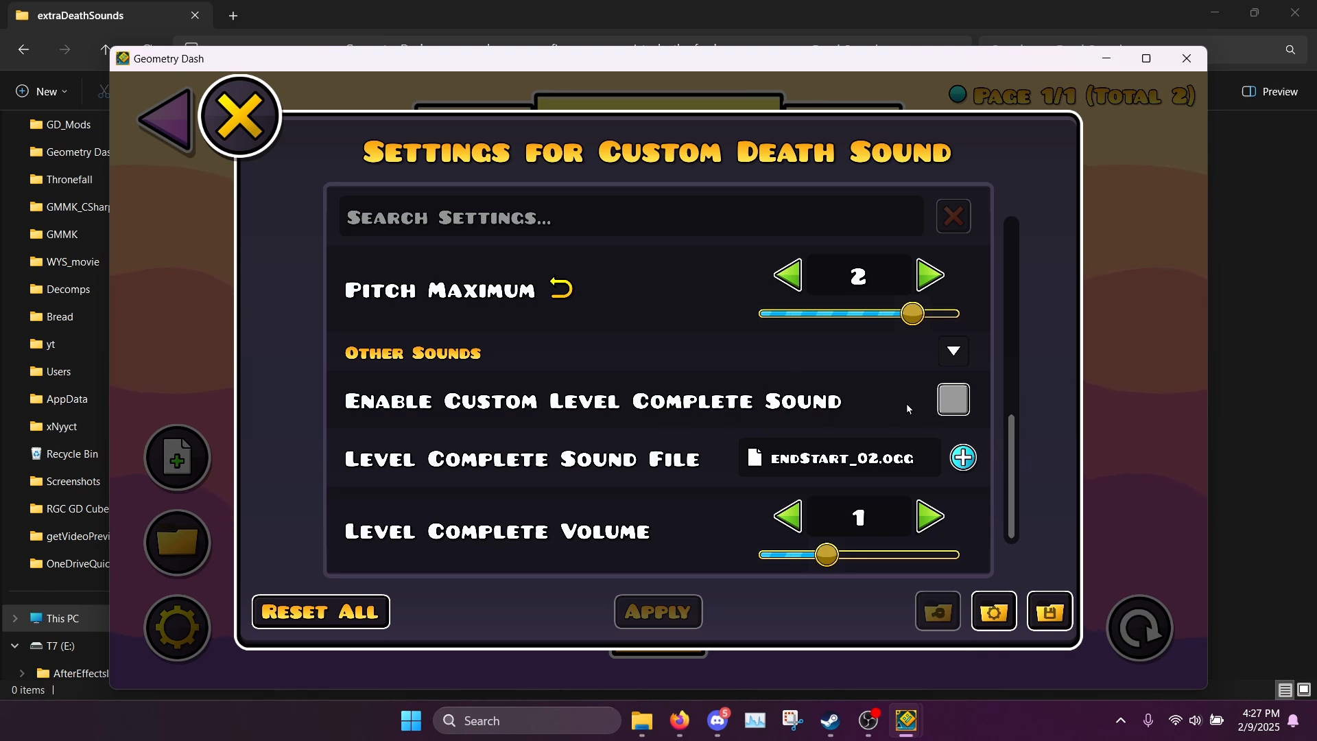
click(953, 399)
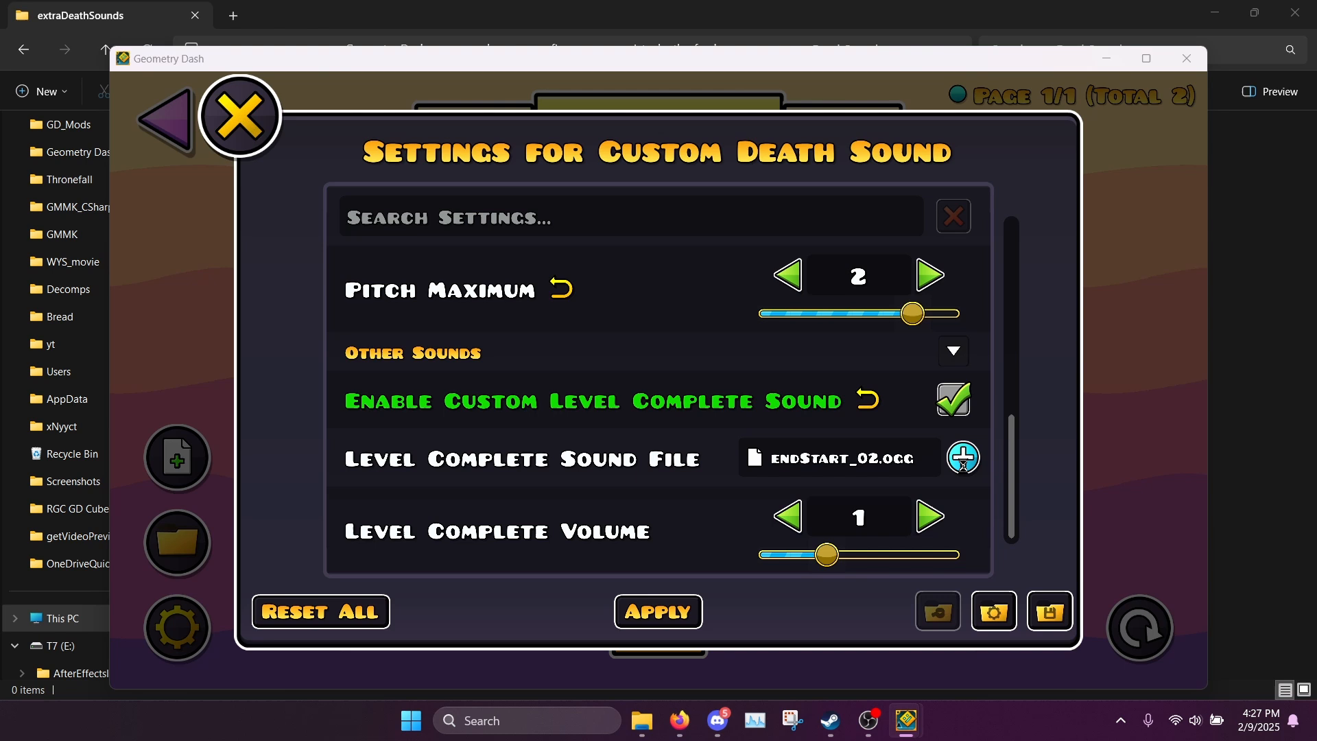
Pick endStart_02_wowiiiiie.wav from Music as the level complete sound and apply it.
click(963, 459)
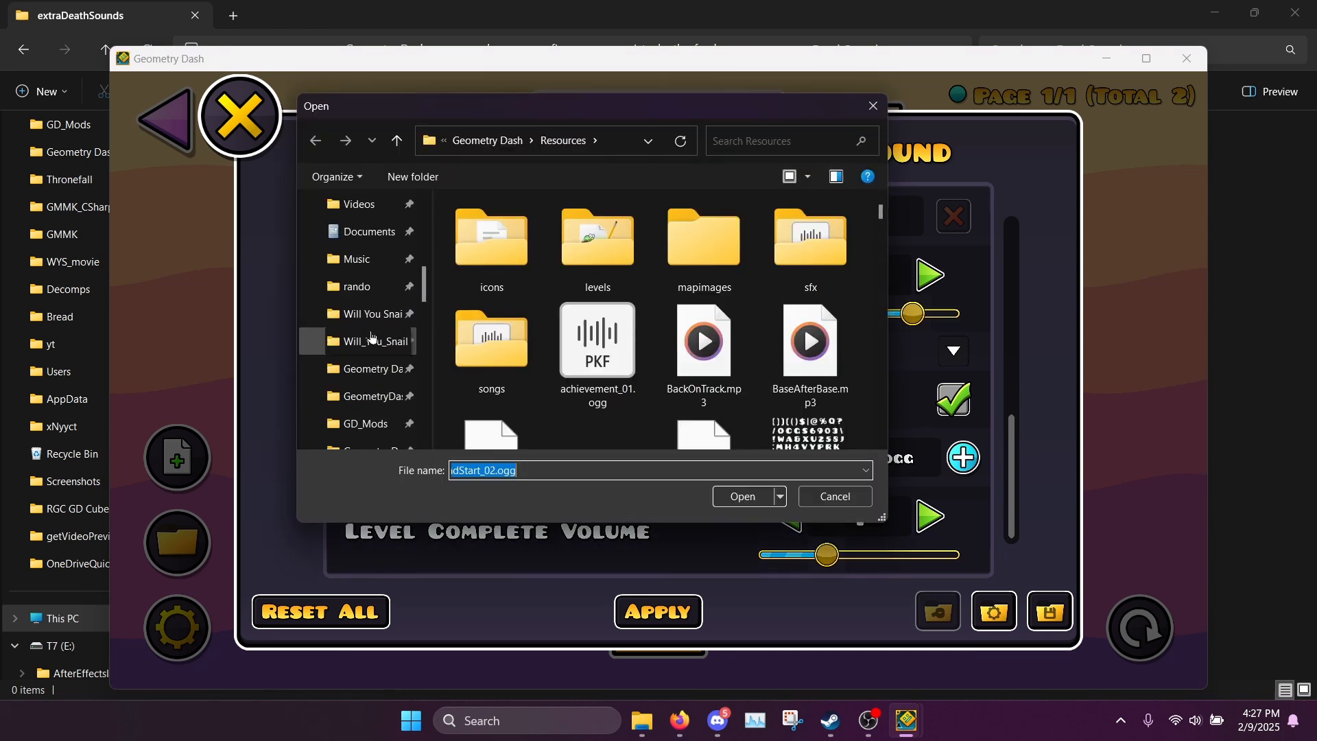
click(357, 367)
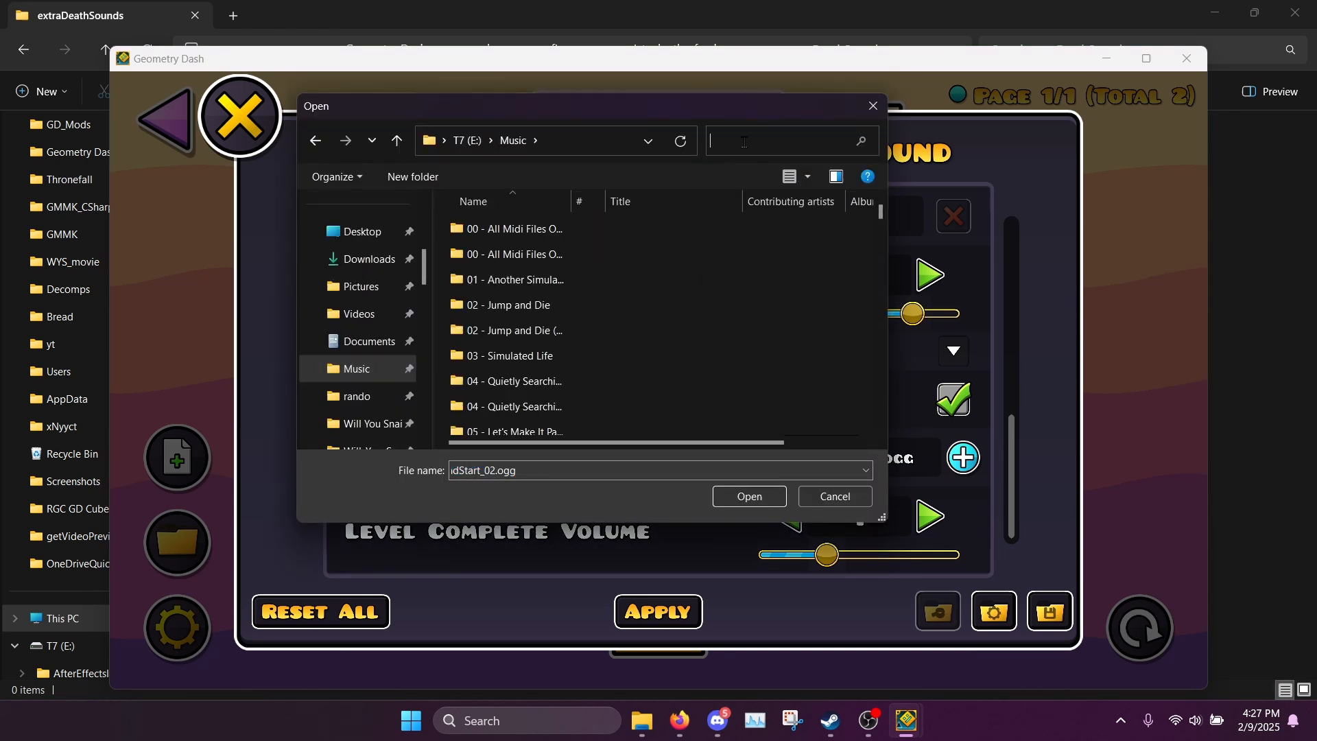
text(wowi)
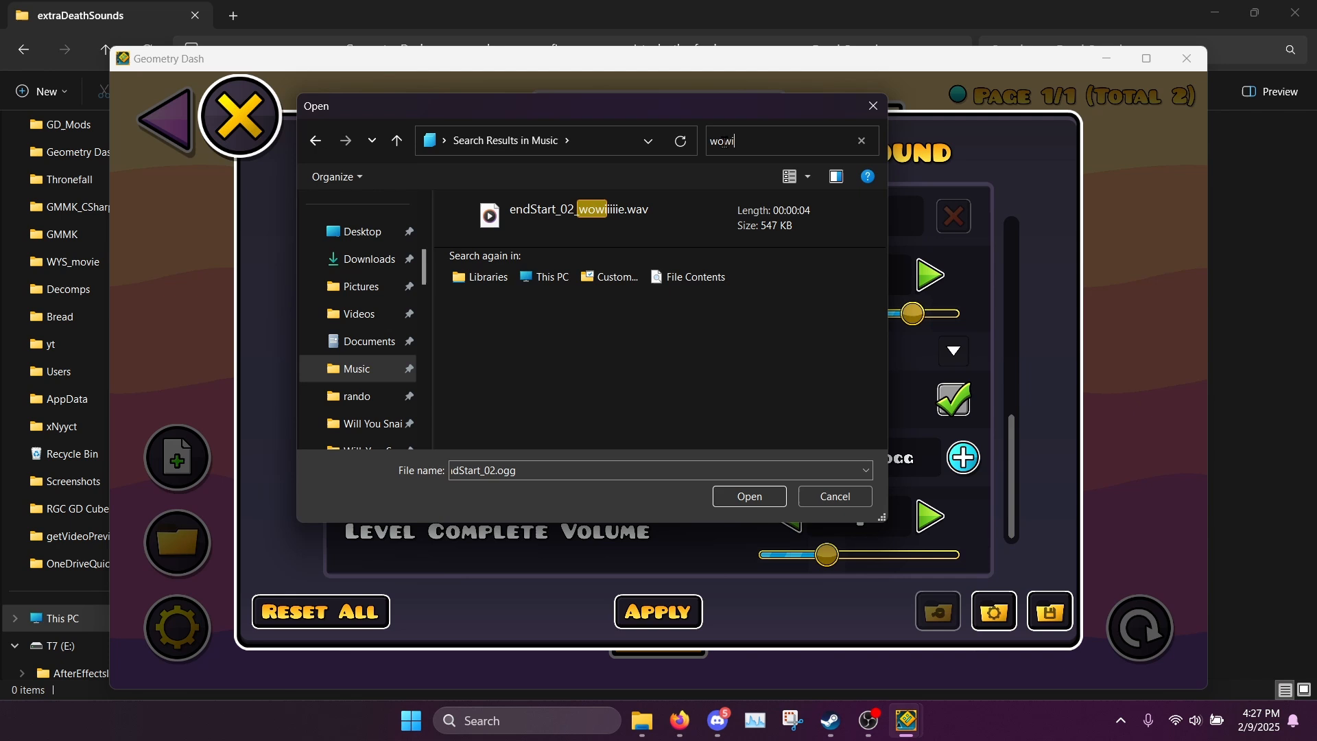
click(746, 495)
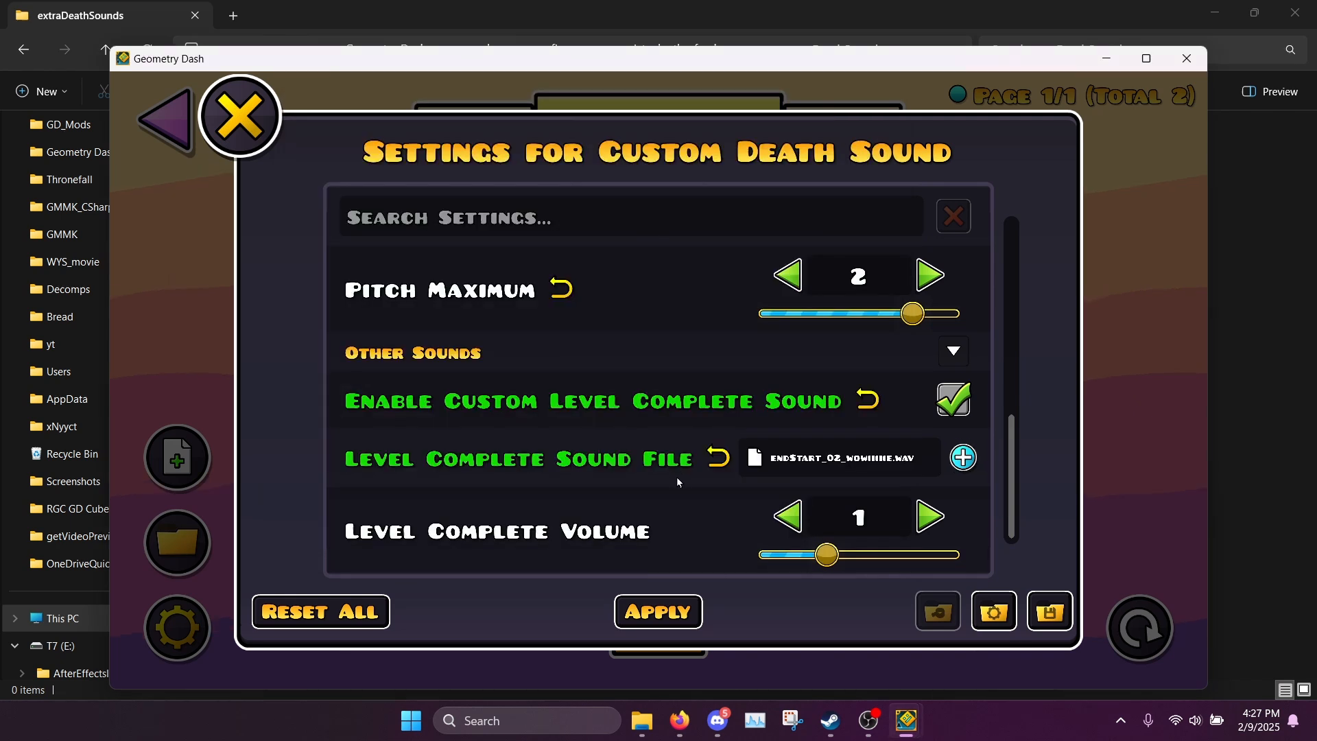
mouse_move(978, 492)
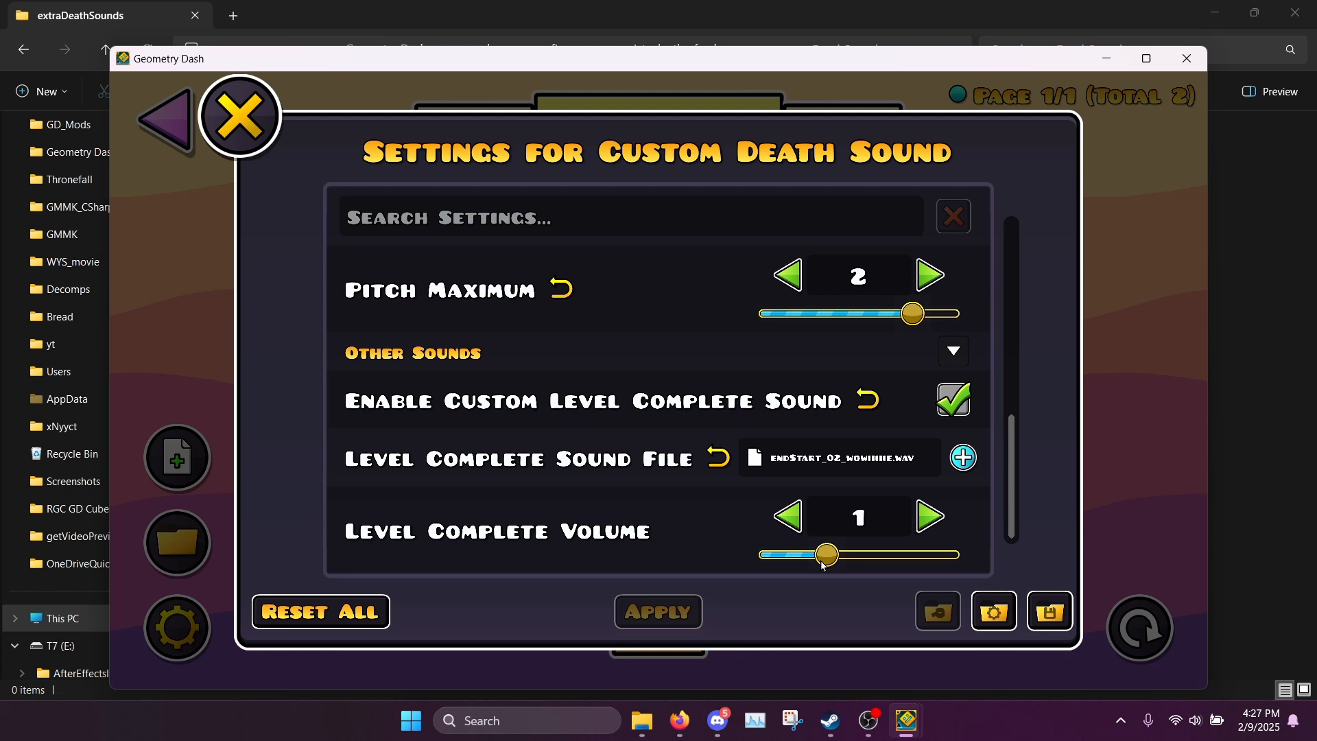
click(237, 115)
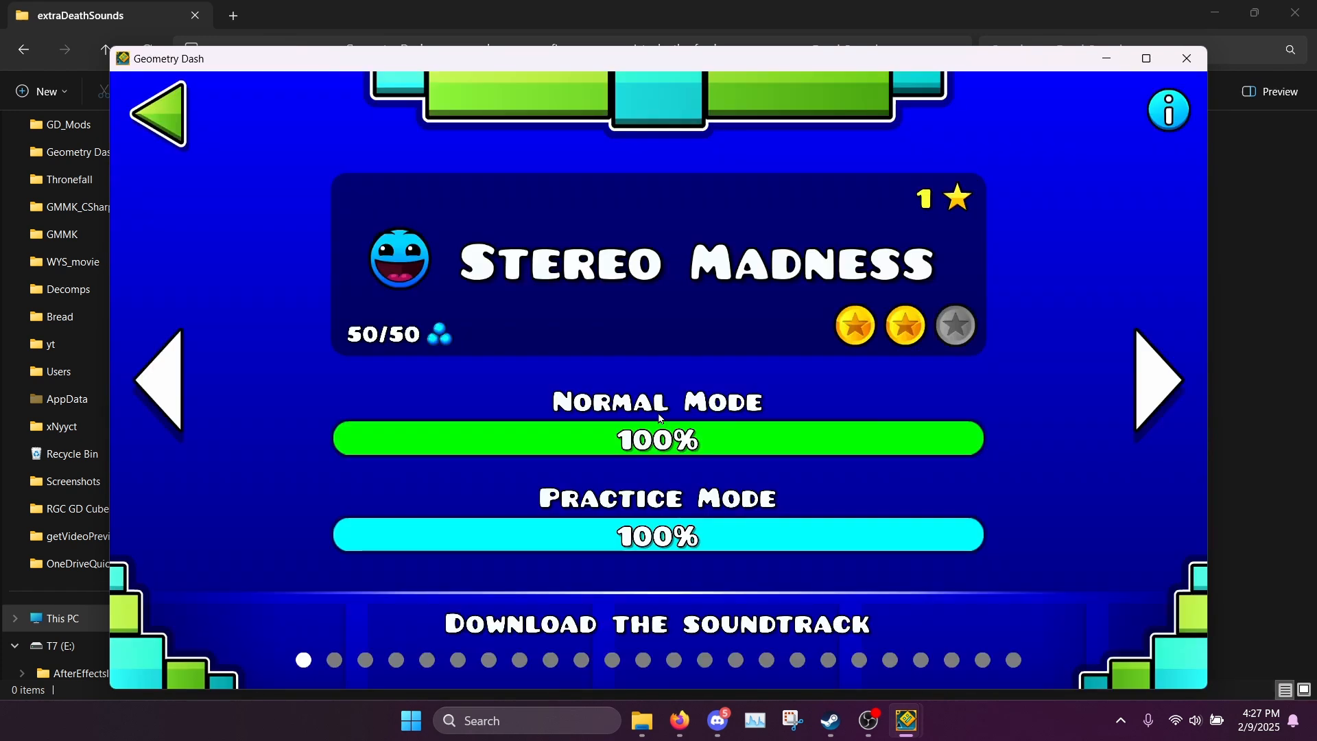
View the Custom Death Sound mod's info page from the Geode mods list.
click(657, 436)
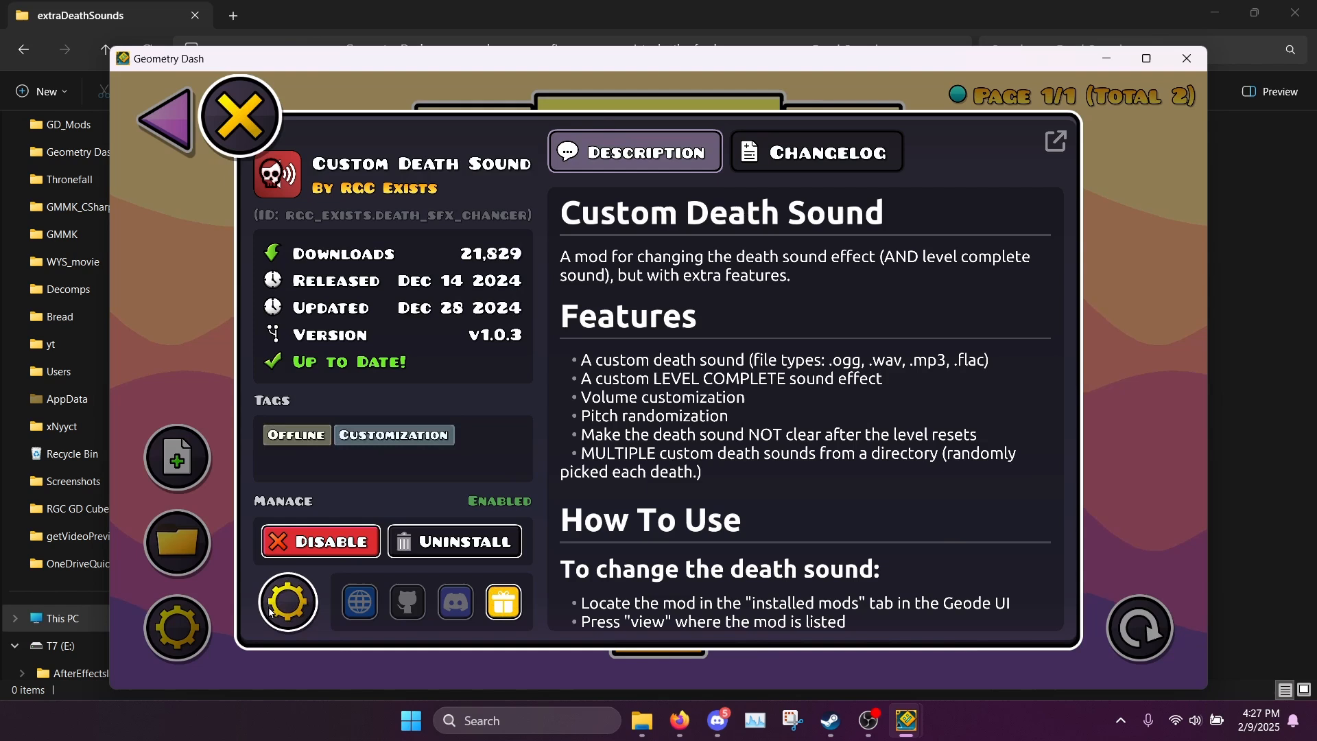
Review the Custom Death Sound volume settings and back out to the main menu.
click(287, 602)
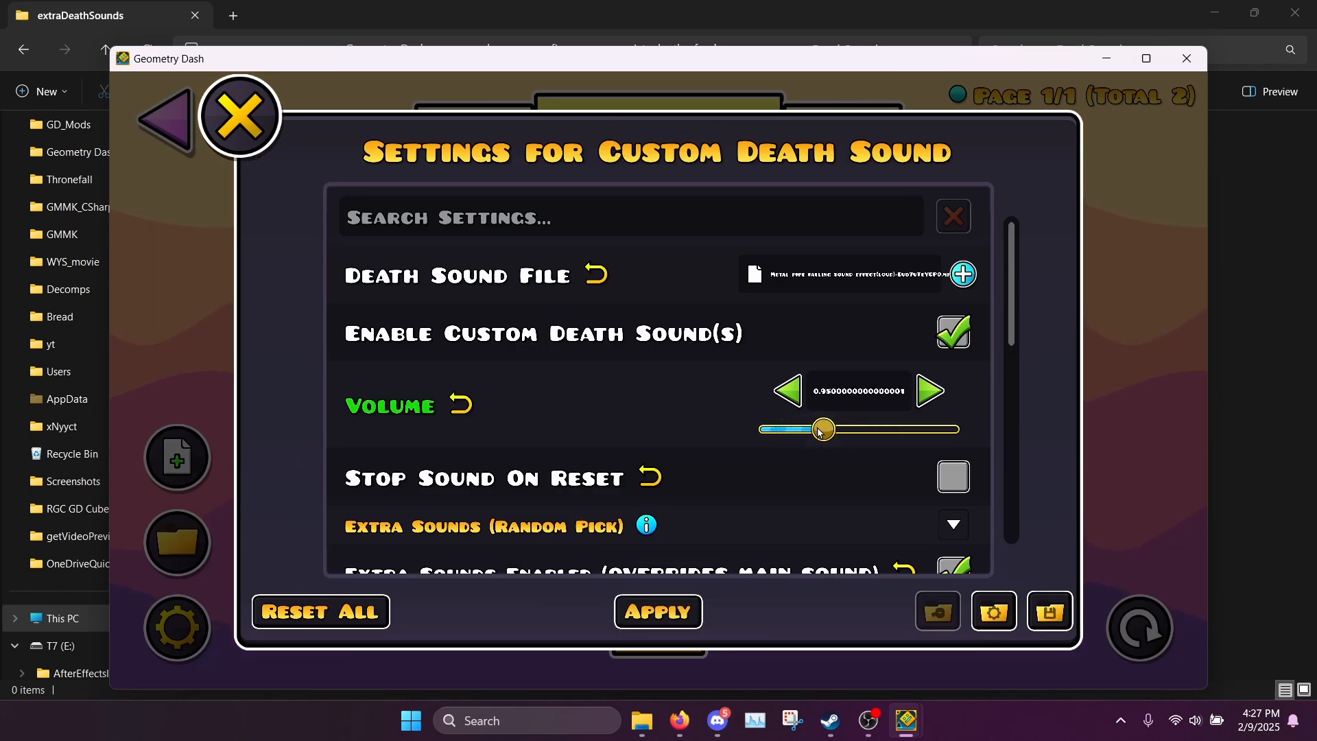
scroll(down, 3)
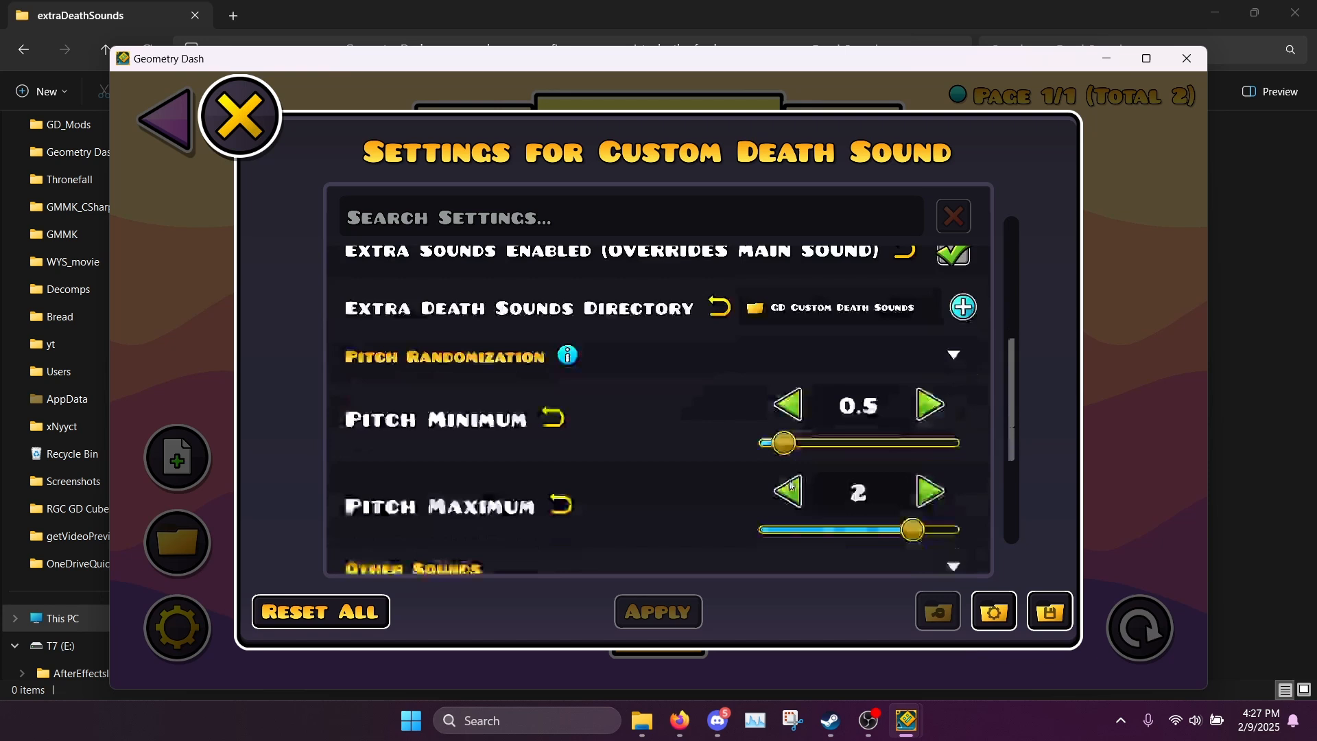
scroll(down, 3)
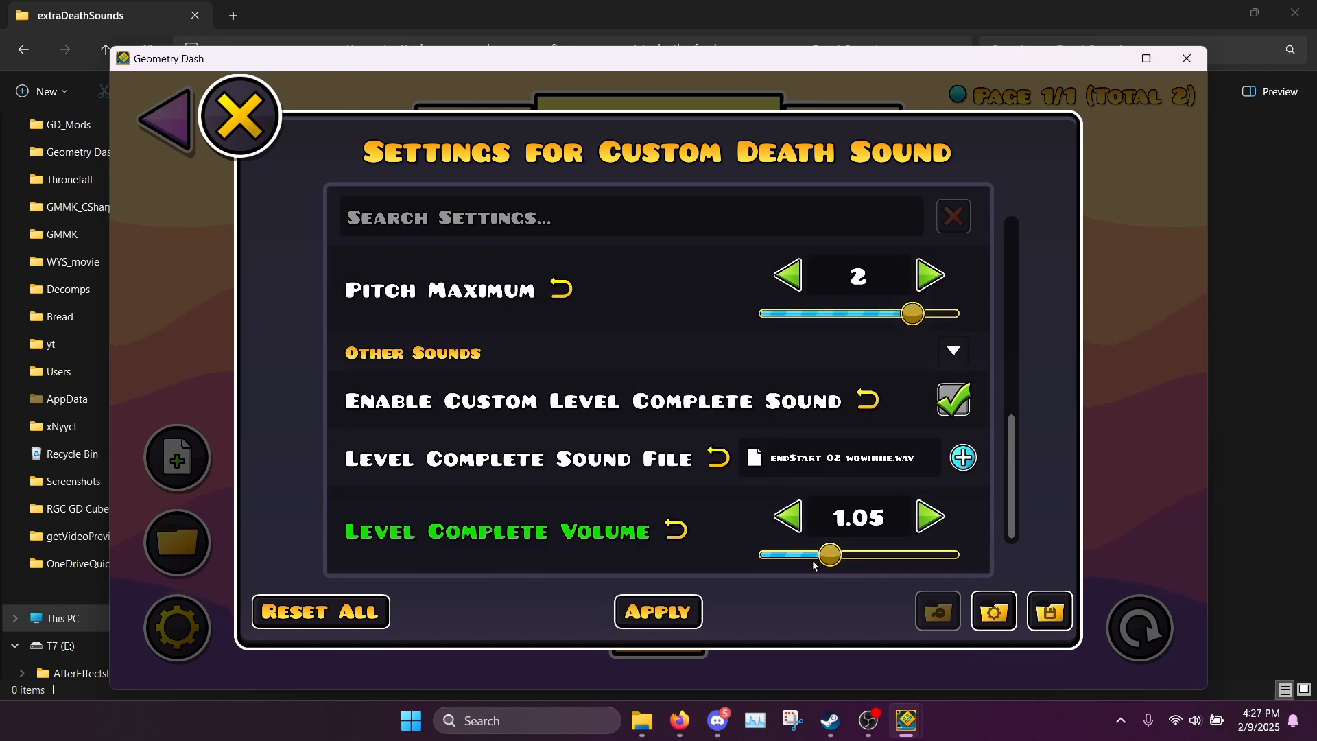
scroll(up, 3)
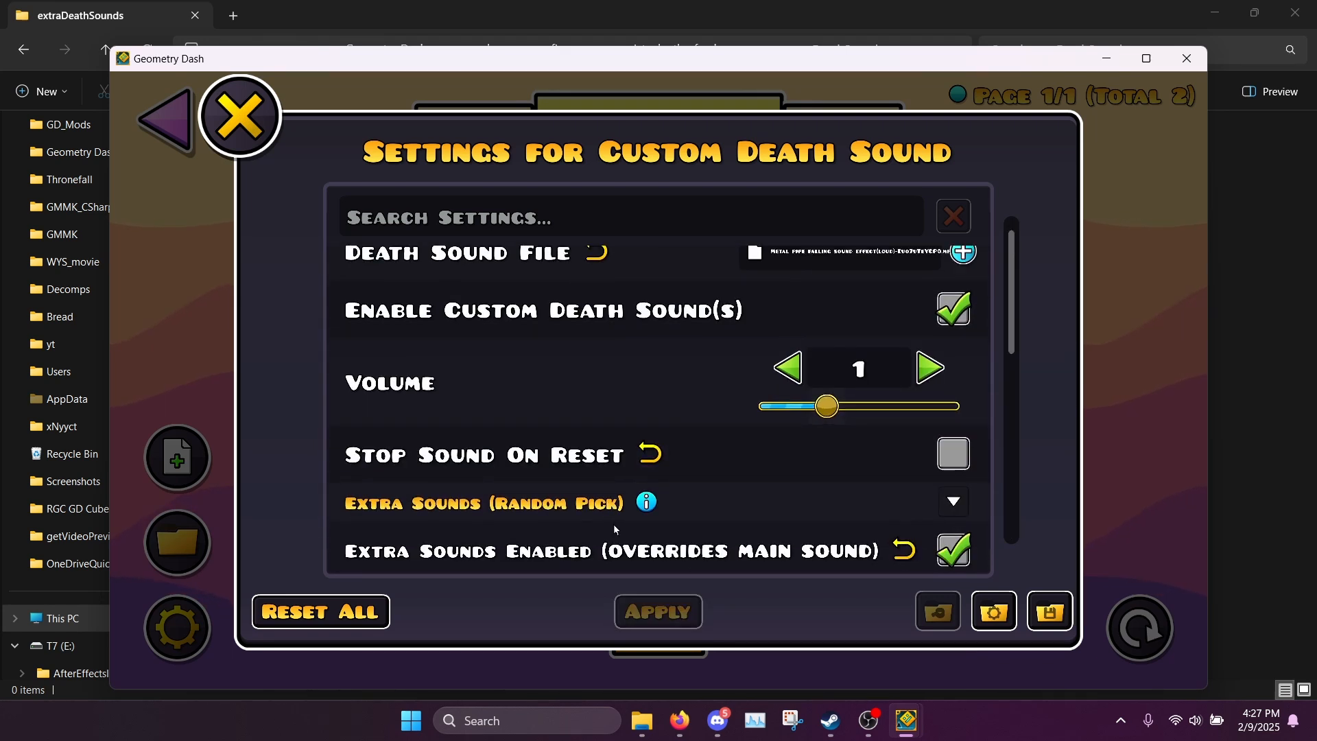
click(238, 115)
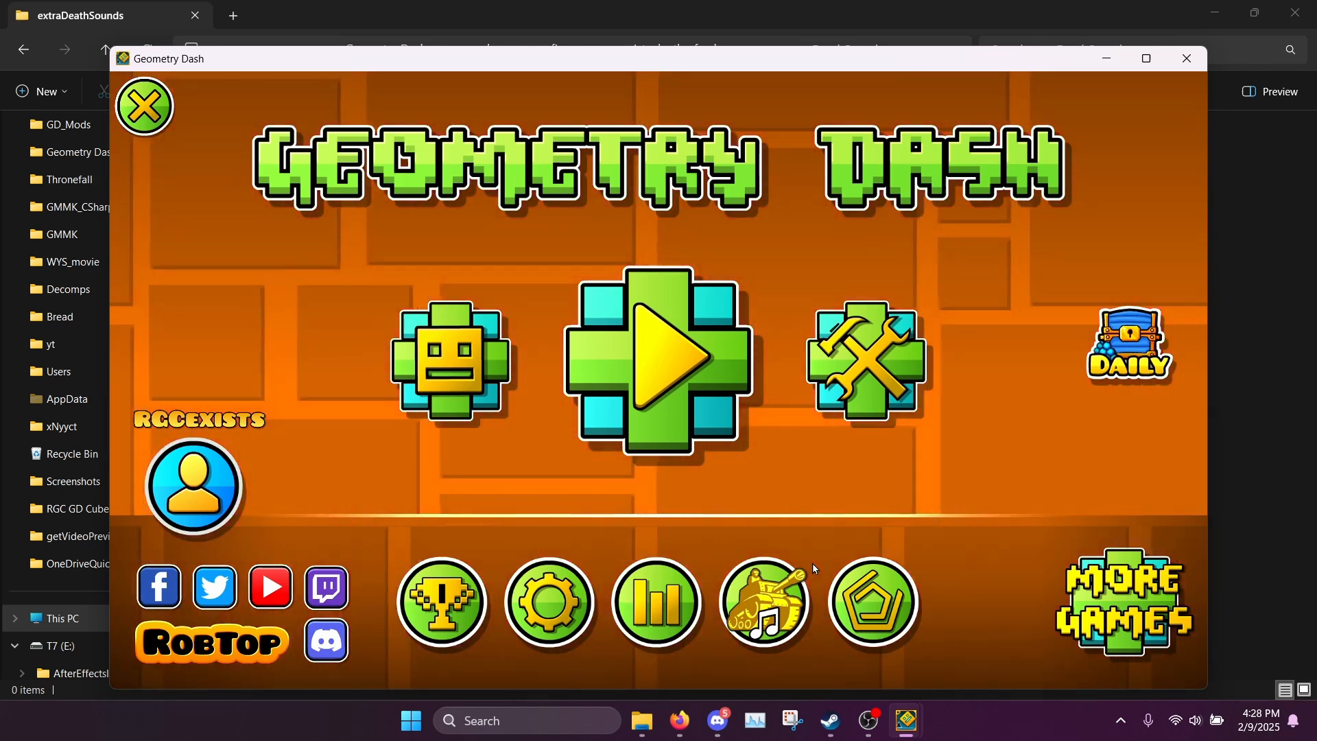
click(873, 603)
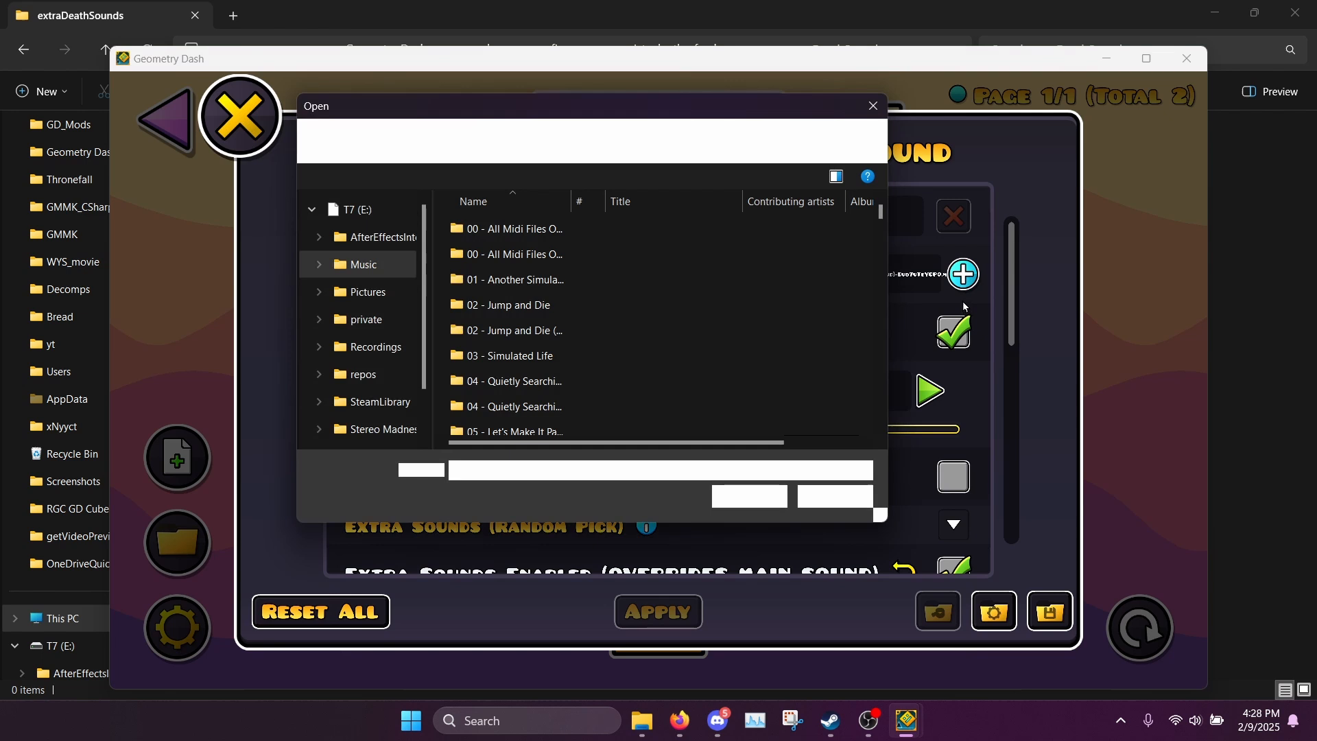
click(871, 106)
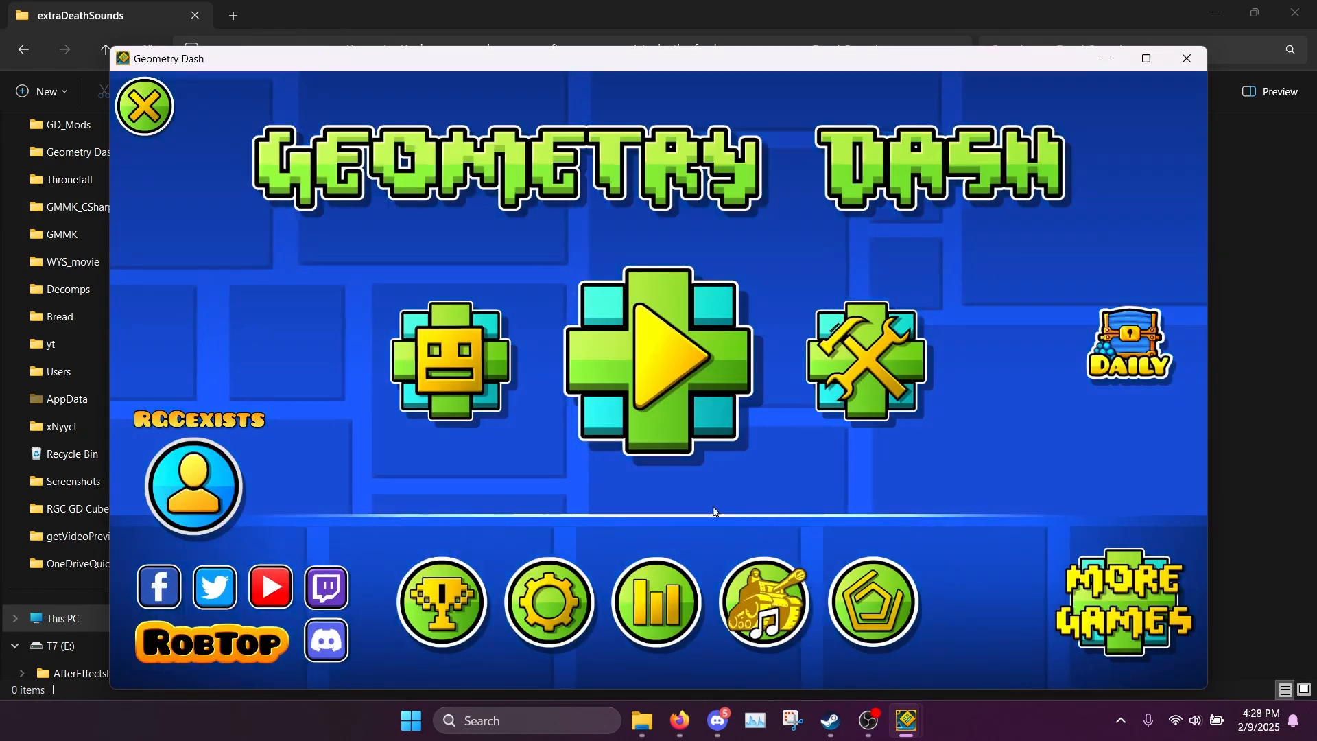